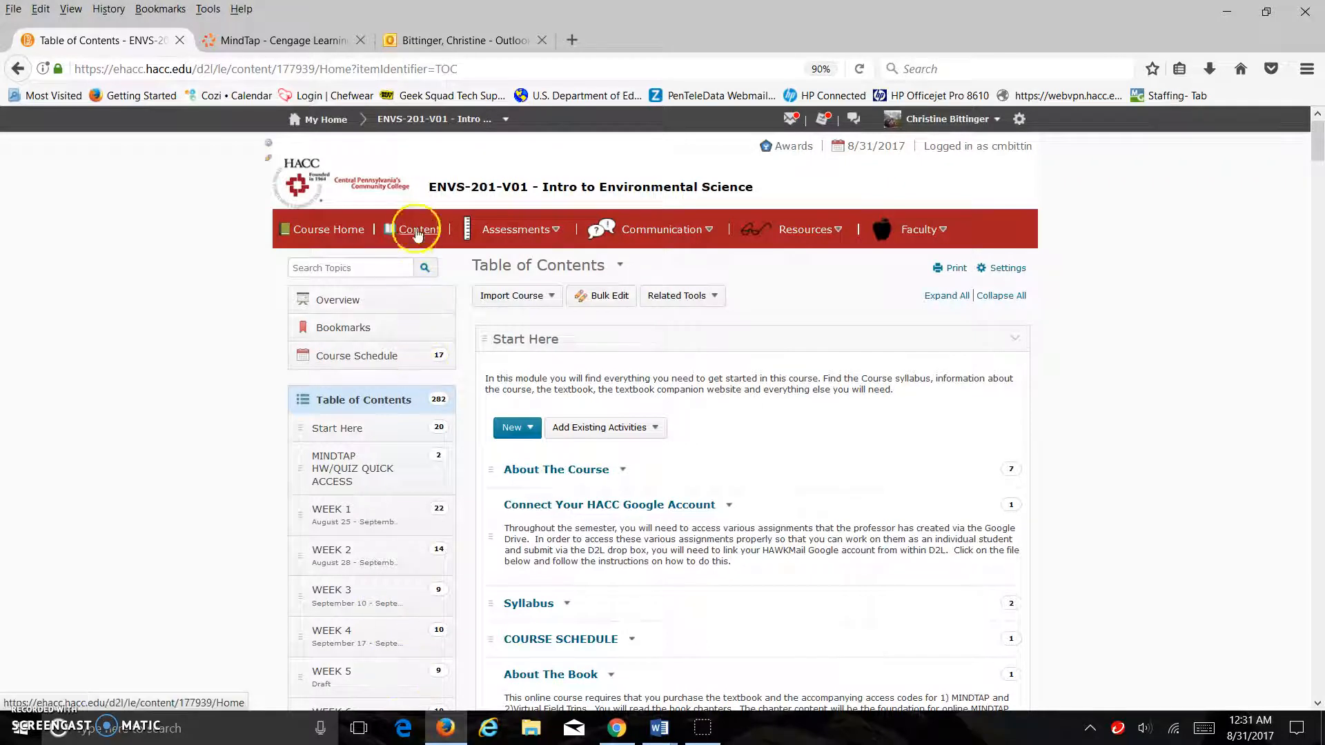
# Open the MINDTAP HW/QUIZ QUICK ACCESS module and scroll to its MindTap Course link
pyautogui.click(417, 229)
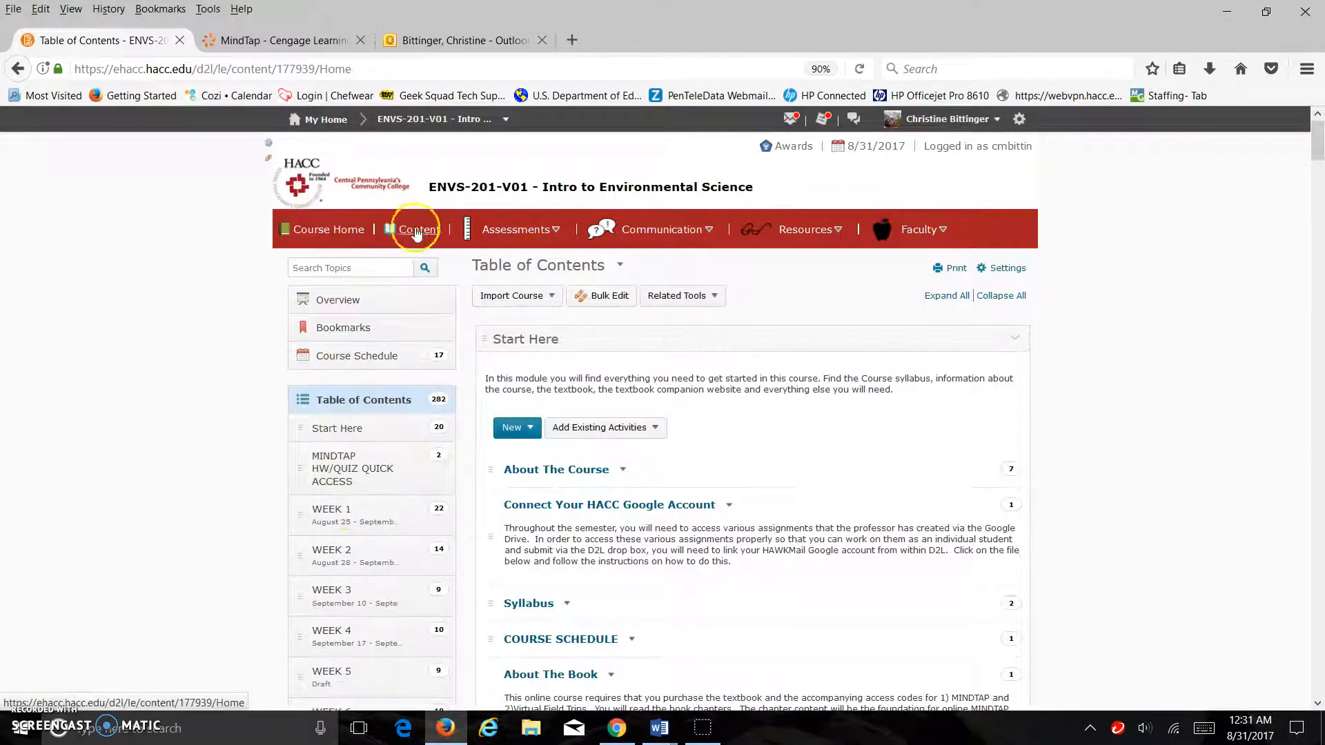
pyautogui.moveTo(420, 625)
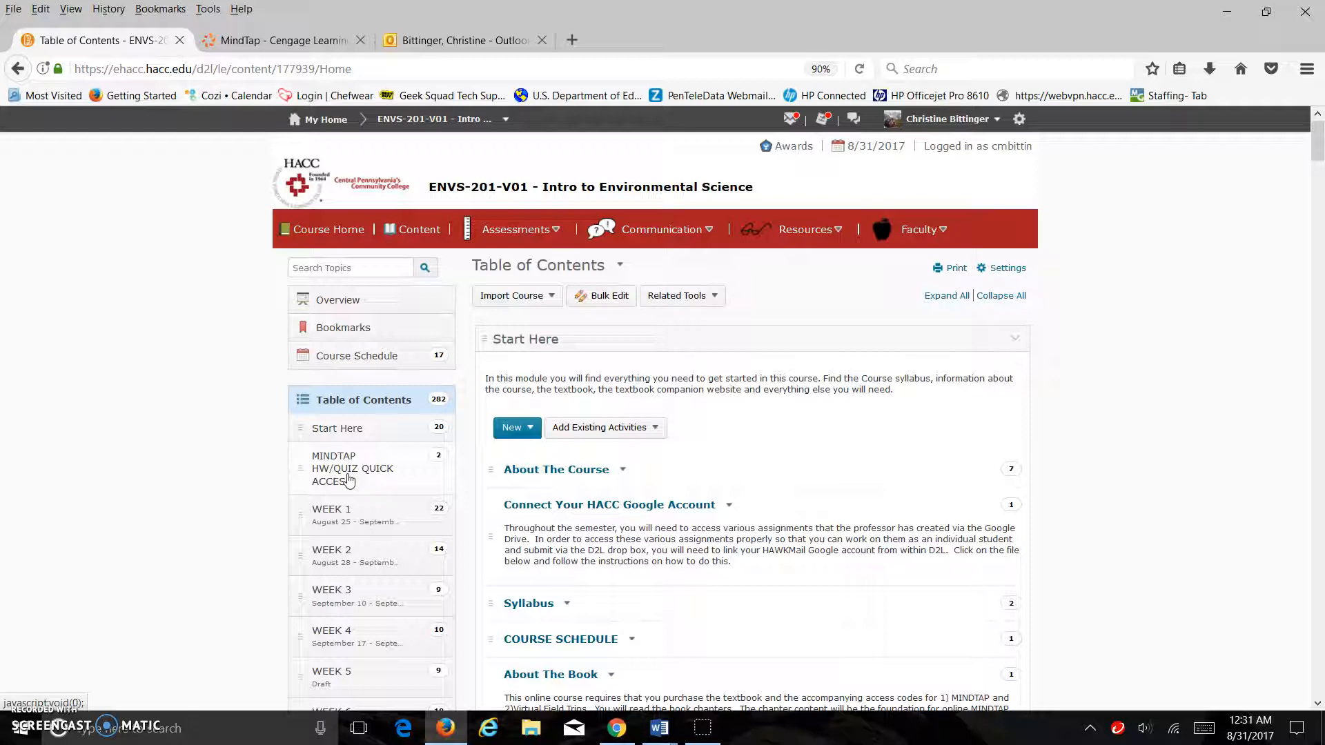
pyautogui.click(352, 468)
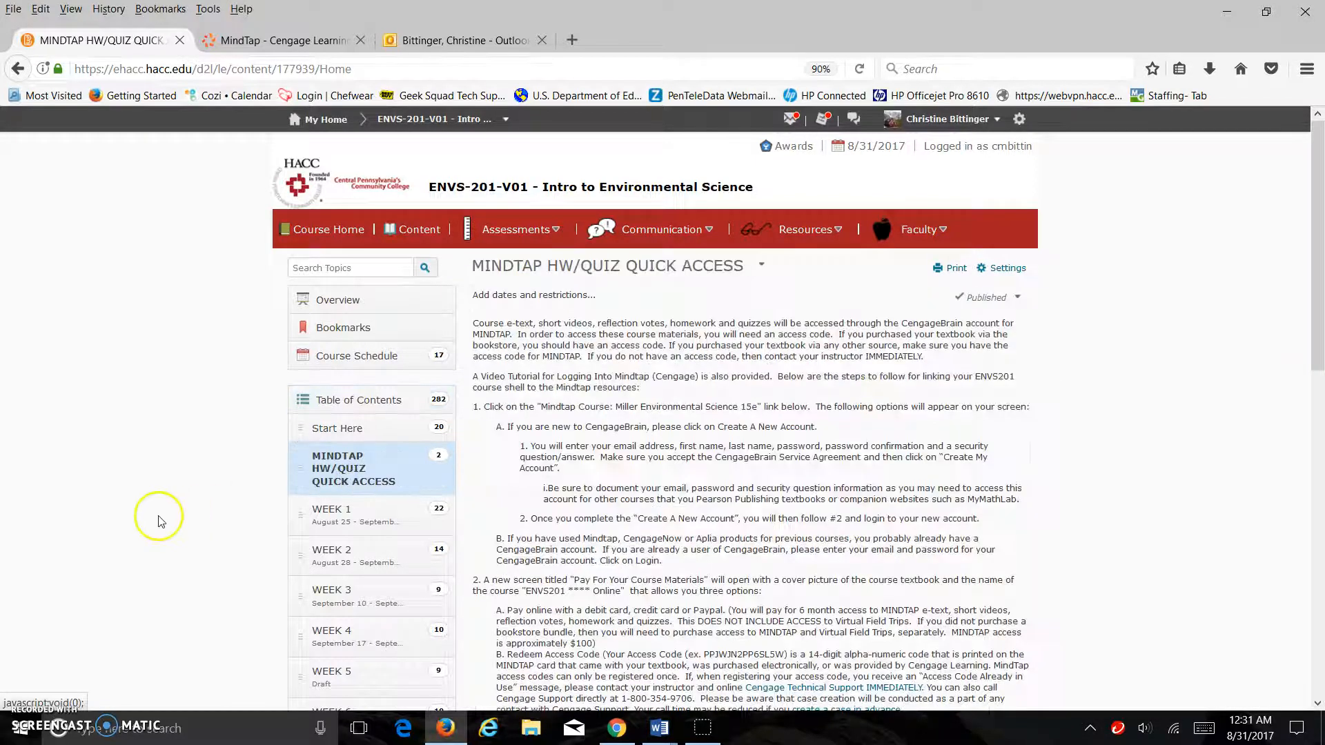
pyautogui.scroll(-3)
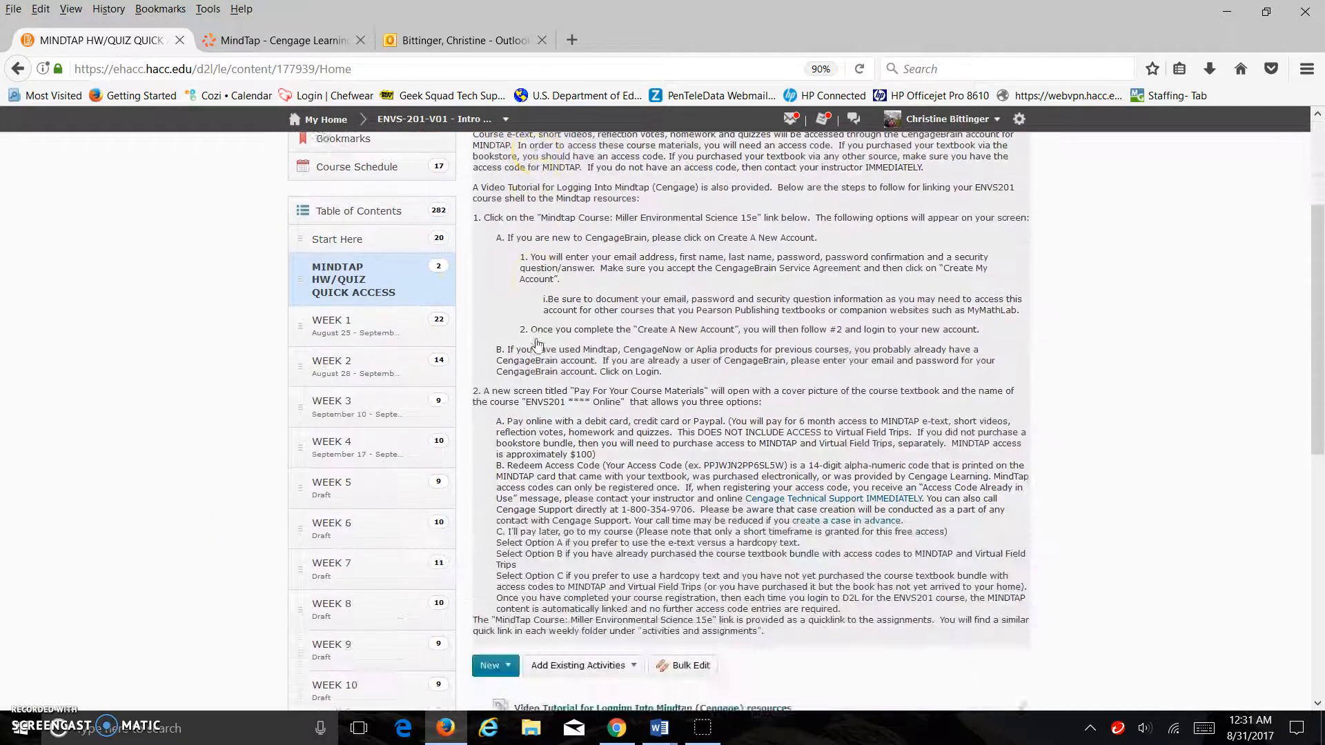
pyautogui.scroll(-3)
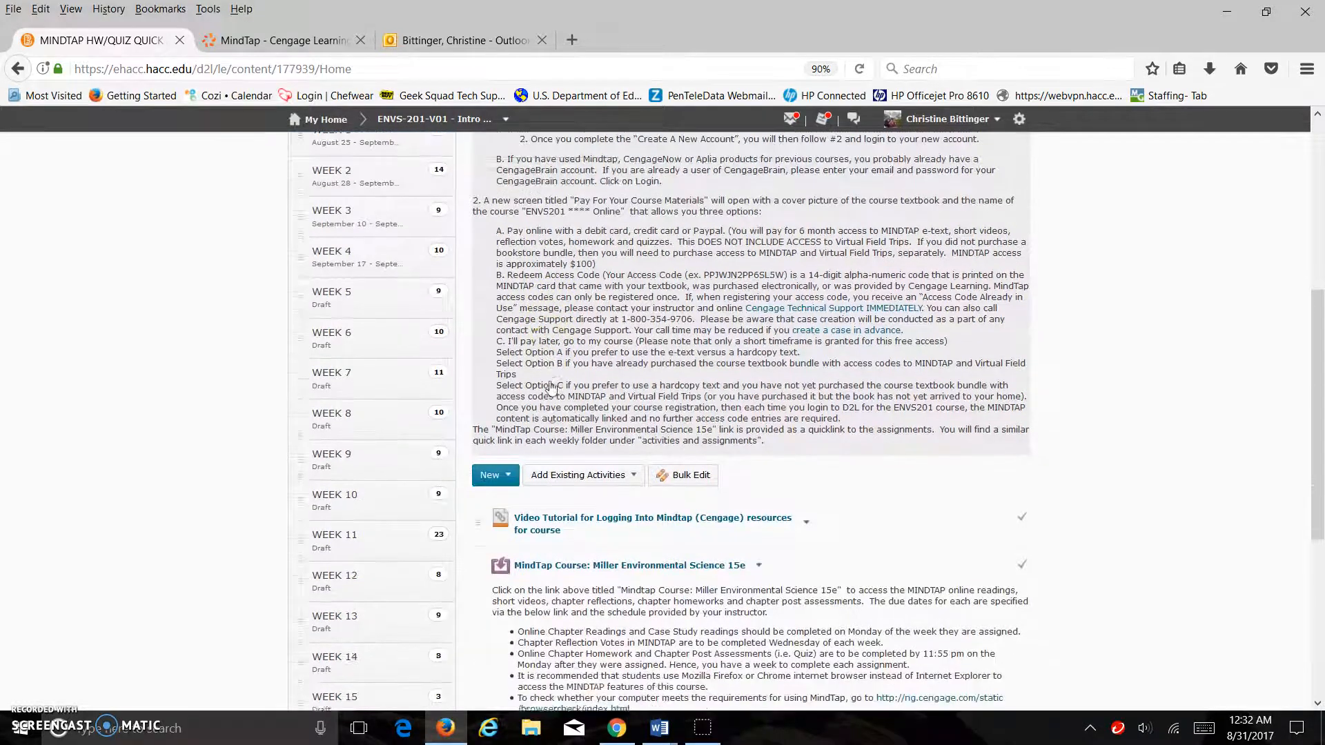
pyautogui.scroll(-3)
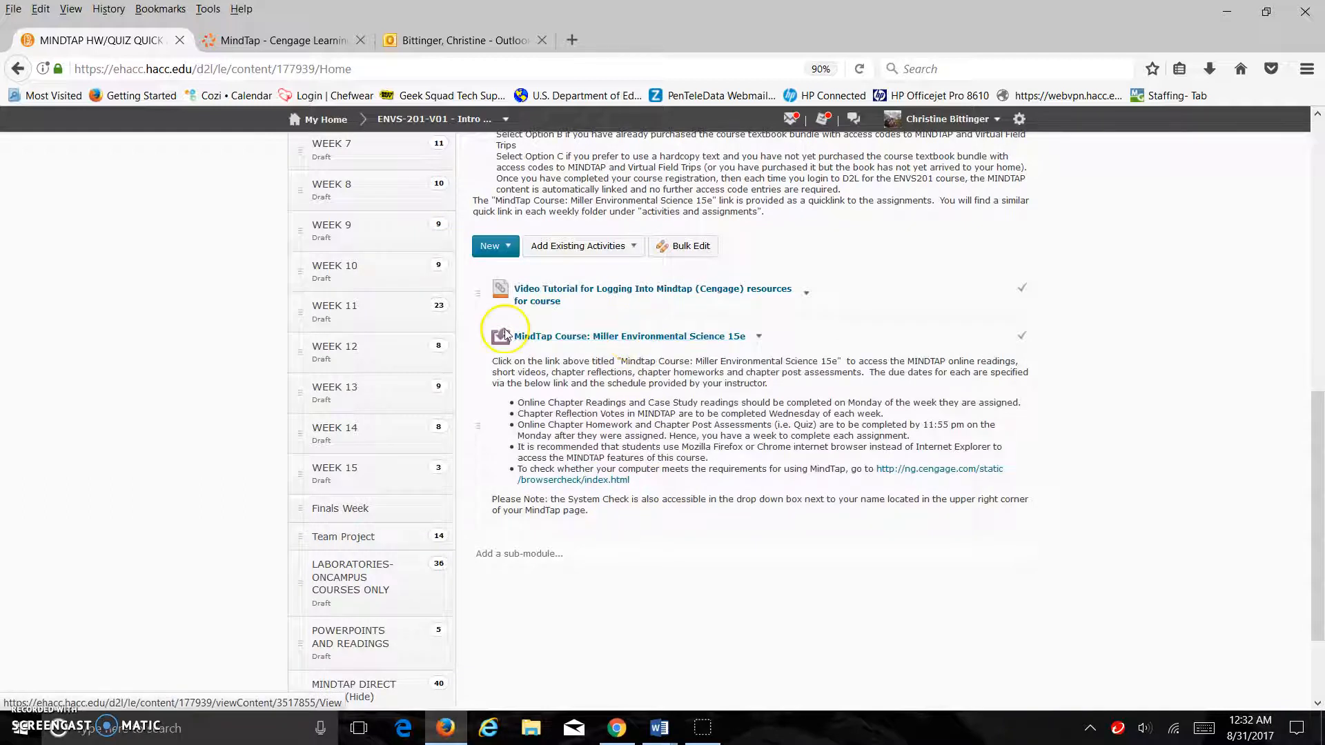
pyautogui.moveTo(575, 337)
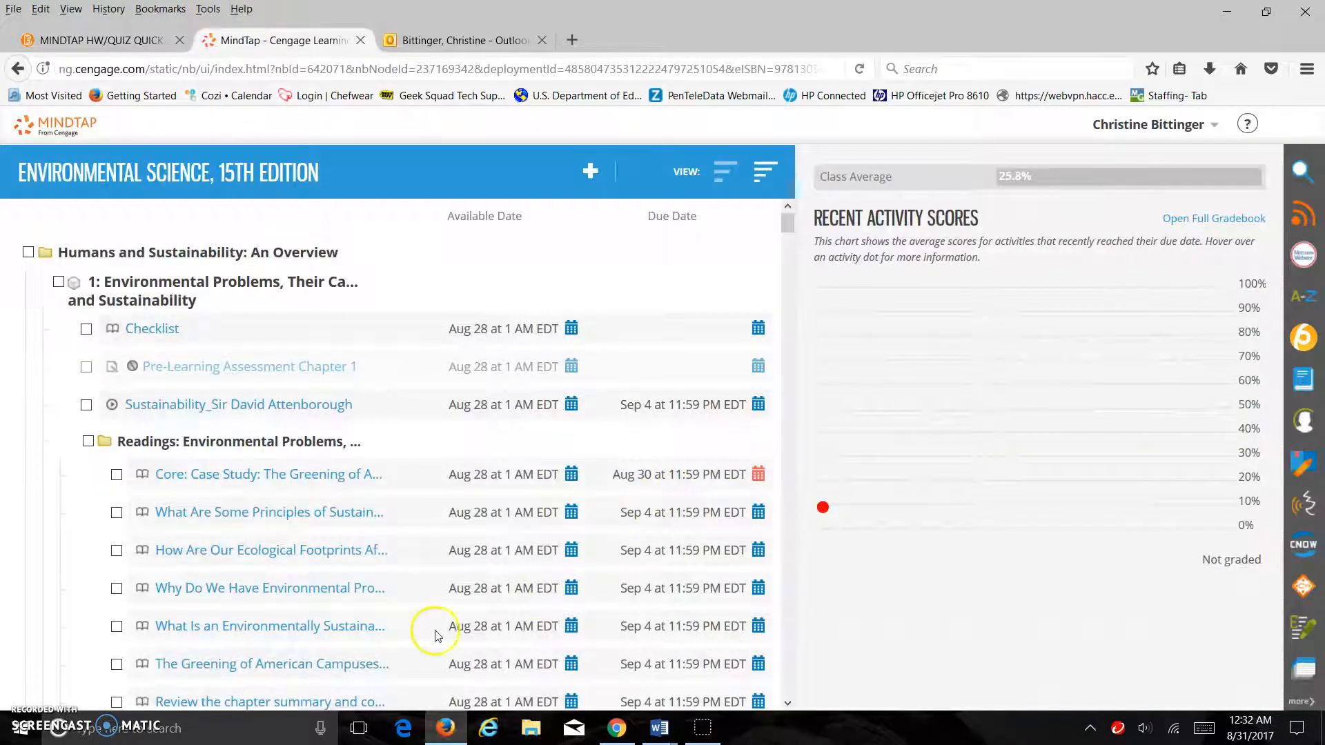
pyautogui.moveTo(345, 610)
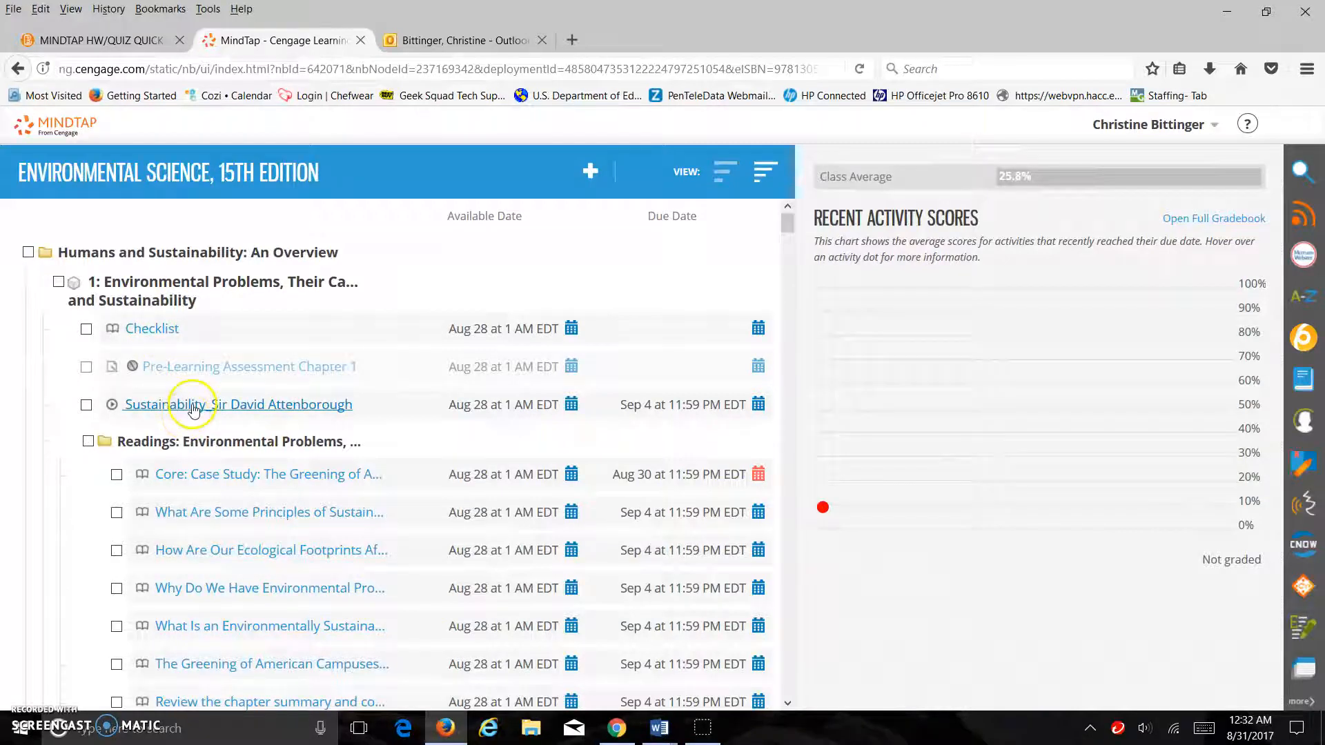
# Expand Humans and Sustainability, view Chapter 1's activities, then return to the dated outline near the HW item
pyautogui.scroll(-3)
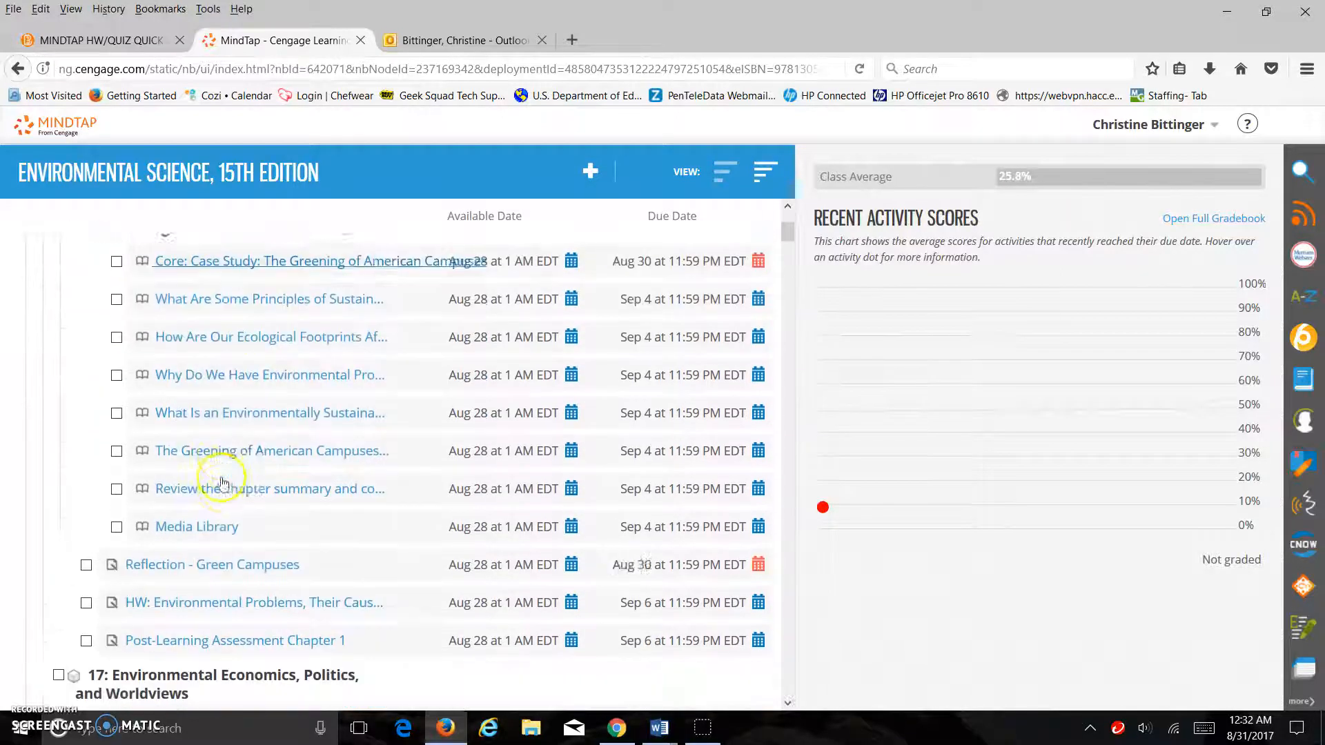
pyautogui.scroll(-3)
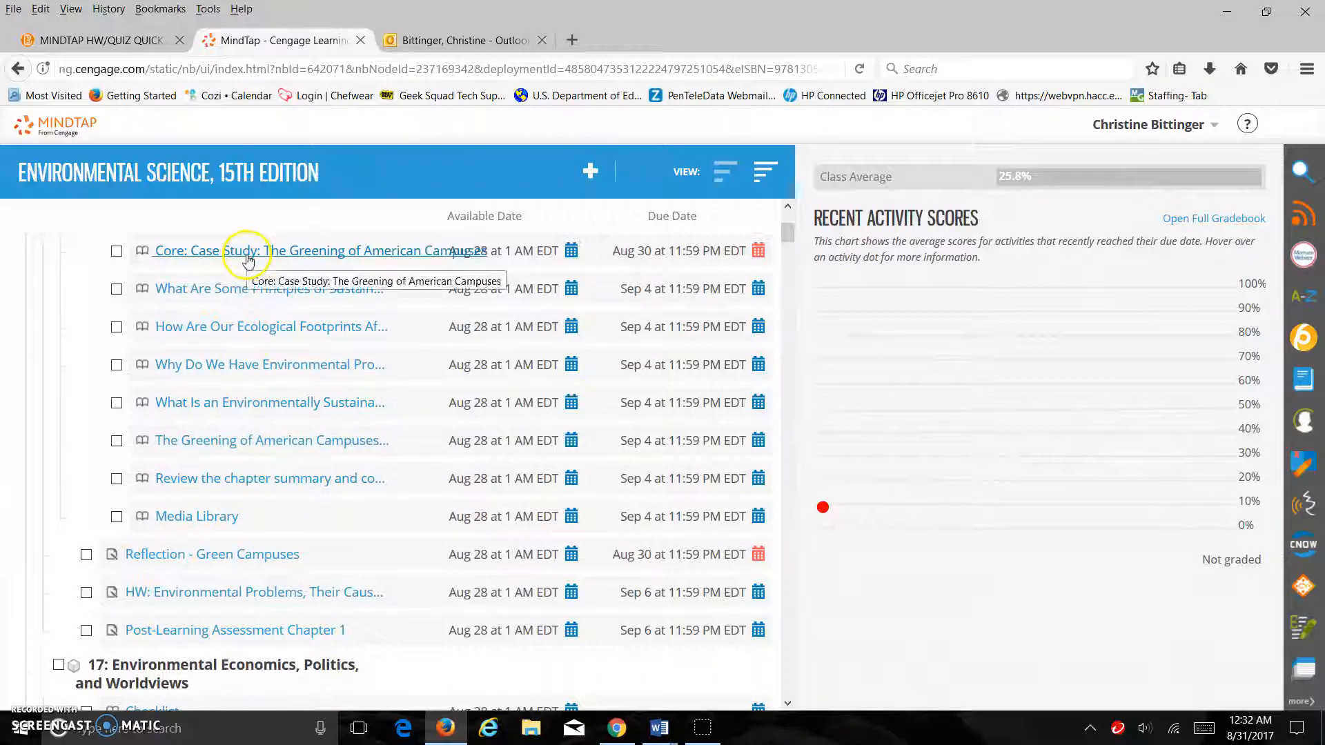
pyautogui.moveTo(239, 558)
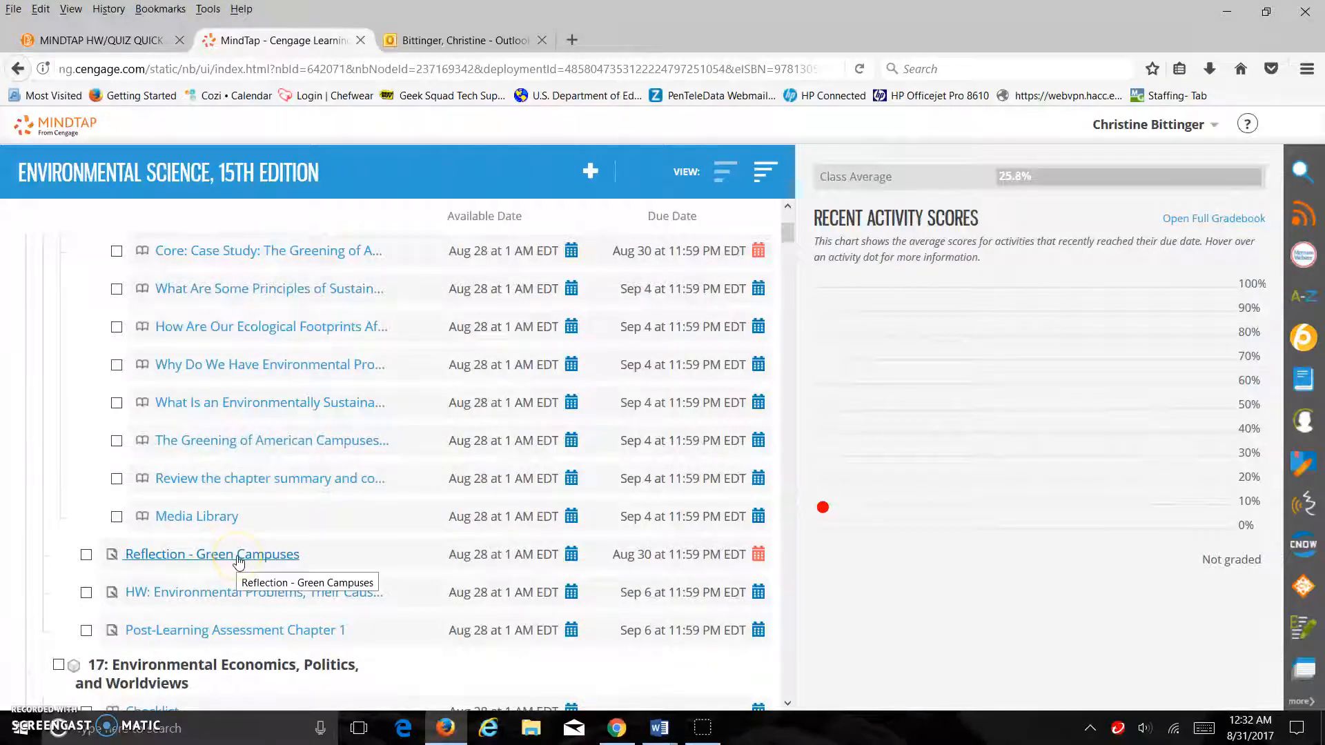
pyautogui.moveTo(252, 631)
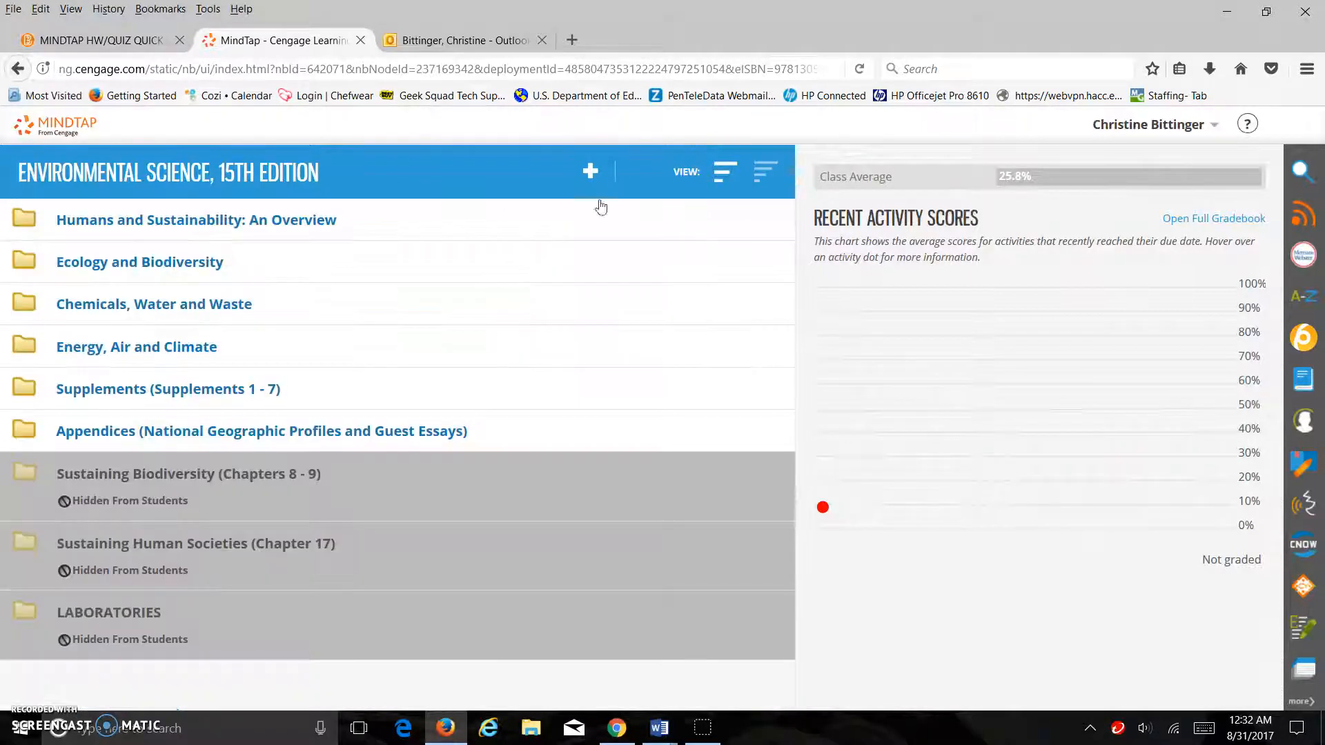
pyautogui.click(195, 220)
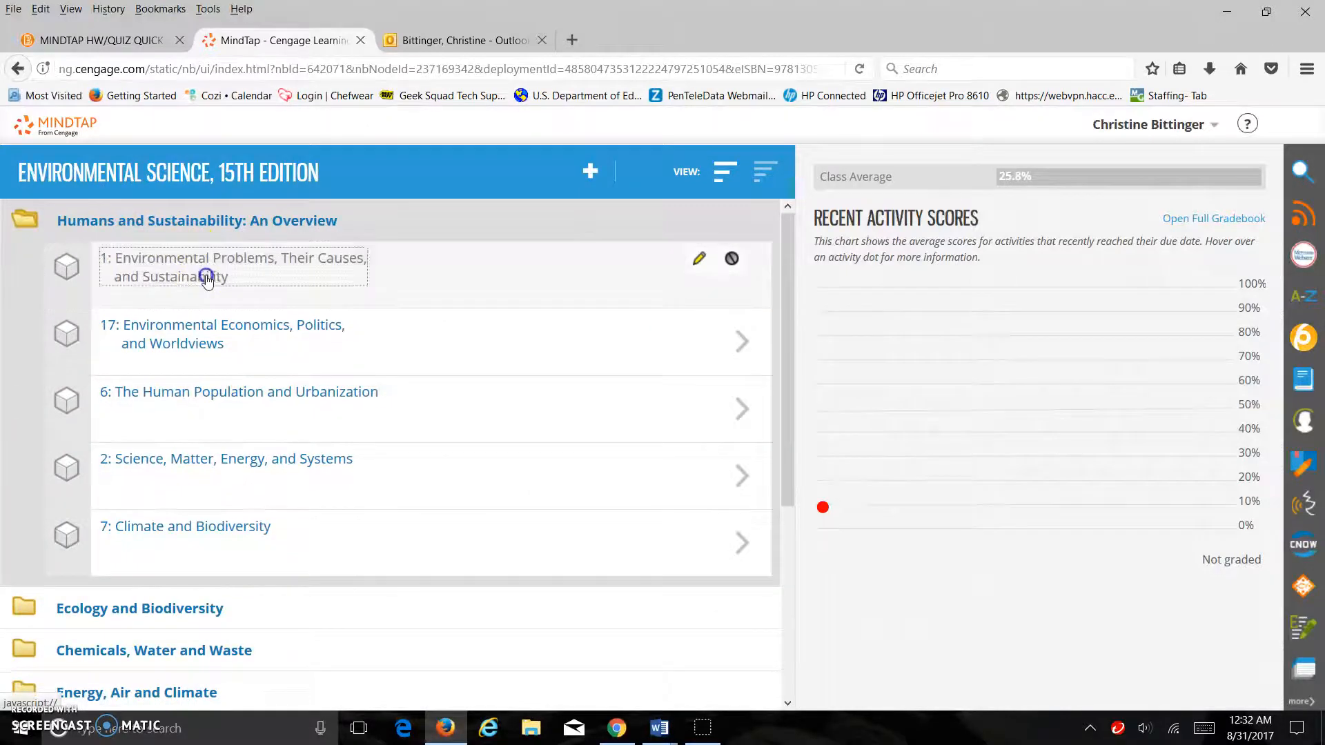
pyautogui.click(232, 267)
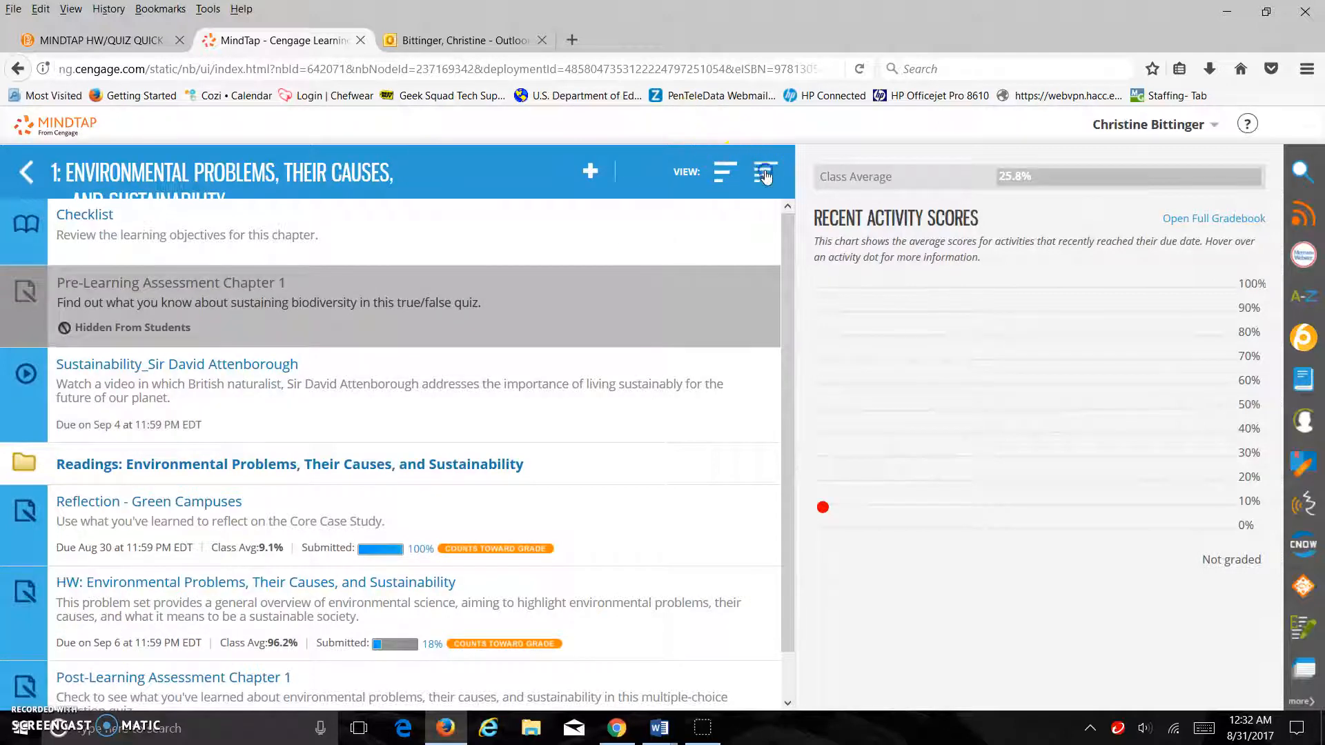
pyautogui.click(765, 171)
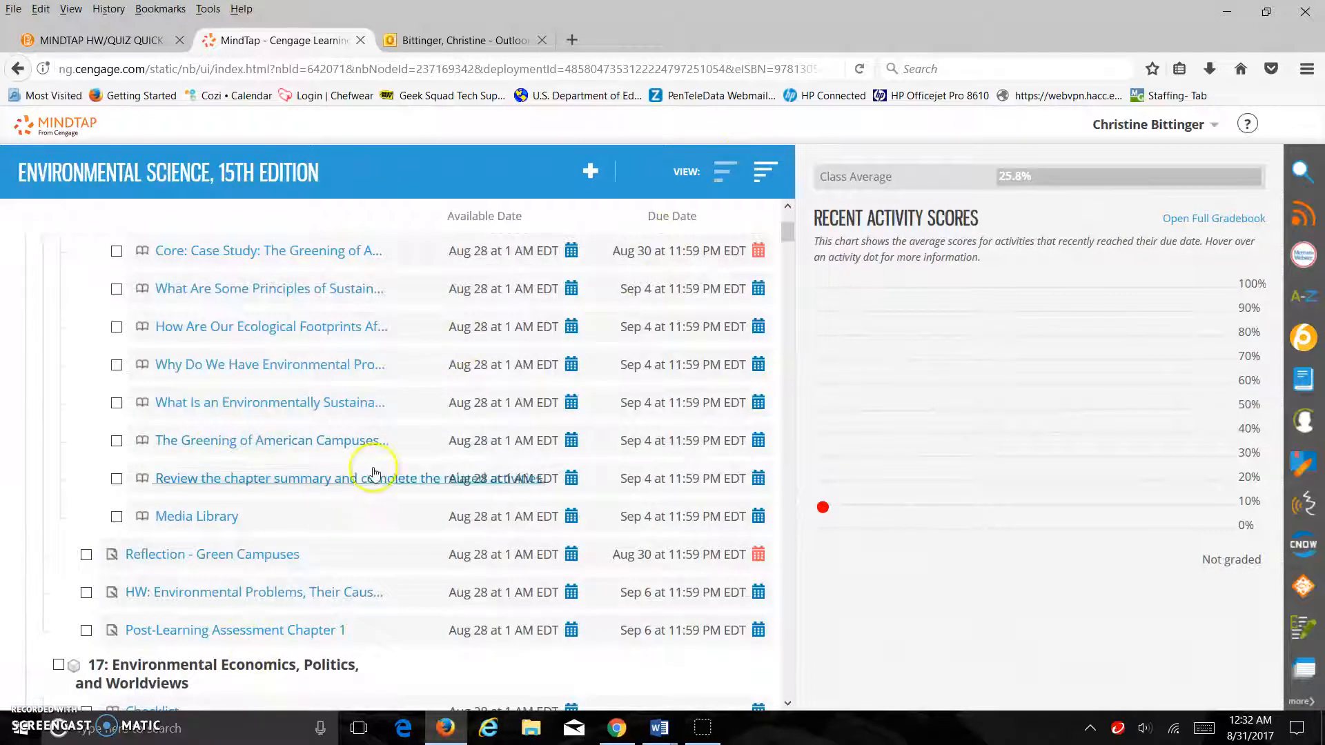
pyautogui.scroll(-3)
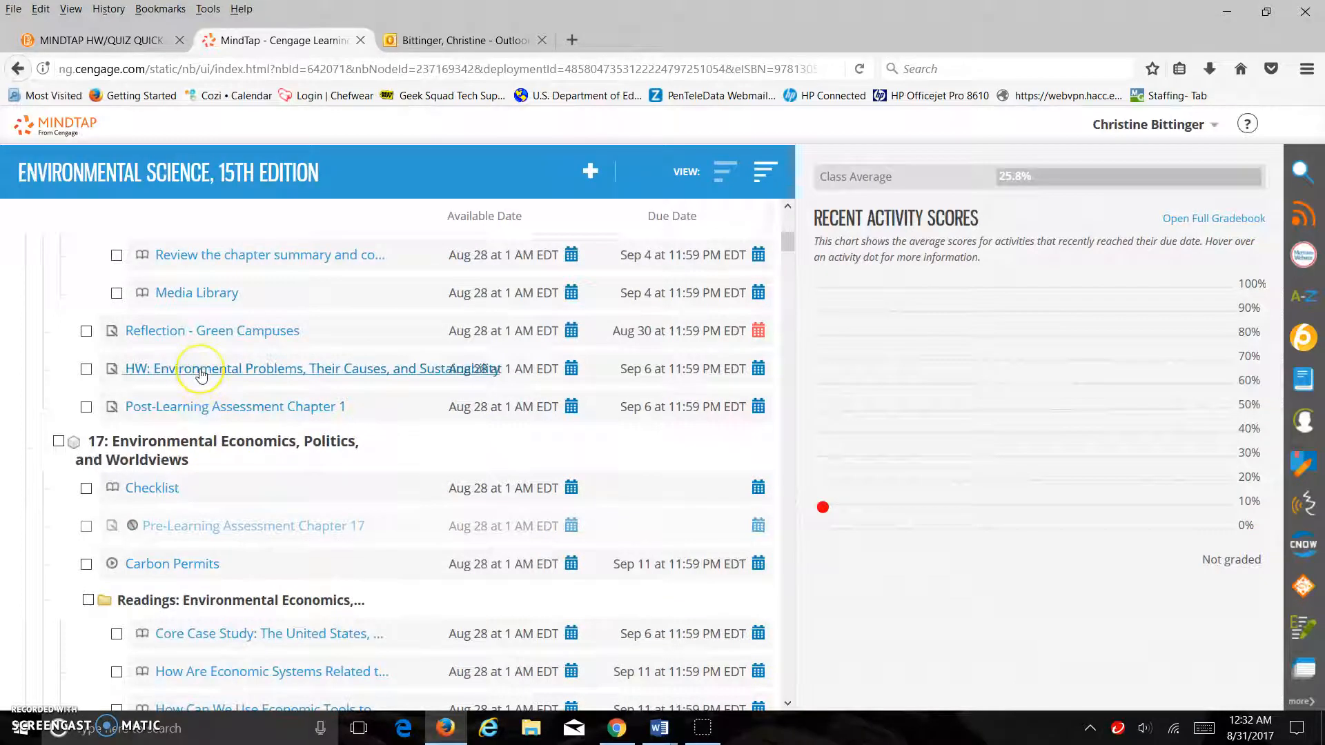
pyautogui.moveTo(203, 369)
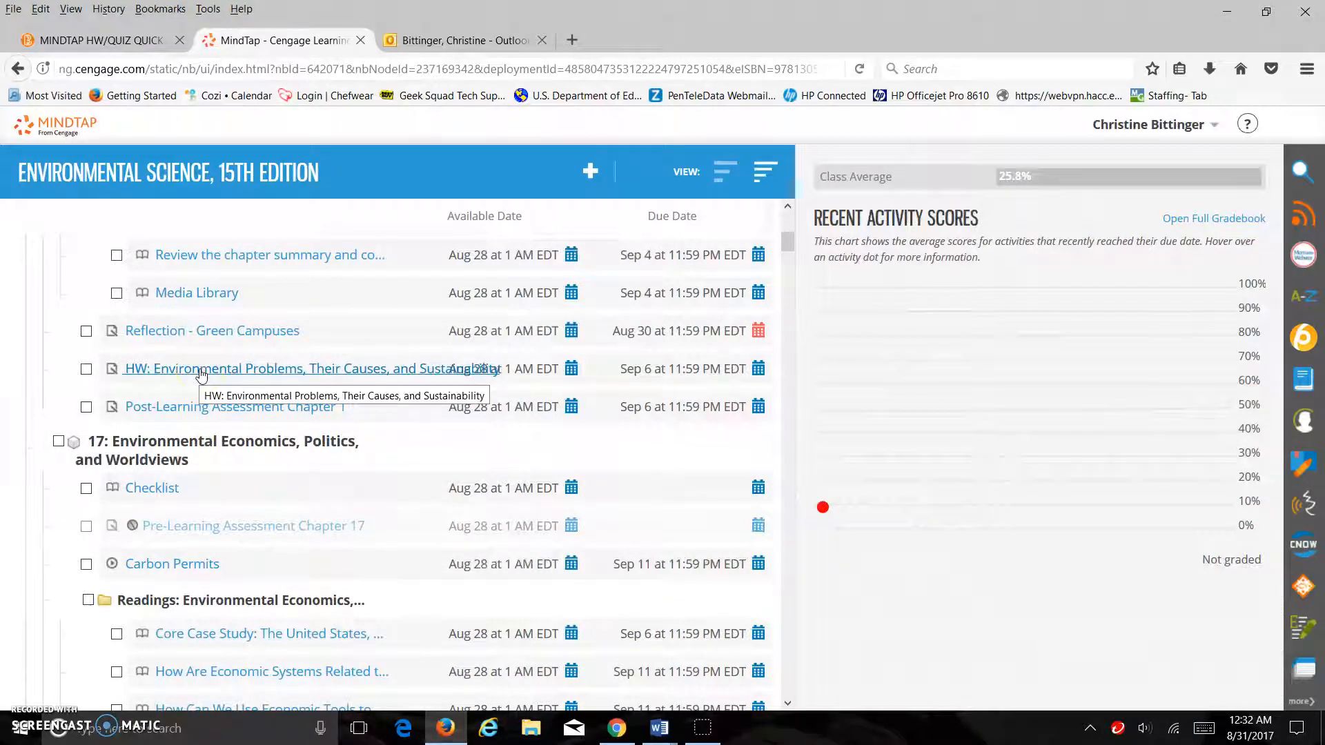
# Open HW: Environmental Problems, Their Causes, and Sustainability, listing five questions at 0/40
pyautogui.click(295, 369)
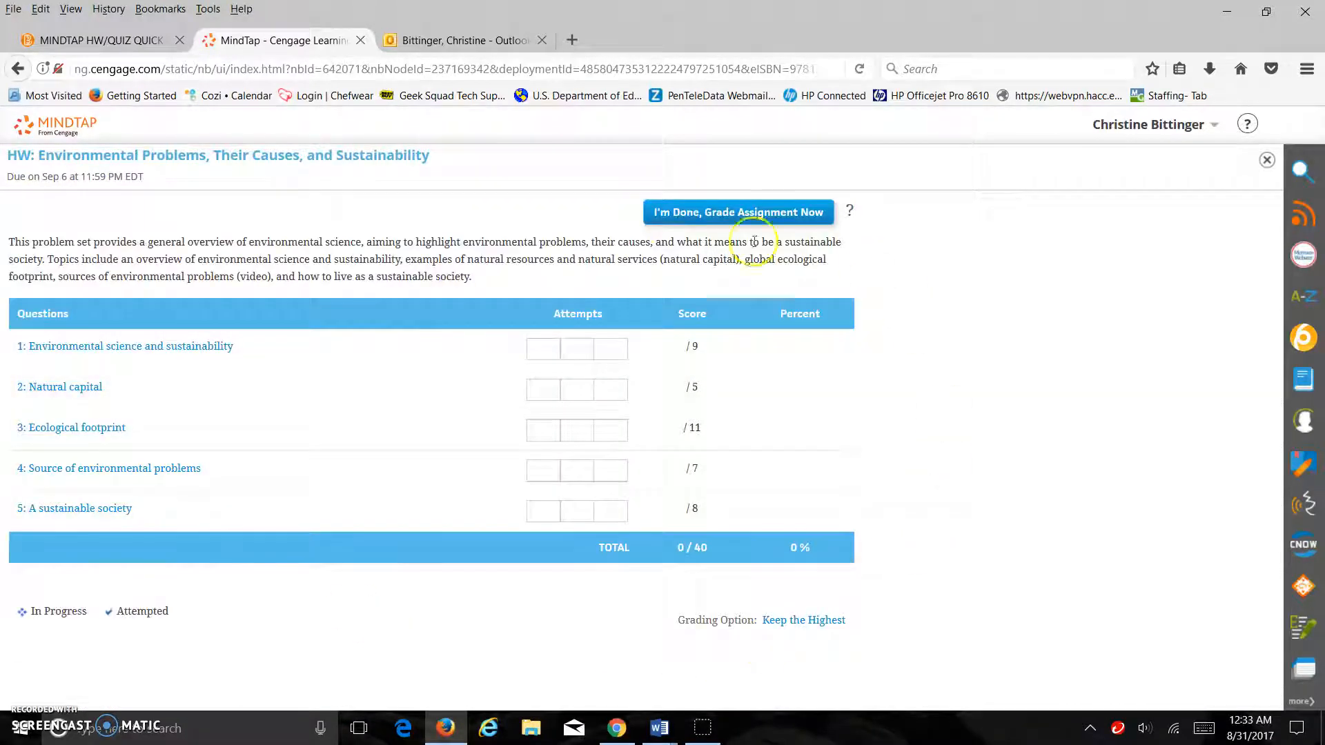
pyautogui.moveTo(684, 668)
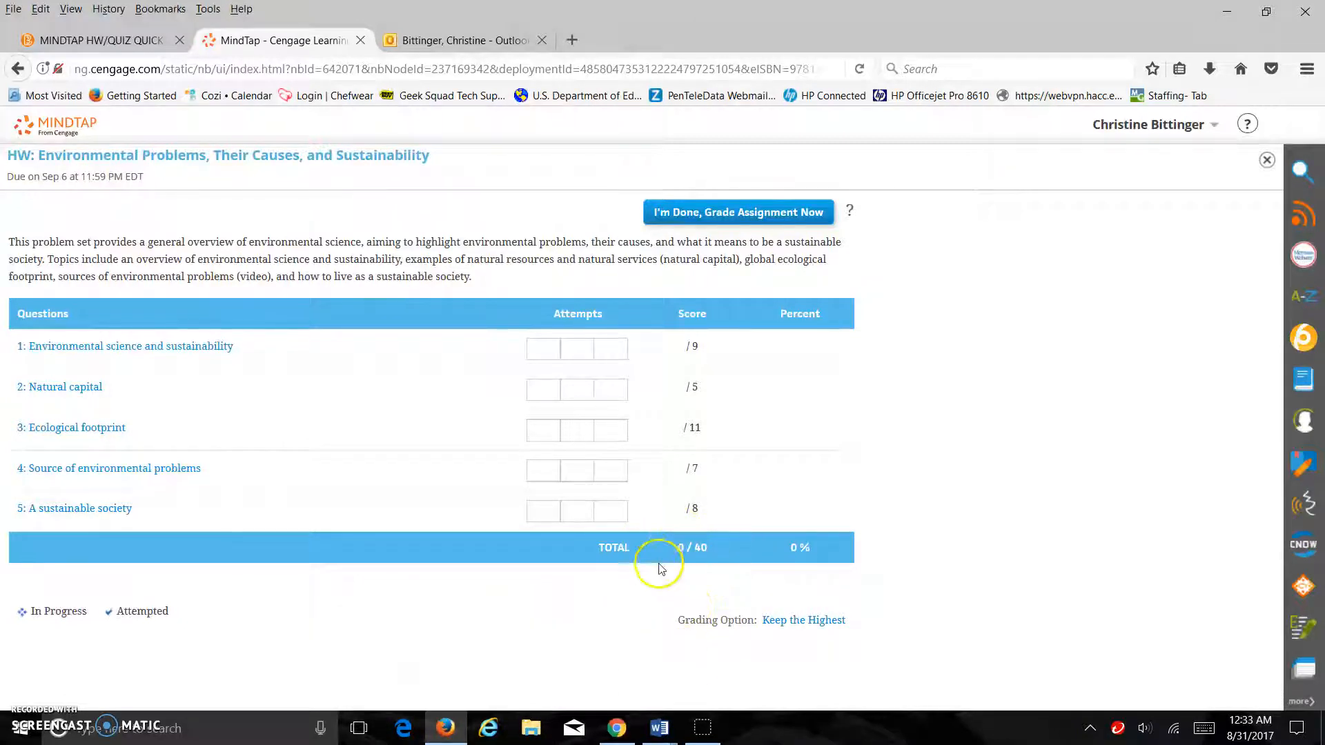
pyautogui.moveTo(722, 581)
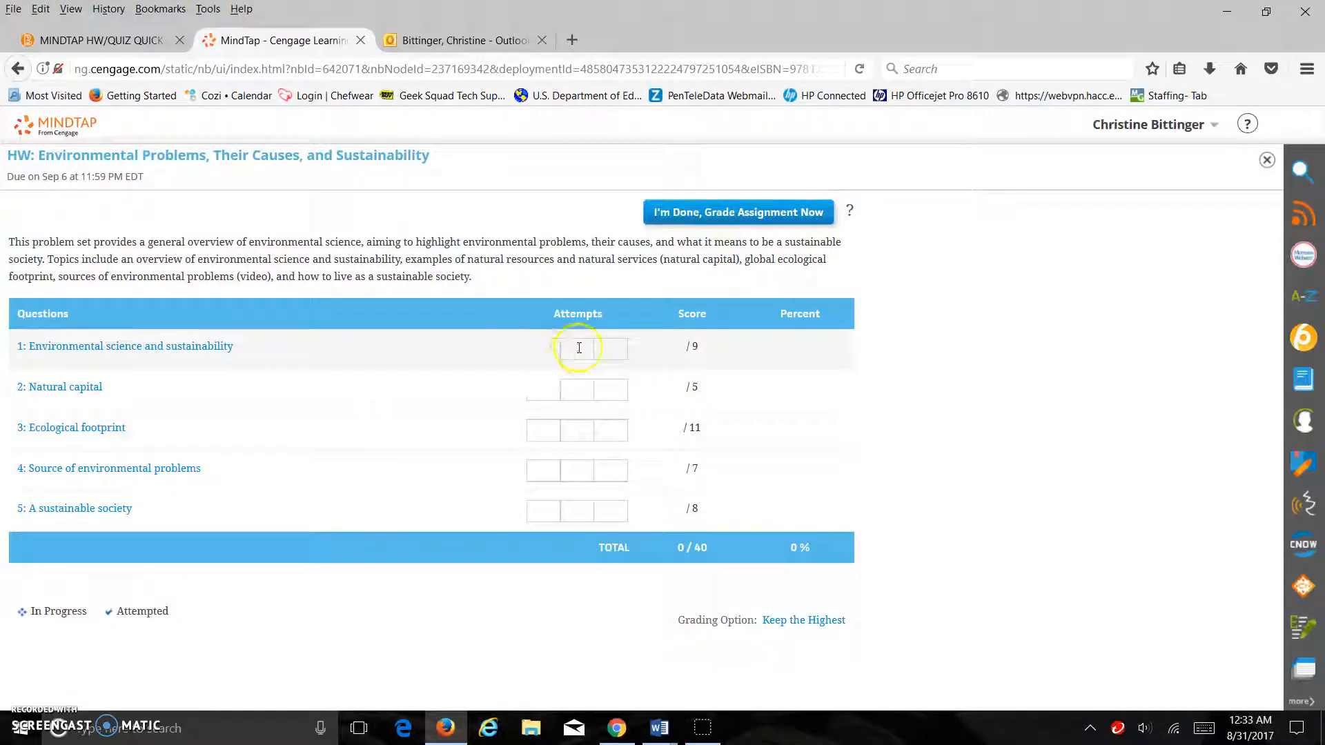
pyautogui.moveTo(618, 349)
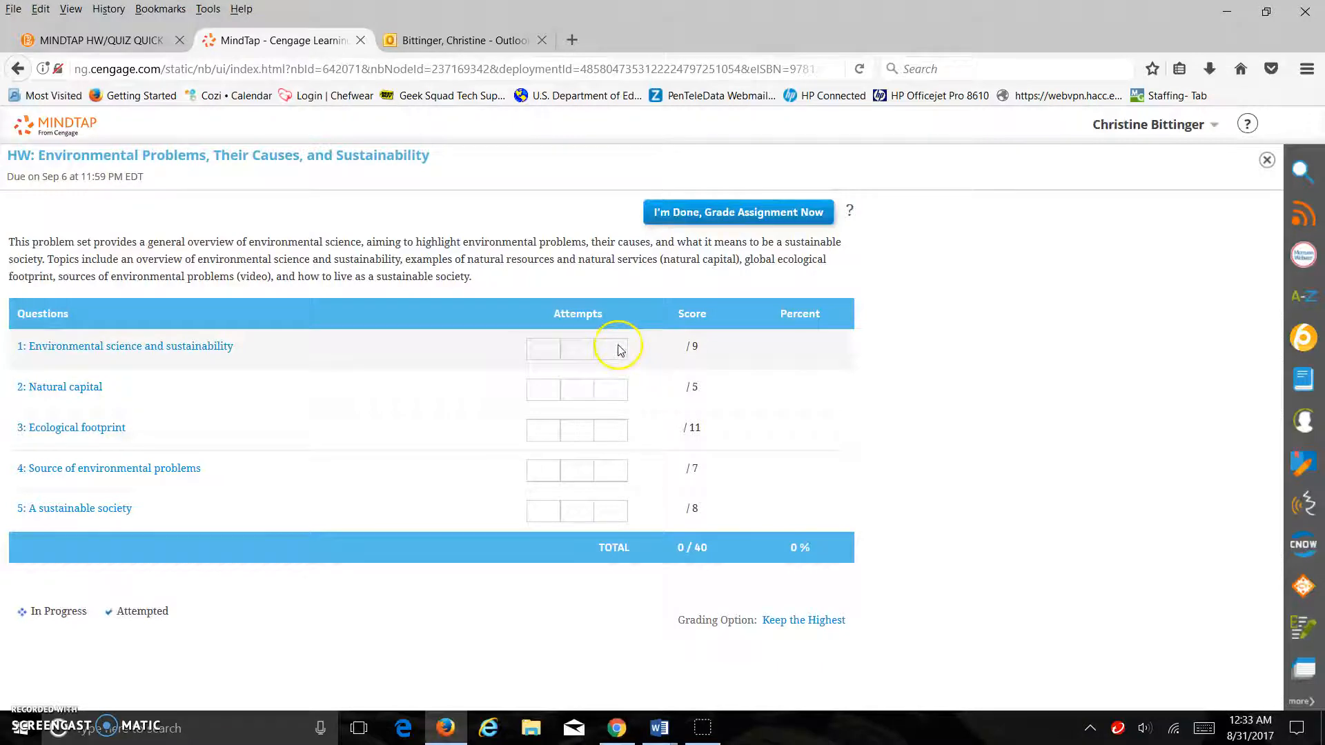
pyautogui.moveTo(541, 395)
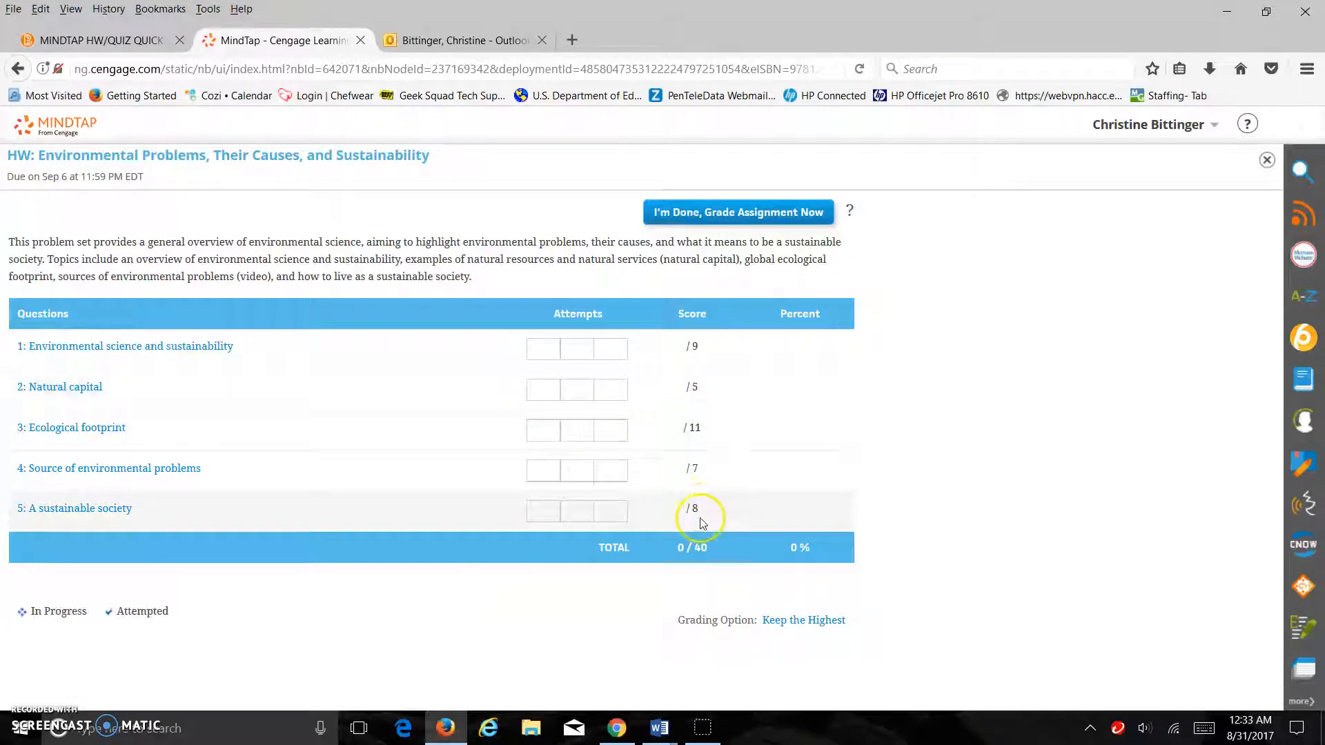
pyautogui.moveTo(707, 517)
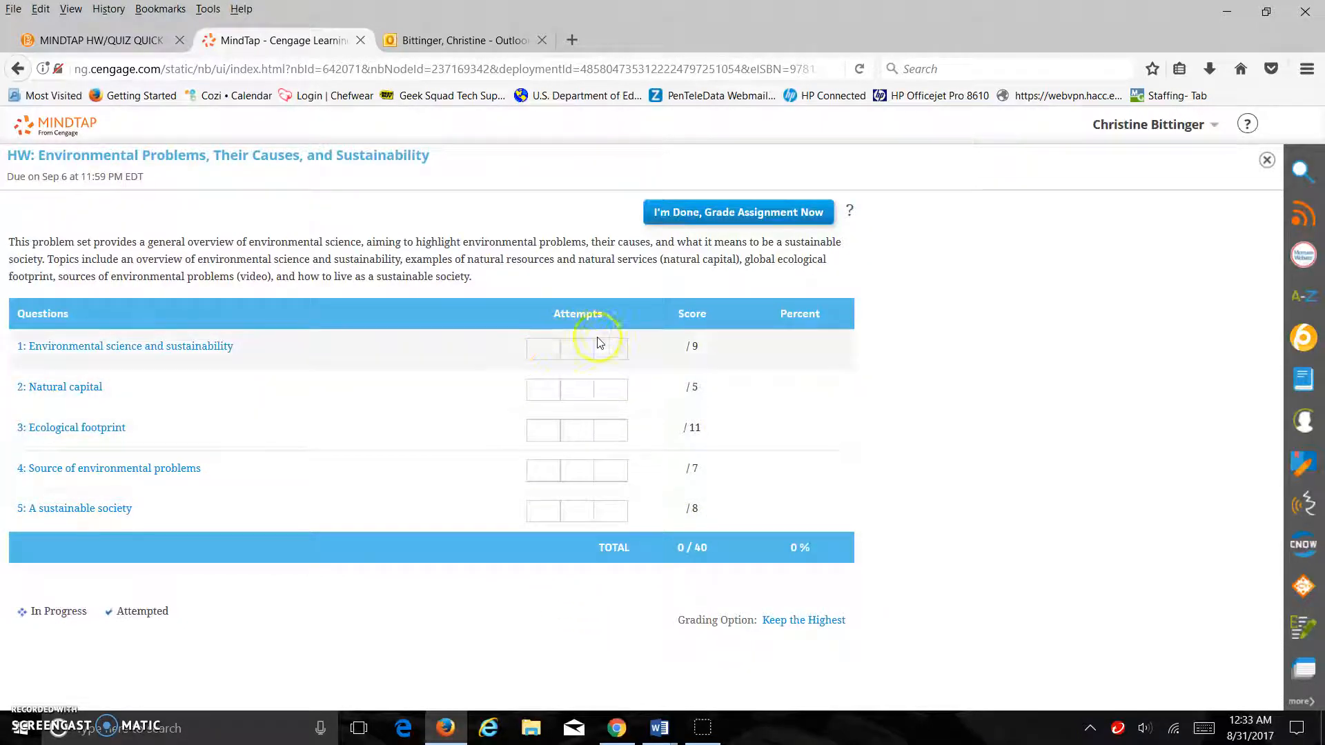
pyautogui.moveTo(602, 376)
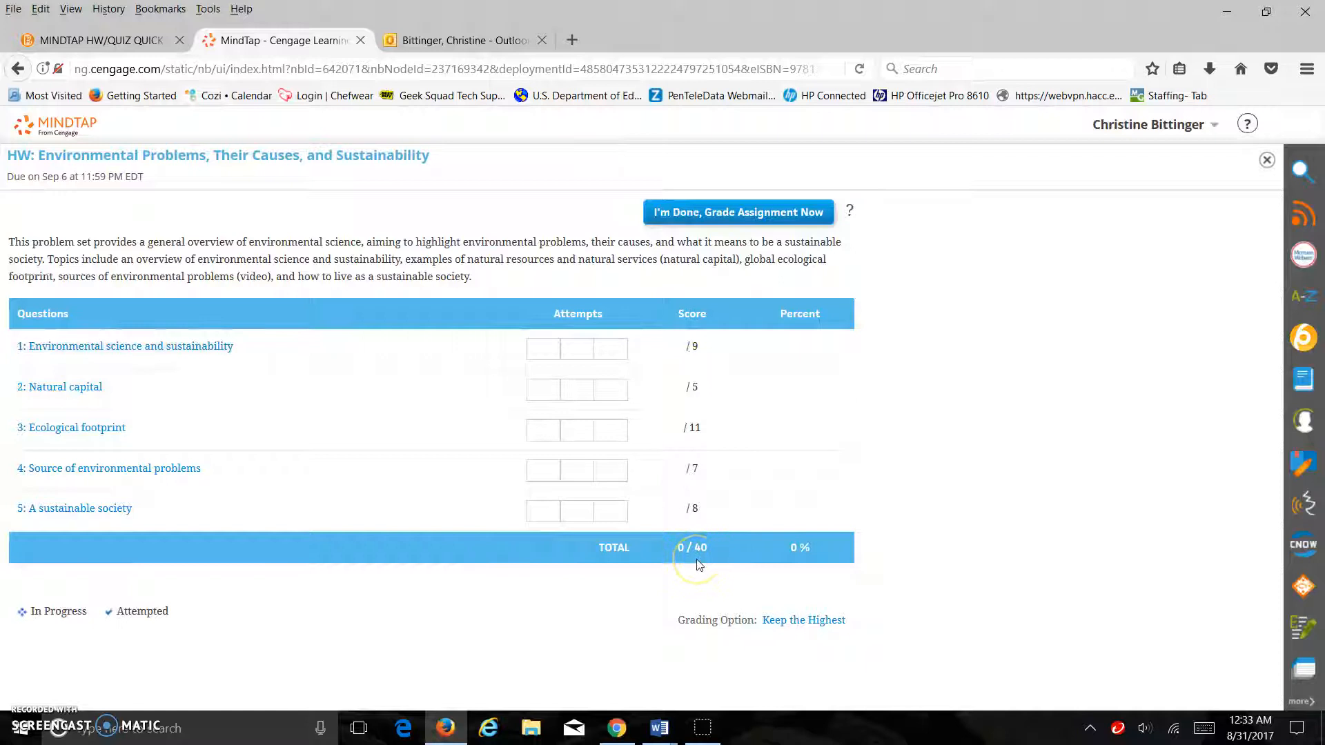
pyautogui.moveTo(379, 557)
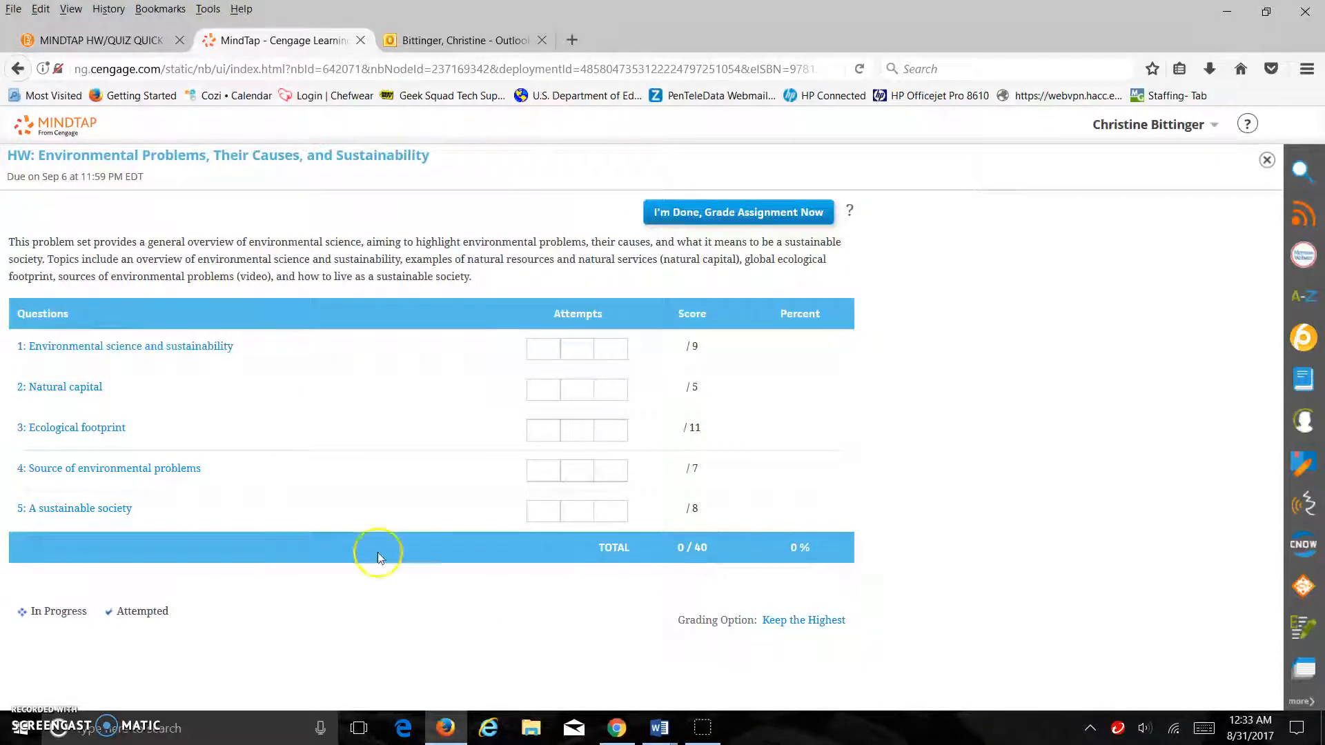
pyautogui.moveTo(138, 354)
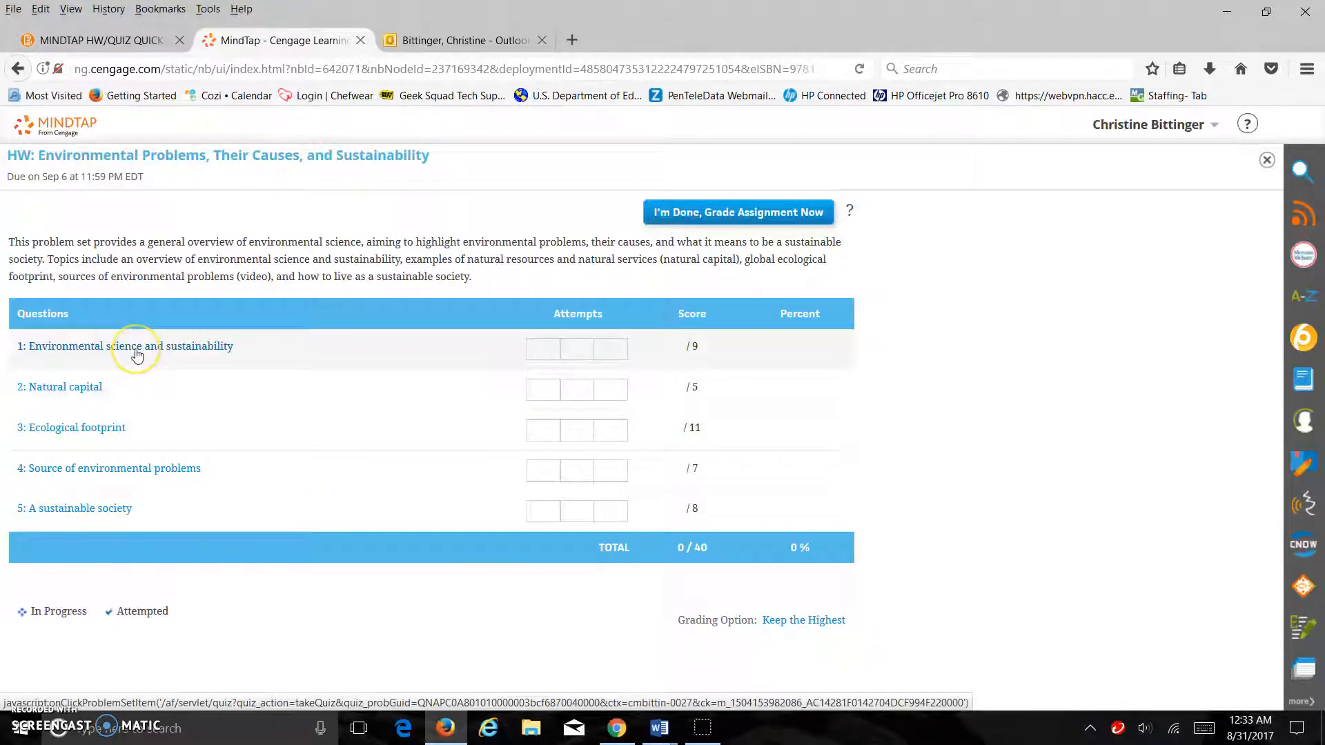
# Start question 1, highlight the opinions passage, and fill its blanks with social sciences and decrease
pyautogui.click(124, 345)
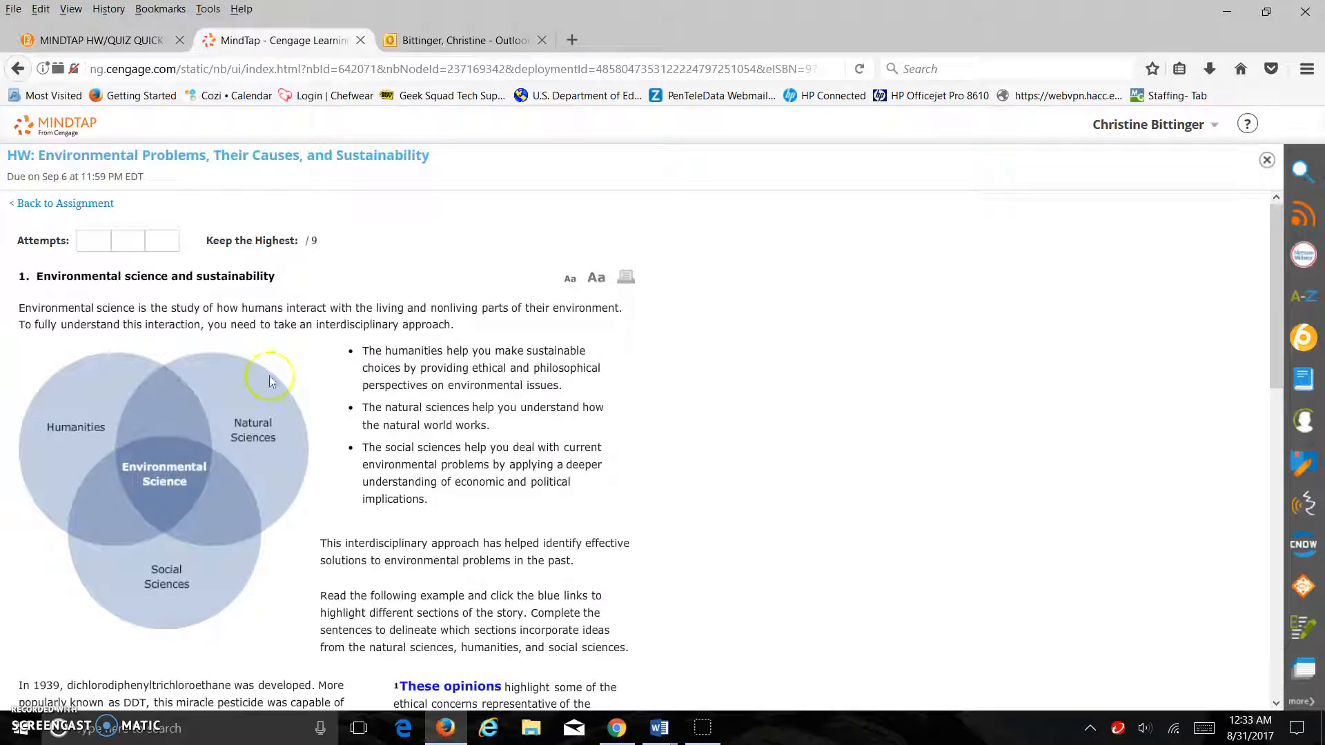
pyautogui.moveTo(454, 256)
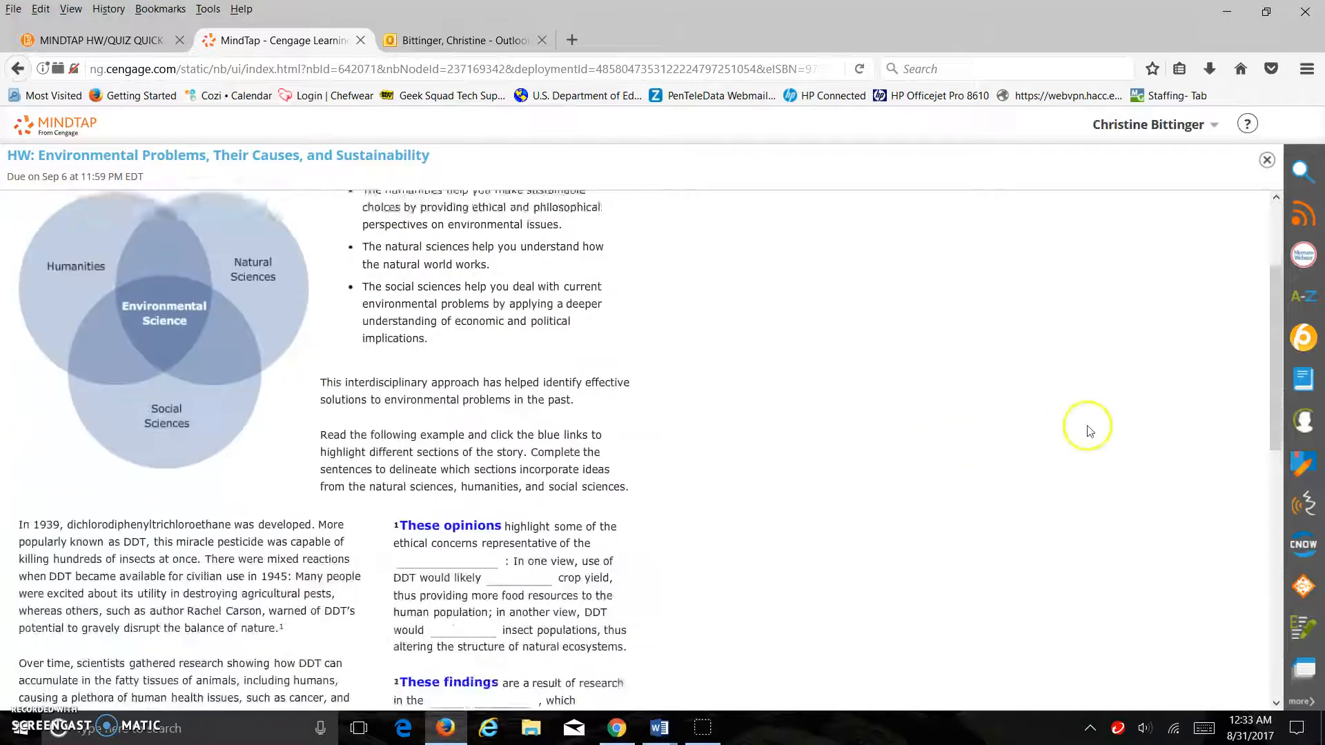
pyautogui.scroll(-3)
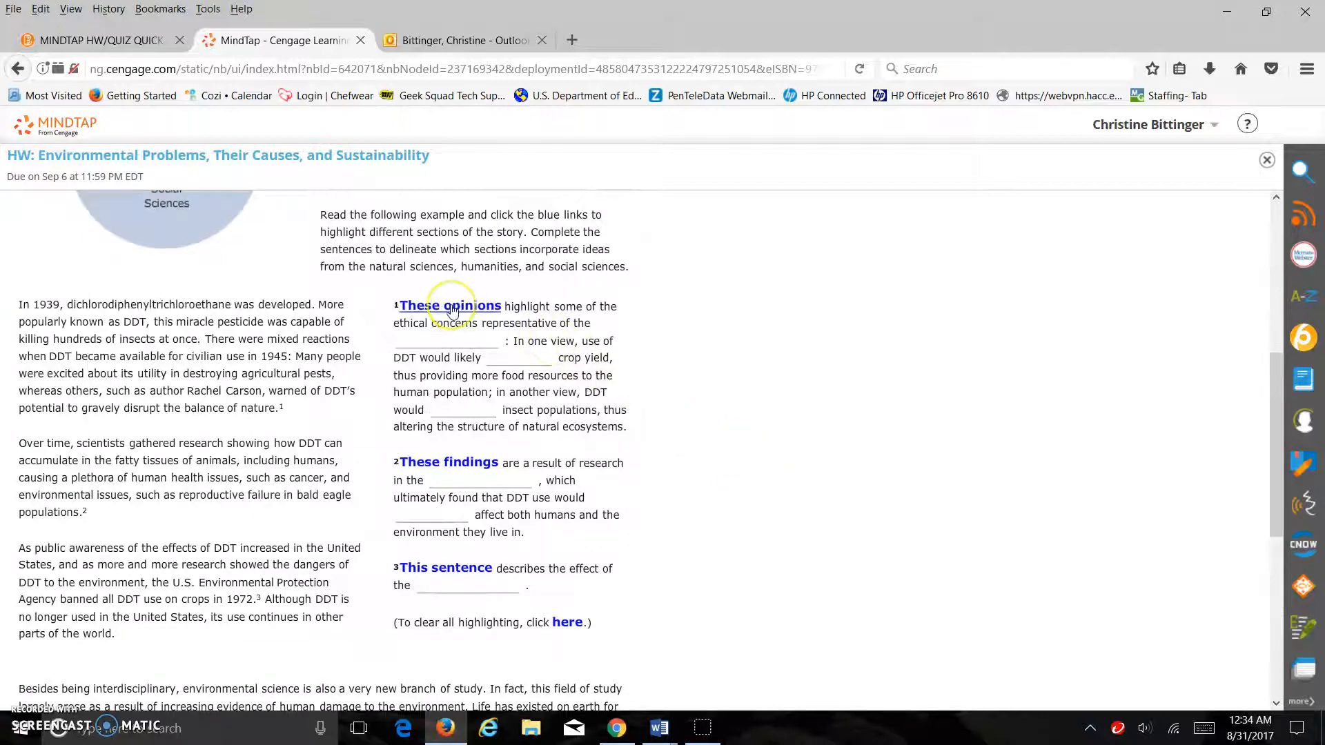
pyautogui.click(449, 307)
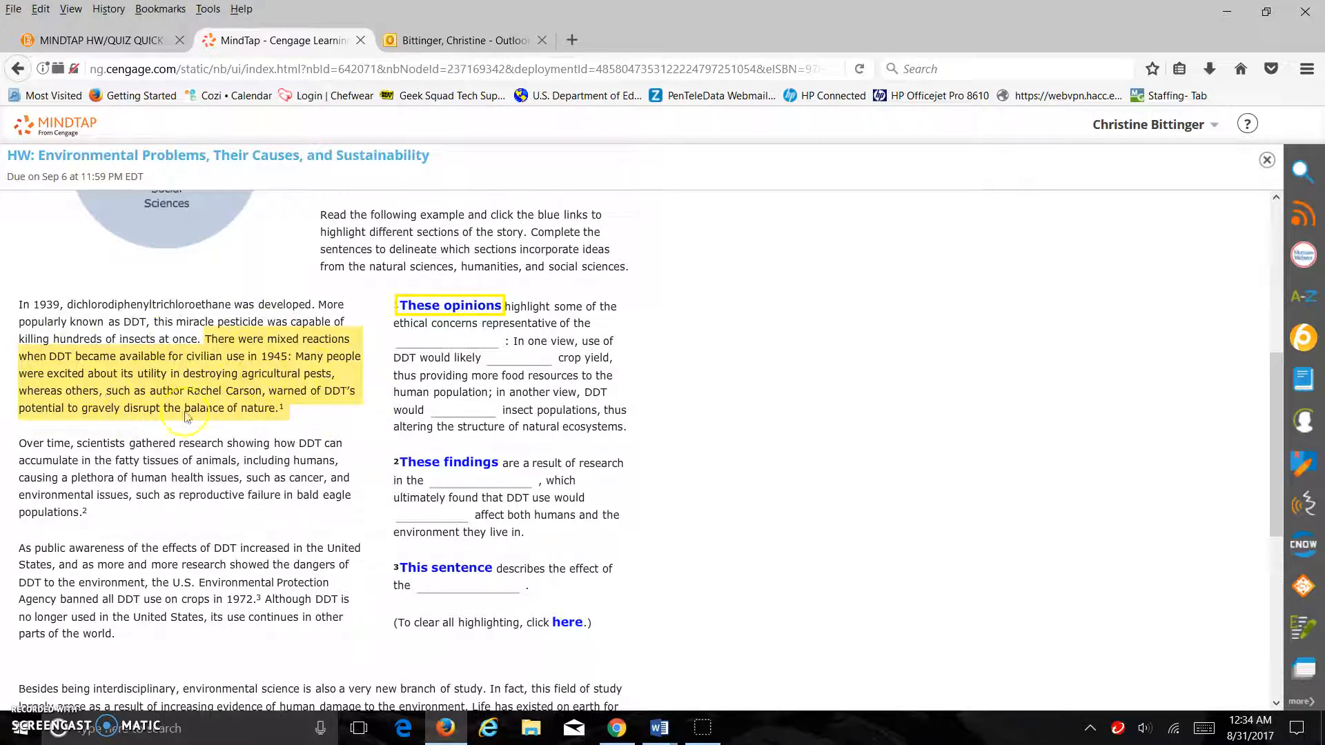
pyautogui.moveTo(352, 508)
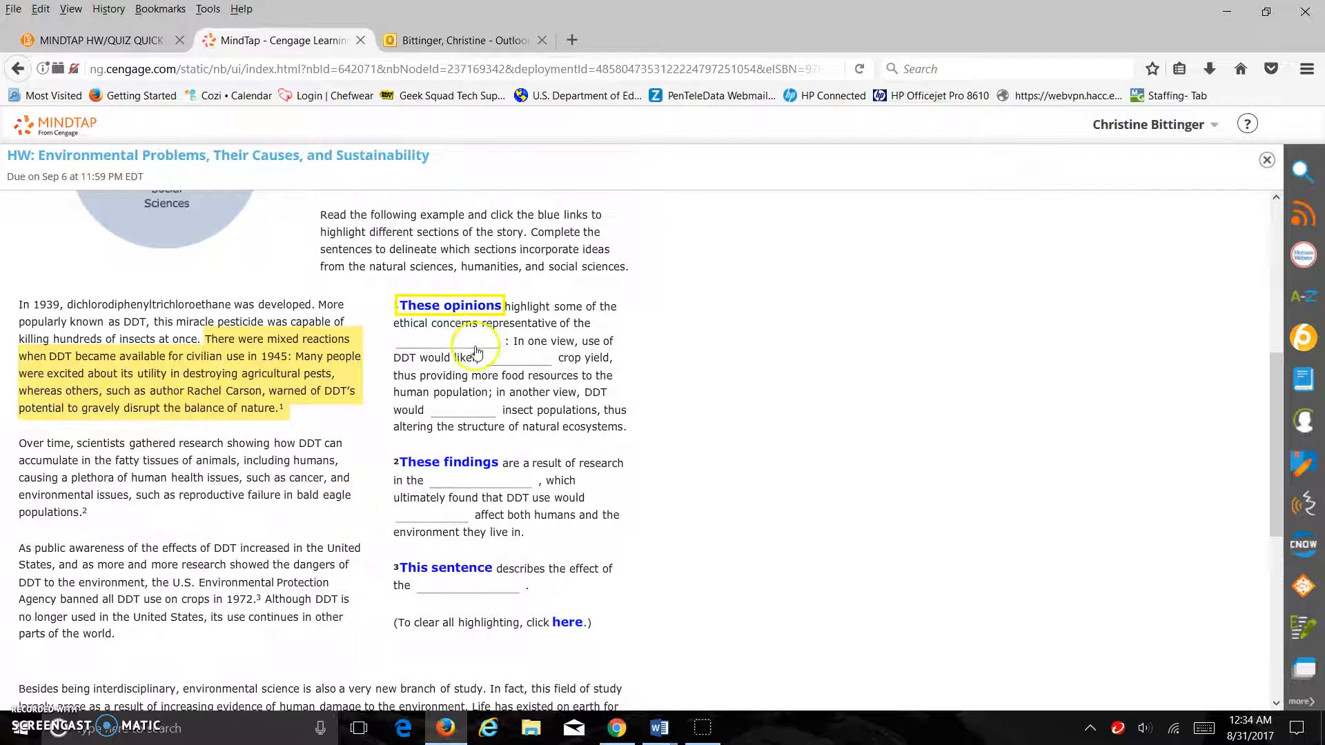
pyautogui.click(450, 307)
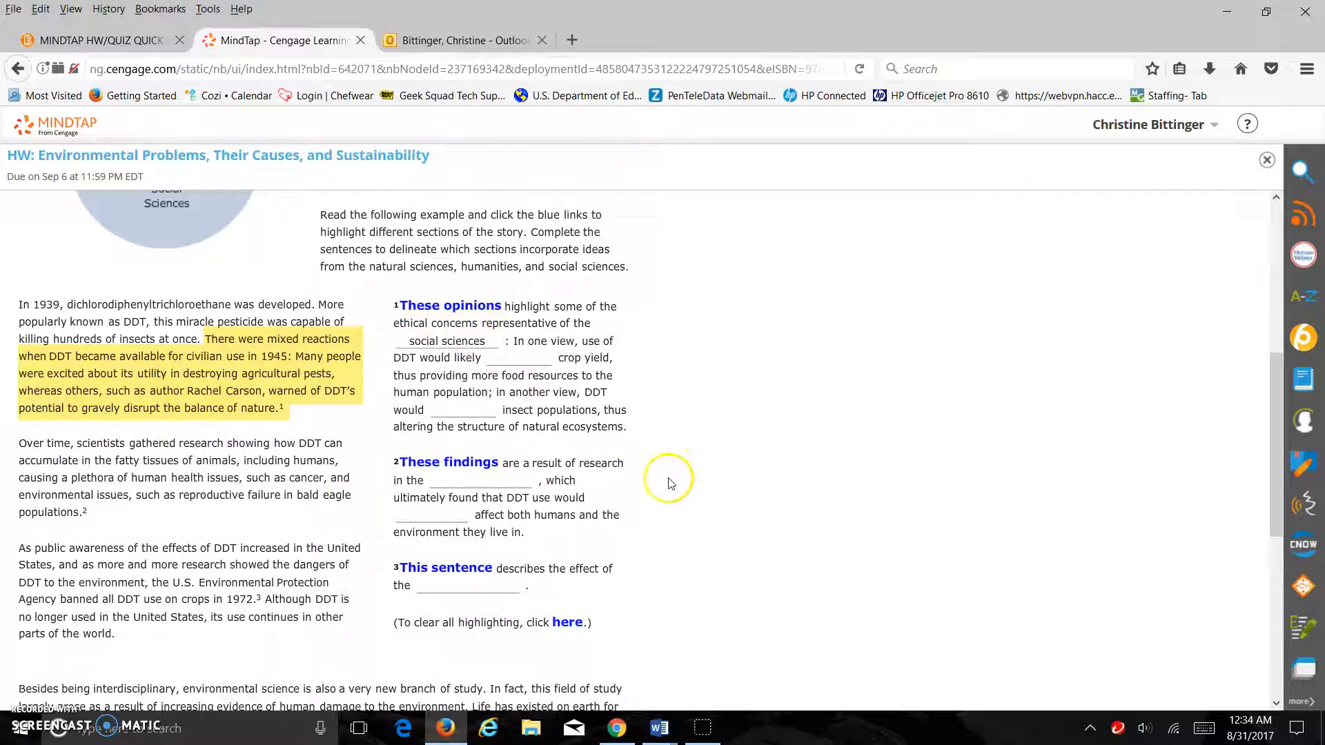
pyautogui.moveTo(529, 363)
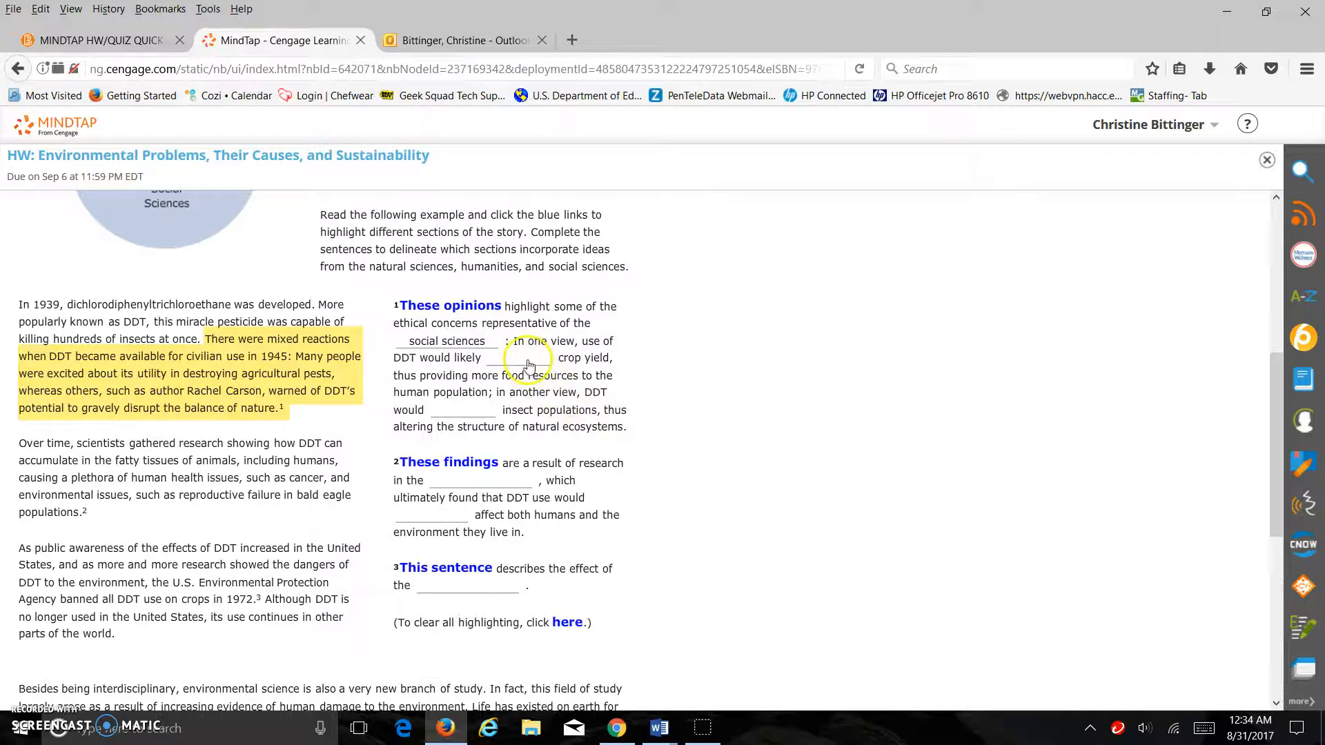
pyautogui.click(524, 356)
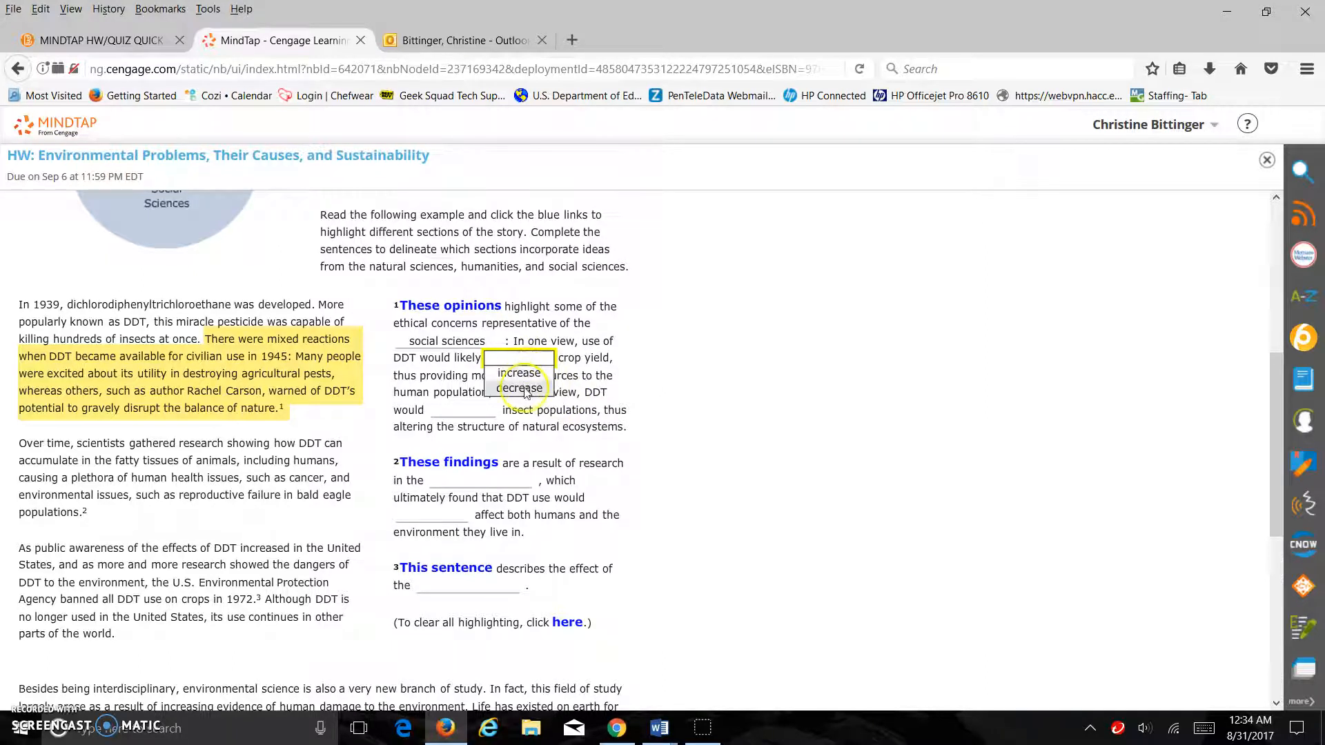
pyautogui.click(521, 388)
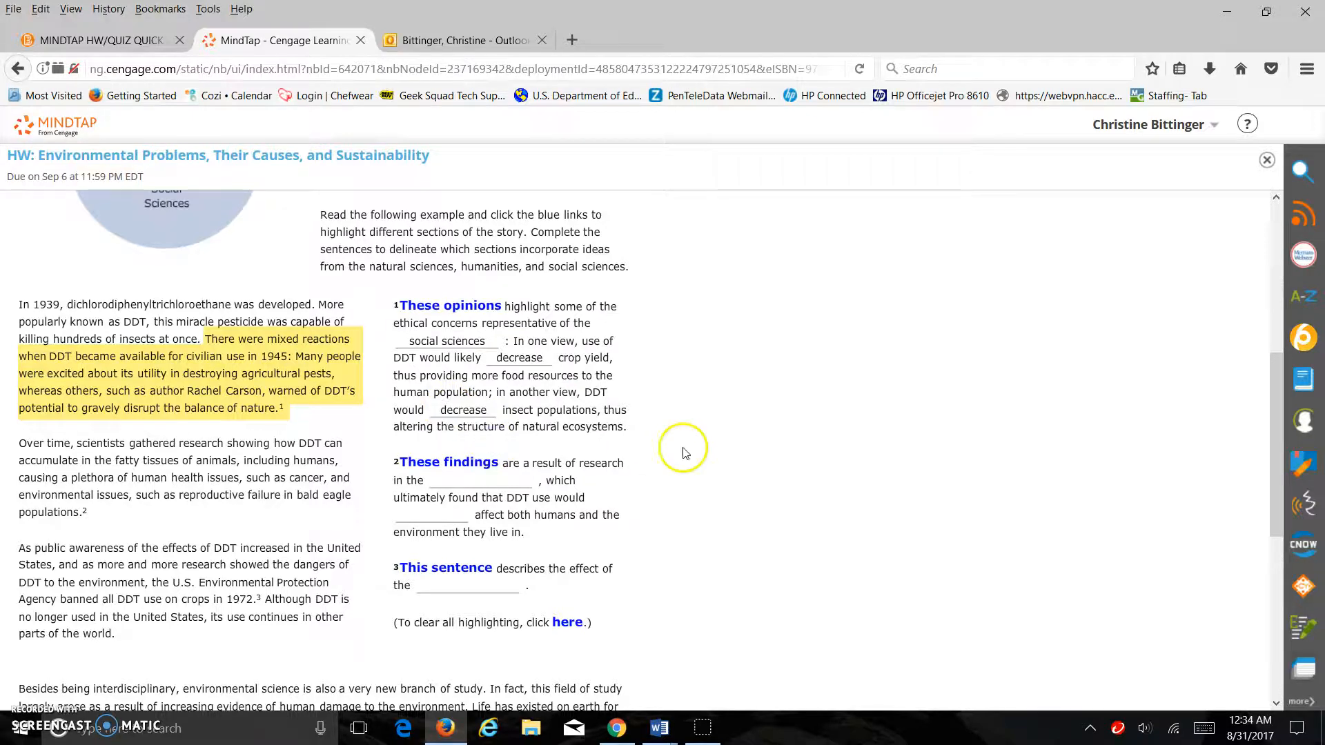
# Fill the findings blanks with natural sciences and negatively, then highlight the third sentence's passage
pyautogui.scroll(-3)
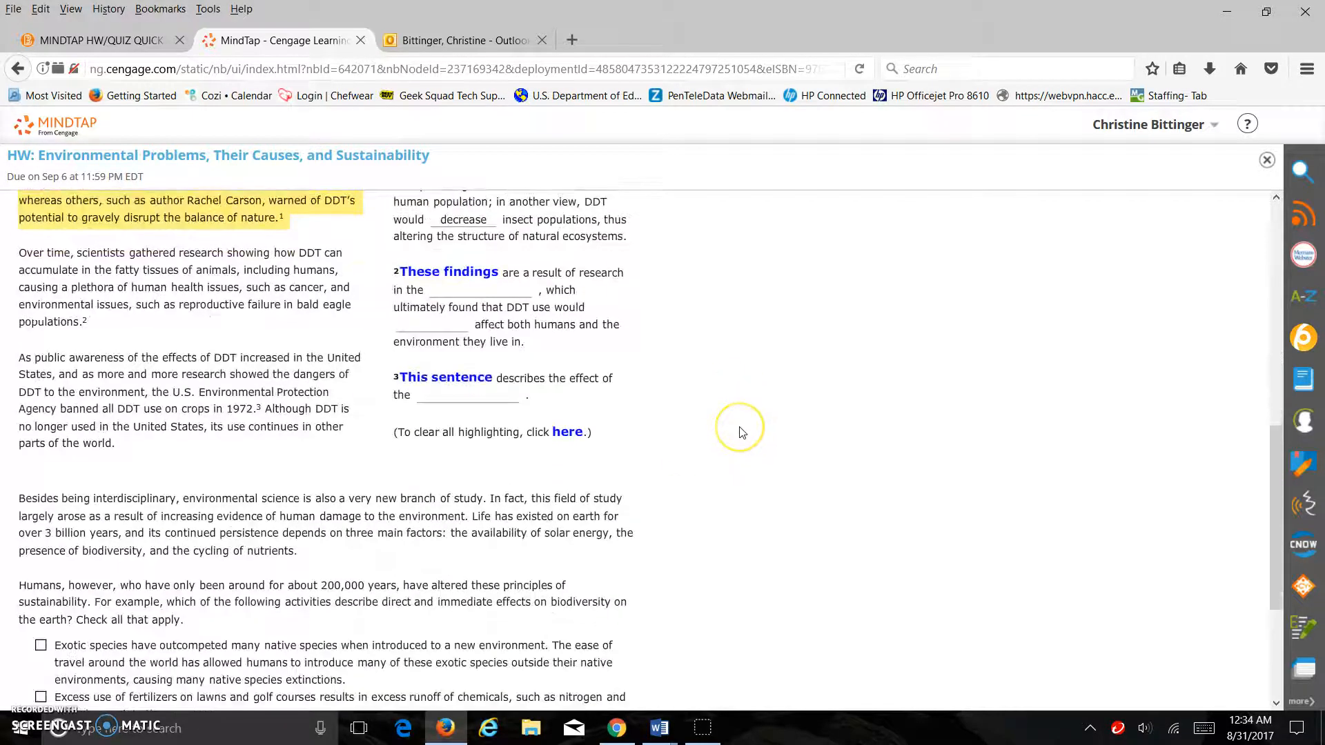
pyautogui.moveTo(422, 338)
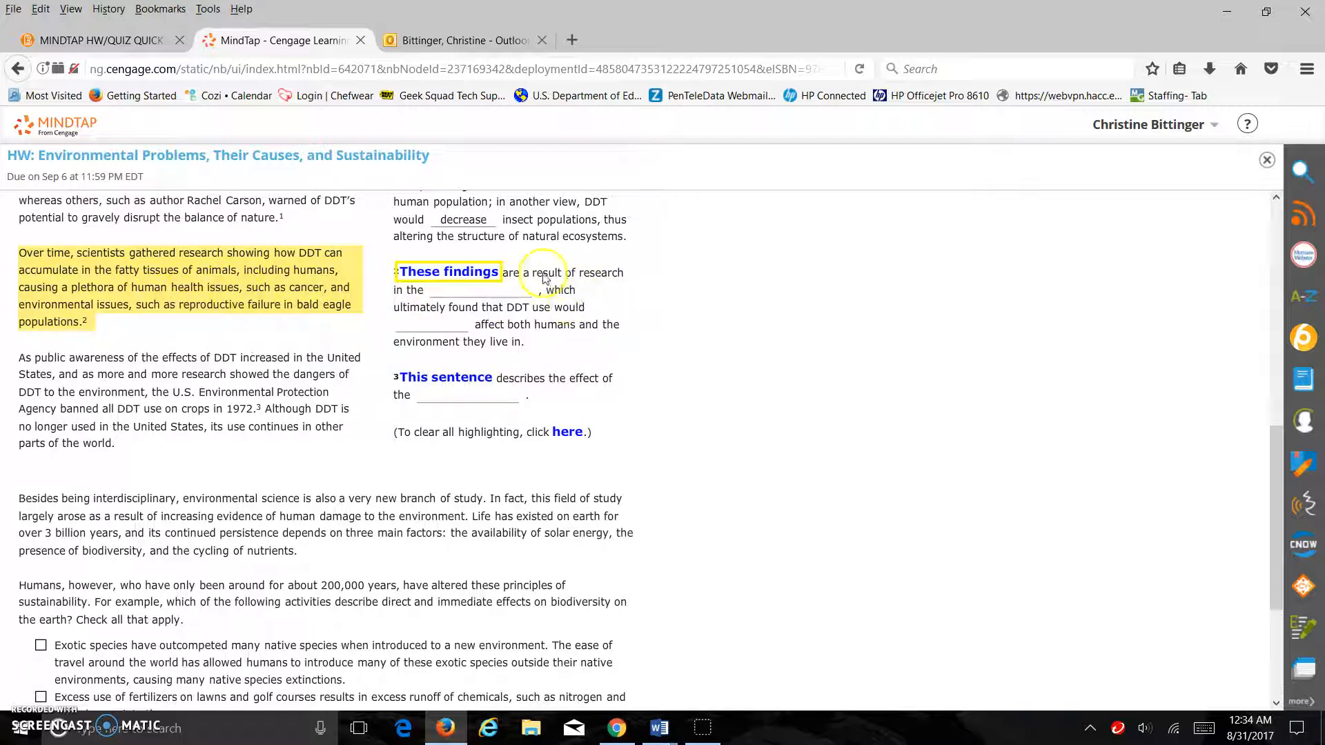
pyautogui.write('natural sciences')
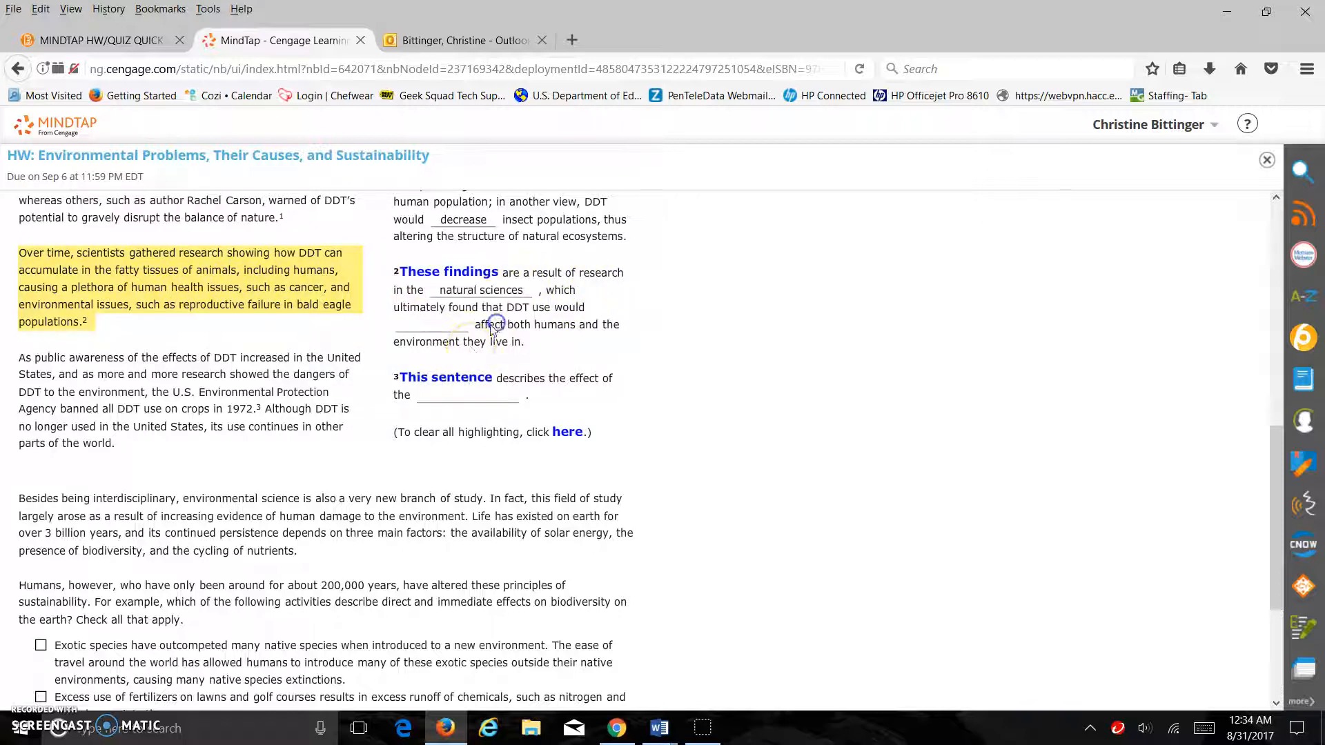
pyautogui.click(431, 328)
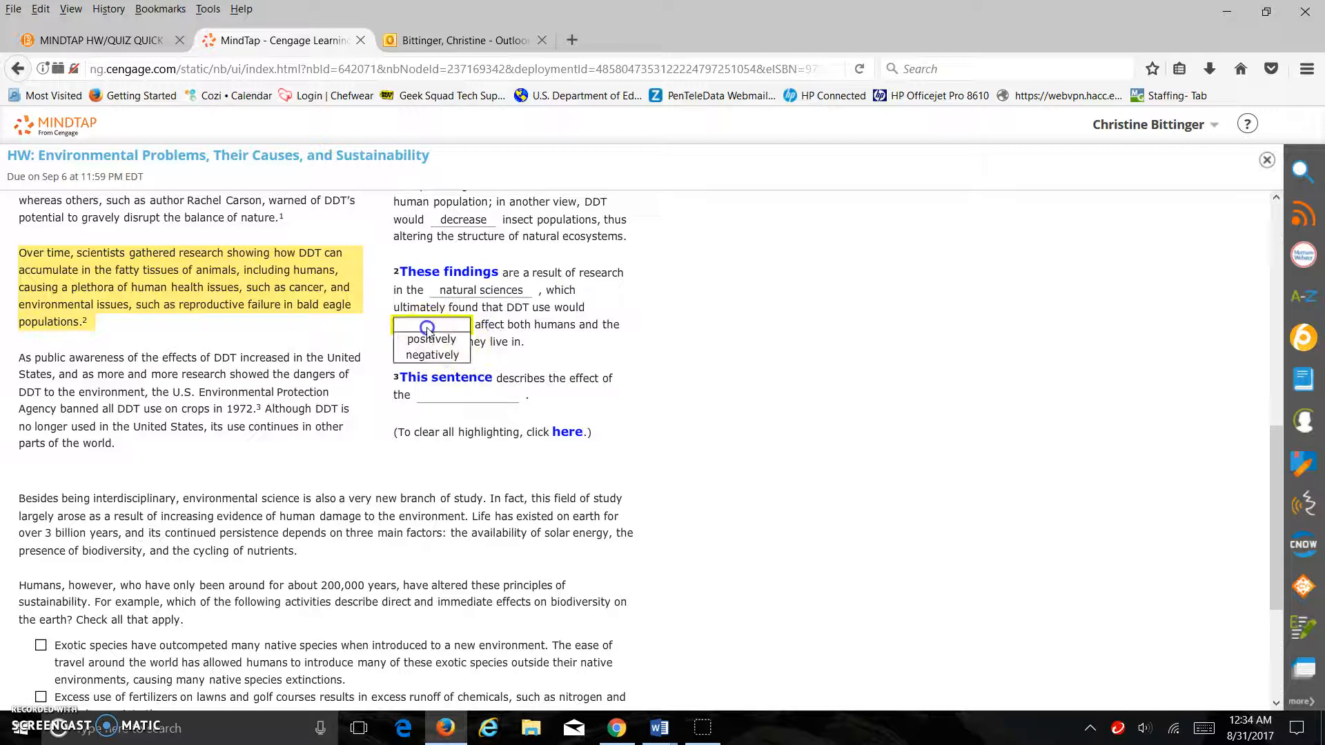
pyautogui.scroll(-3)
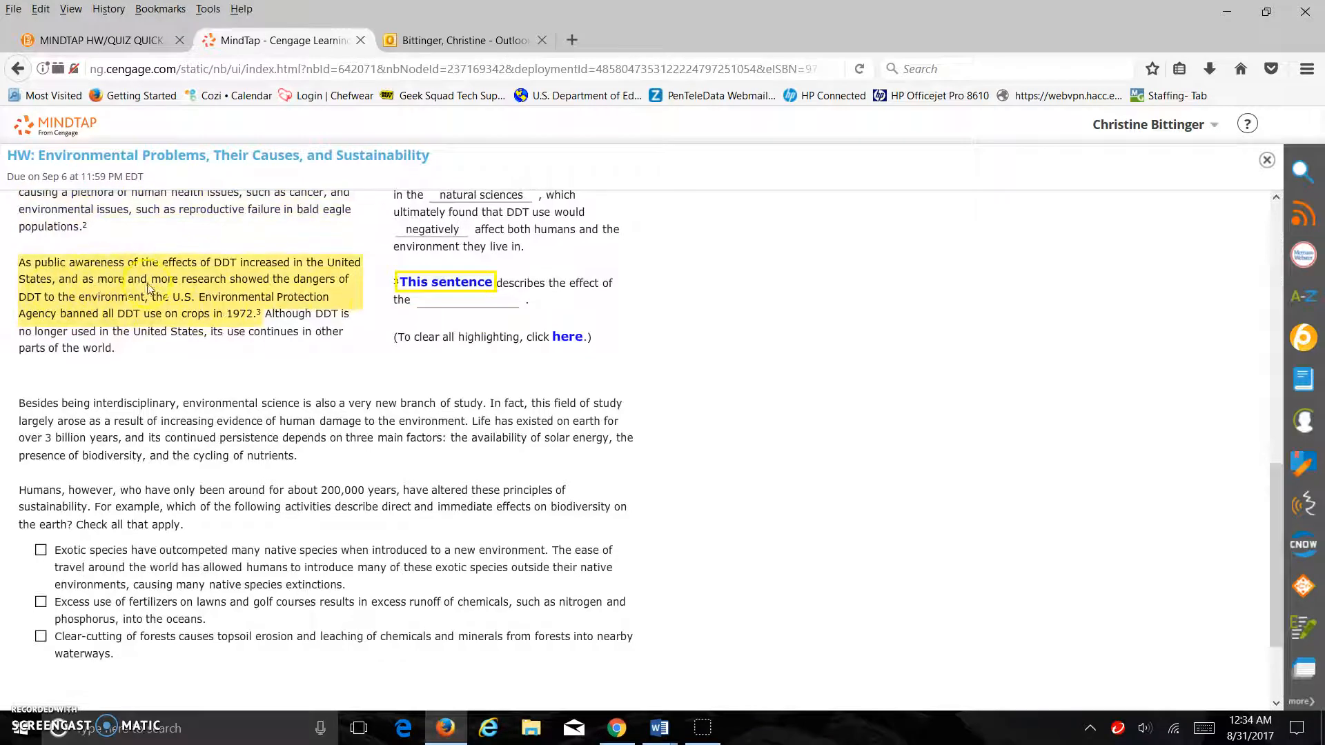
pyautogui.click(468, 300)
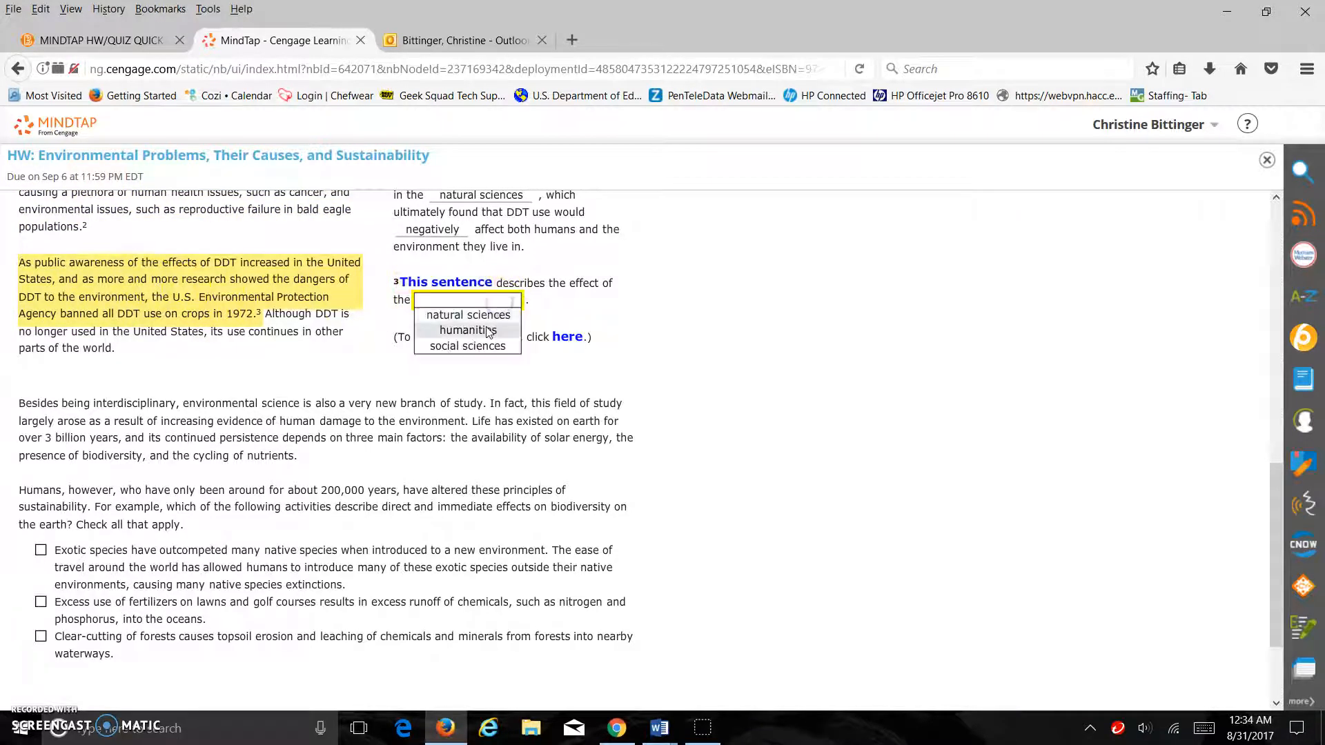
pyautogui.scroll(-3)
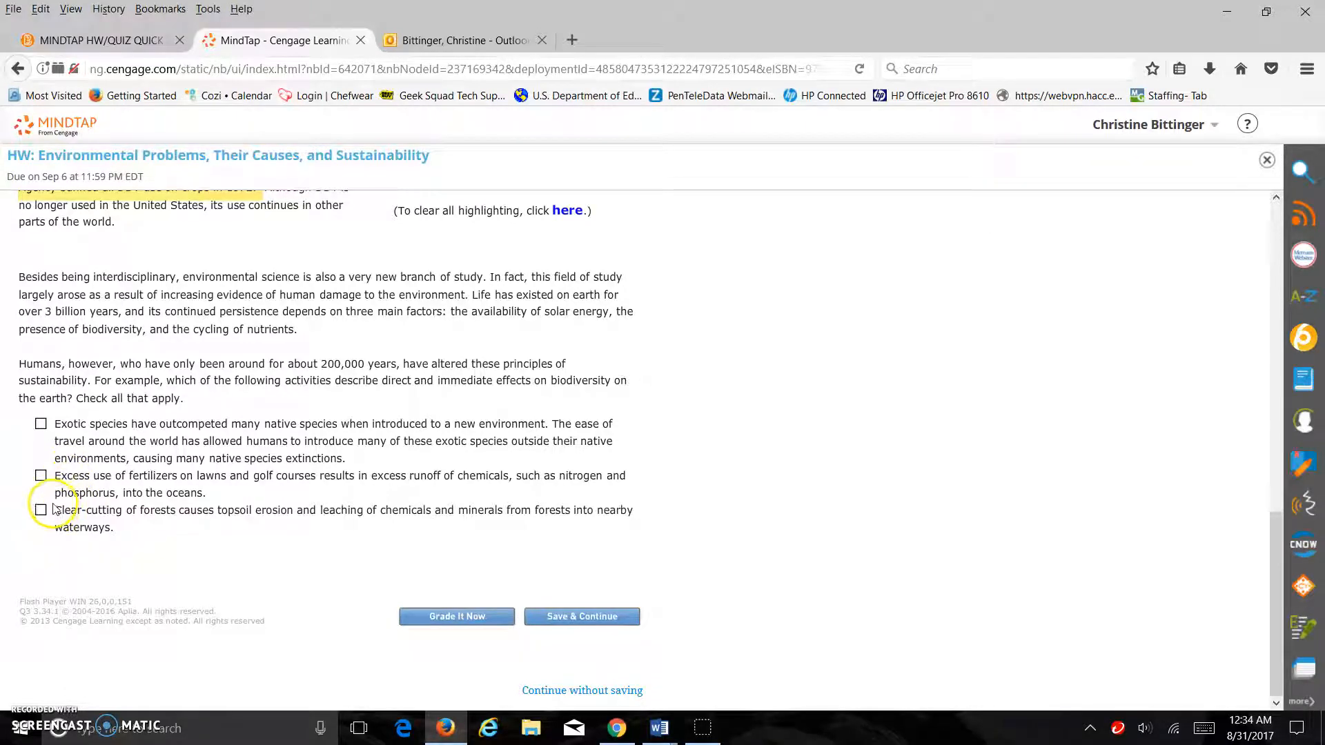
# Mark exotic species and clear-cutting of forests as direct effects on biodiversity
pyautogui.click(40, 510)
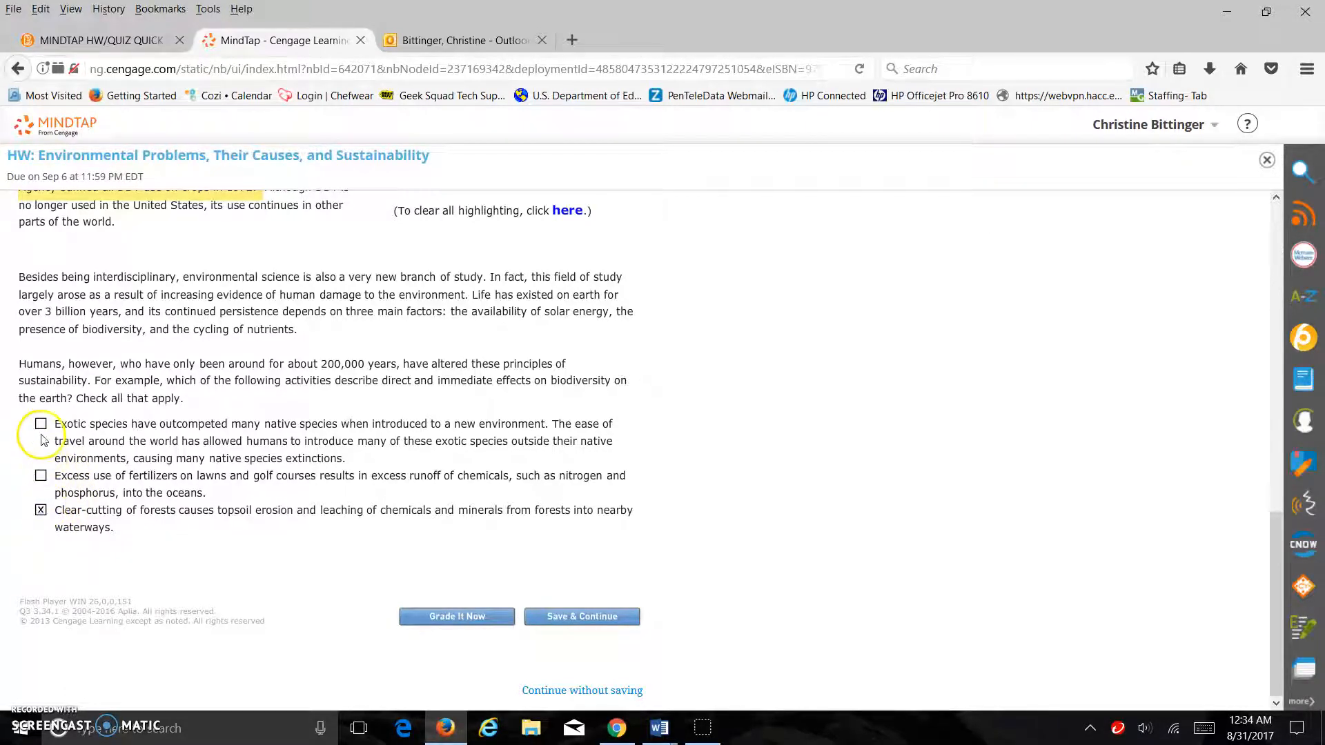
pyautogui.click(40, 423)
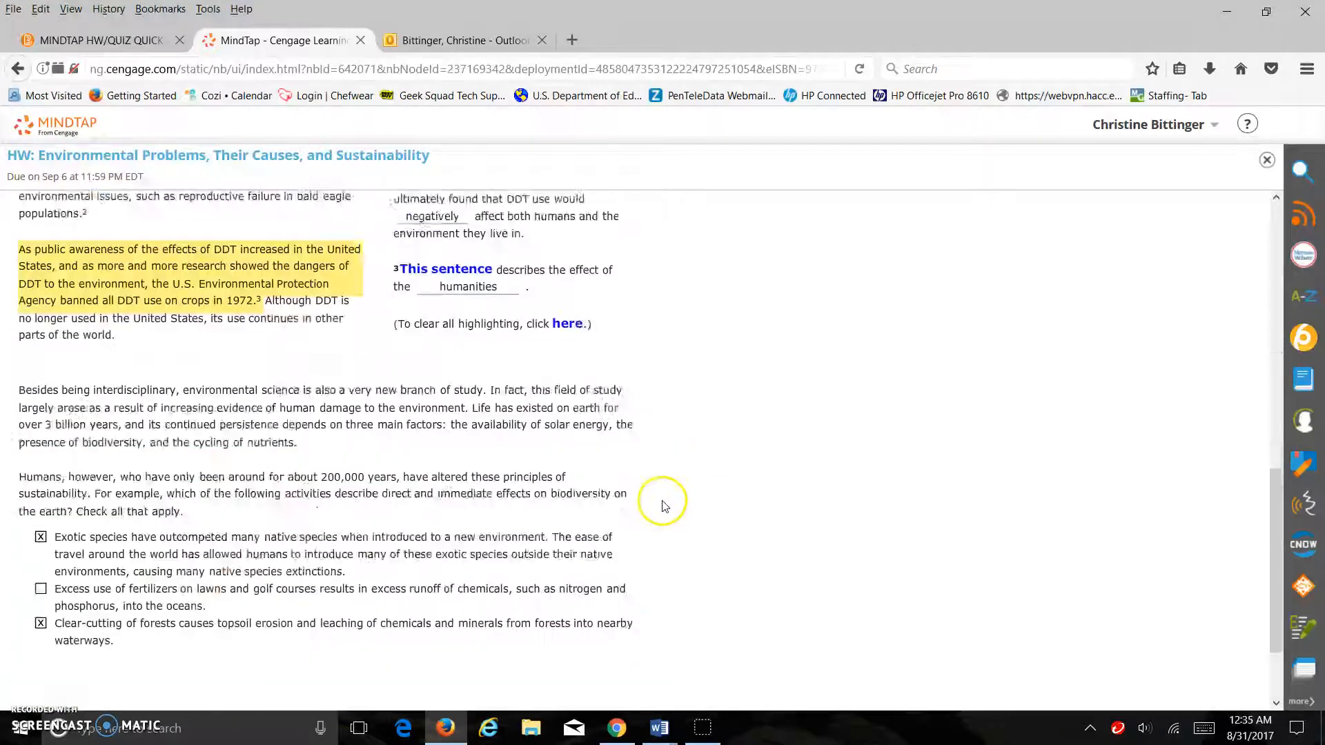
pyautogui.scroll(-3)
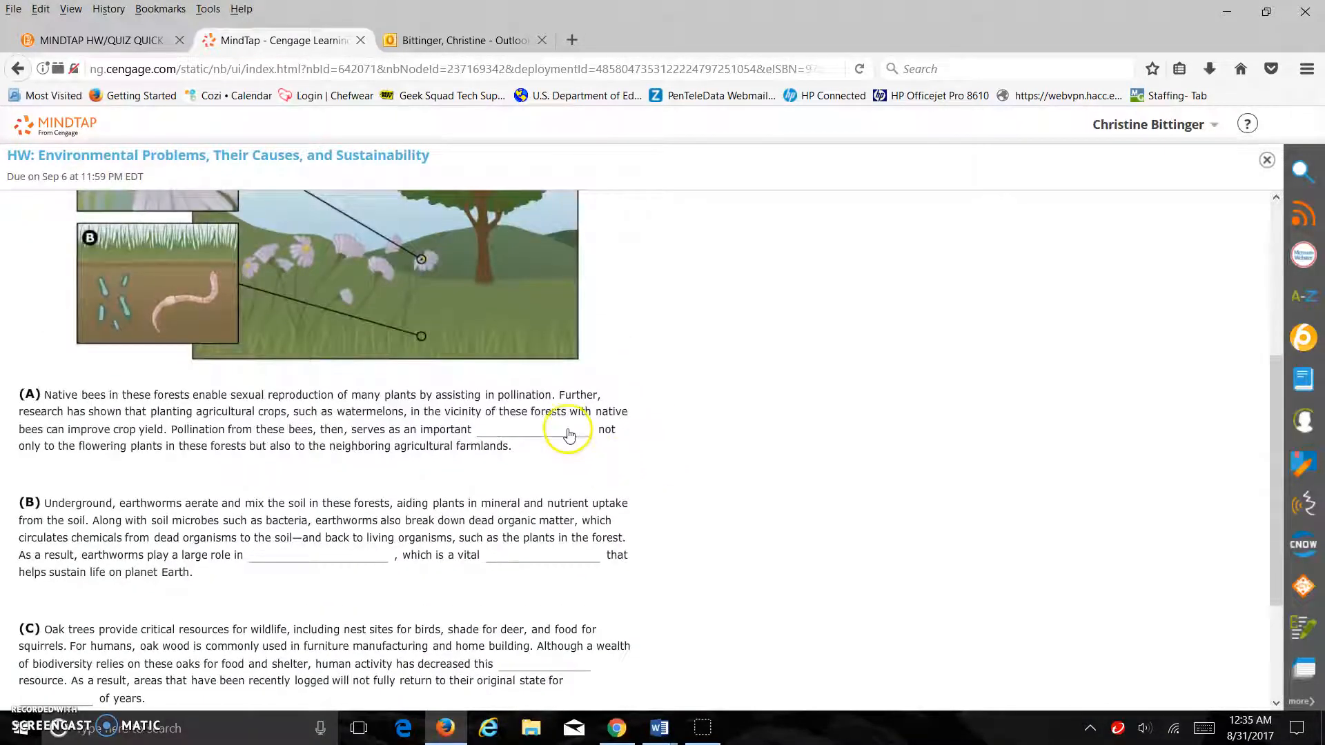
# Answer the forest question with ecosystem service, nutrient cycling, nonrenewable and millions of years, then save
pyautogui.write('ecosystem service')
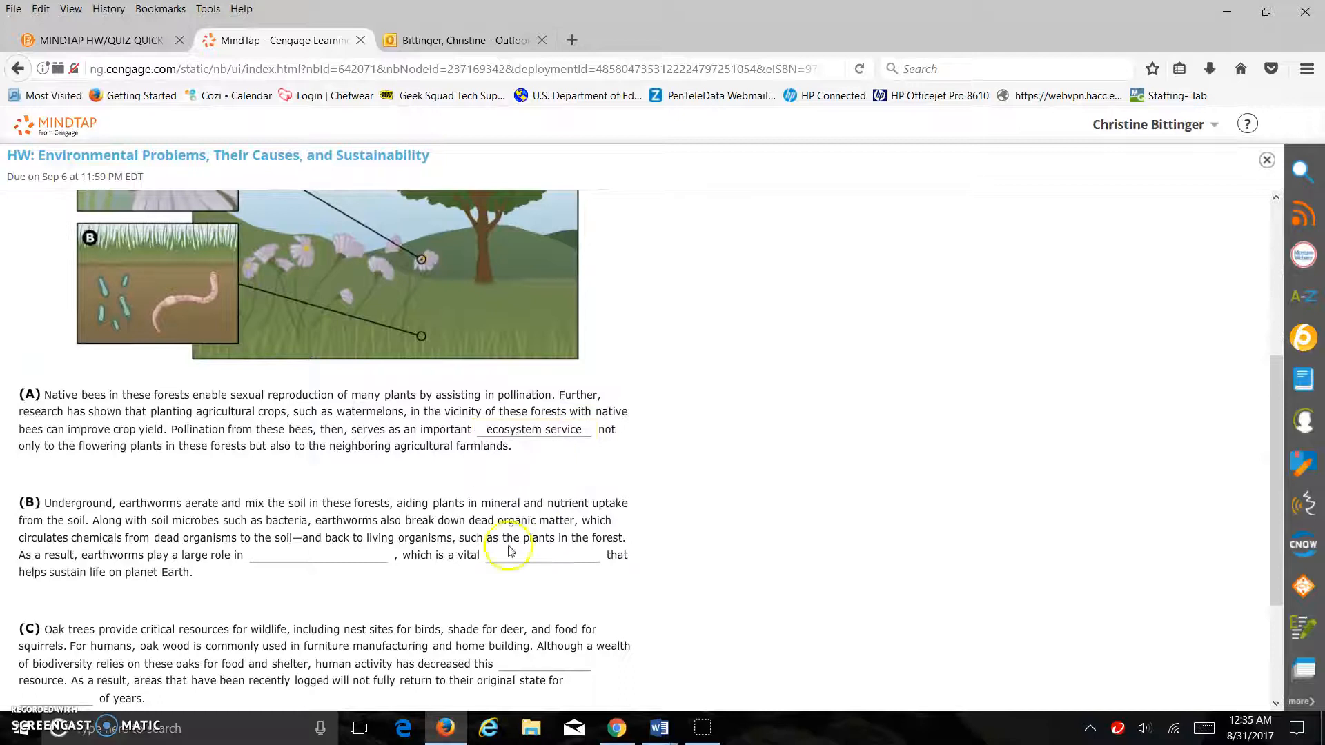
pyautogui.click(318, 555)
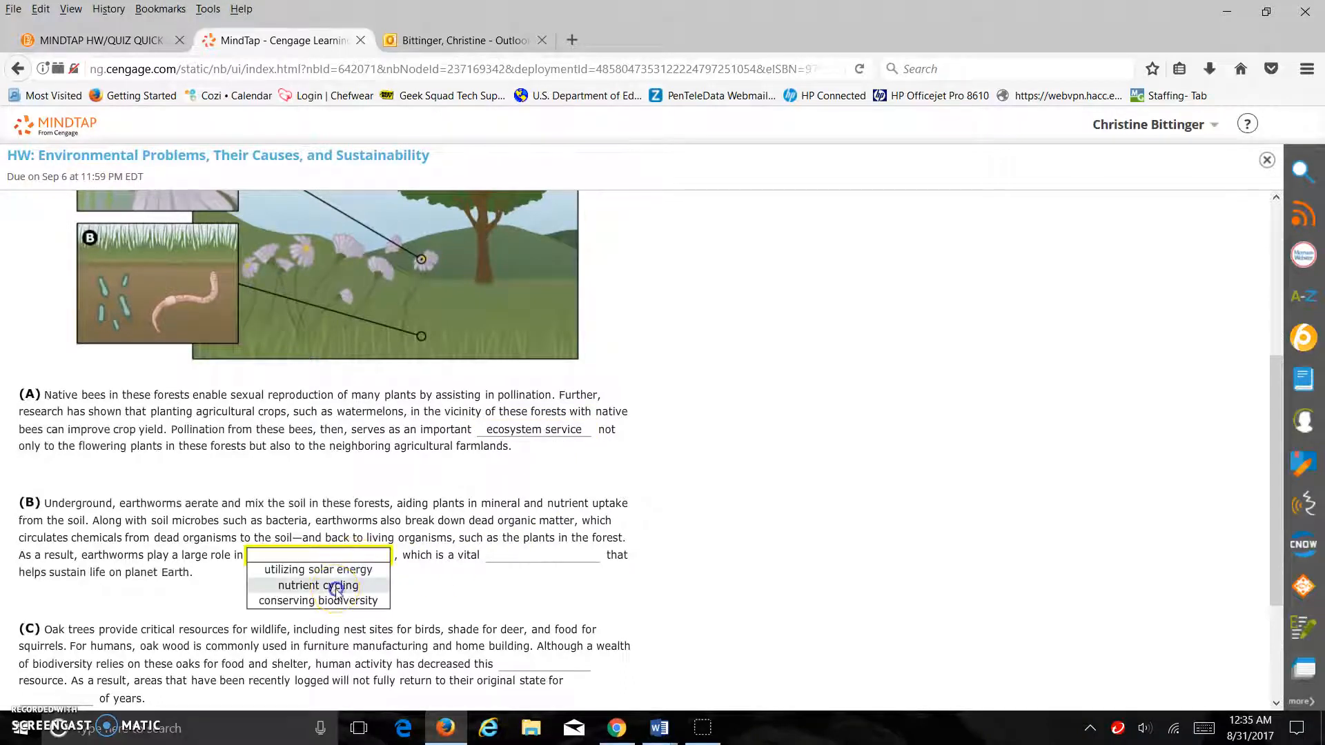
pyautogui.click(319, 585)
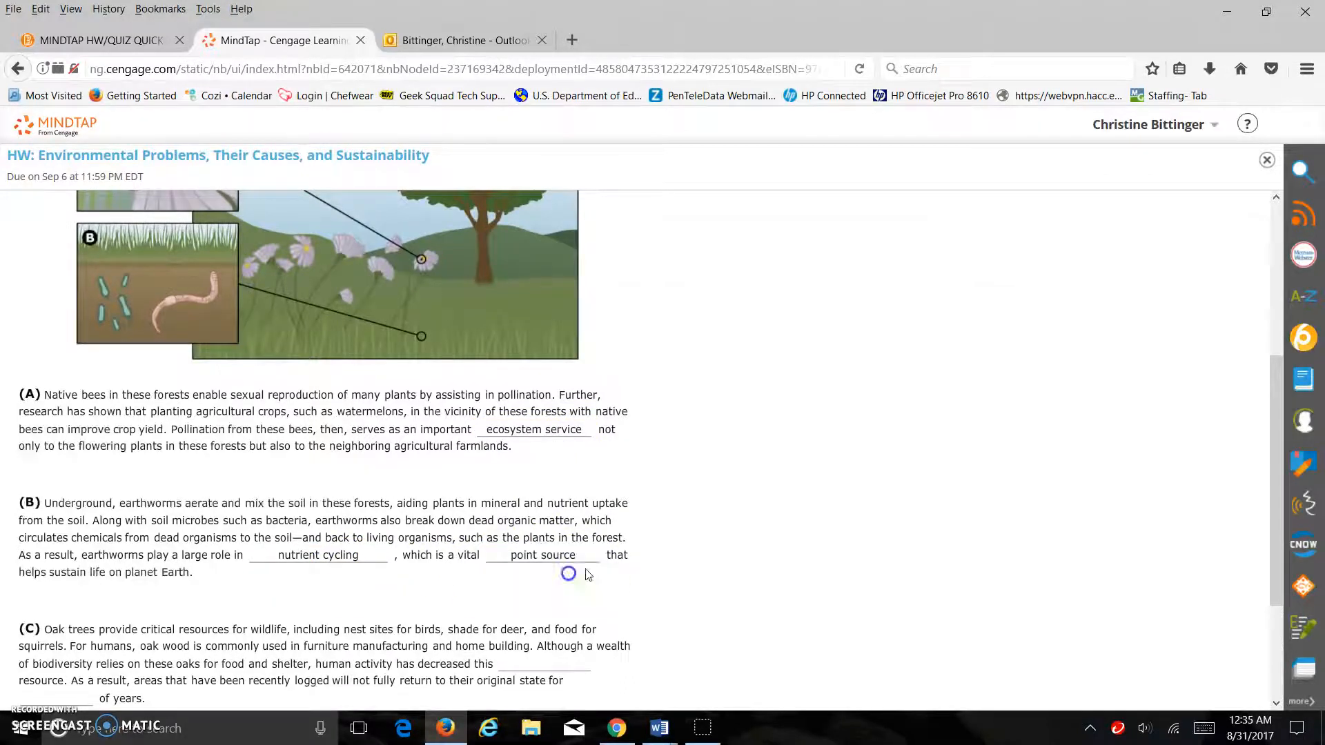
pyautogui.click(545, 494)
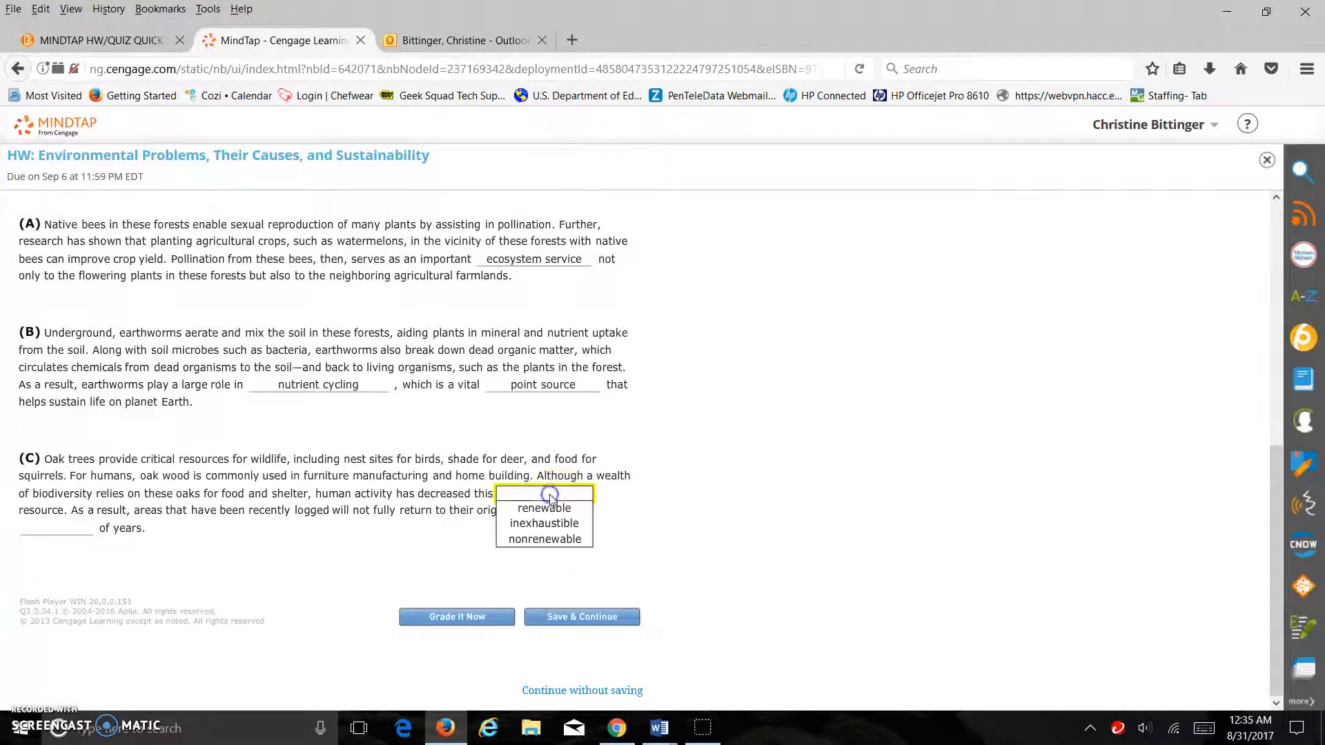
pyautogui.click(543, 521)
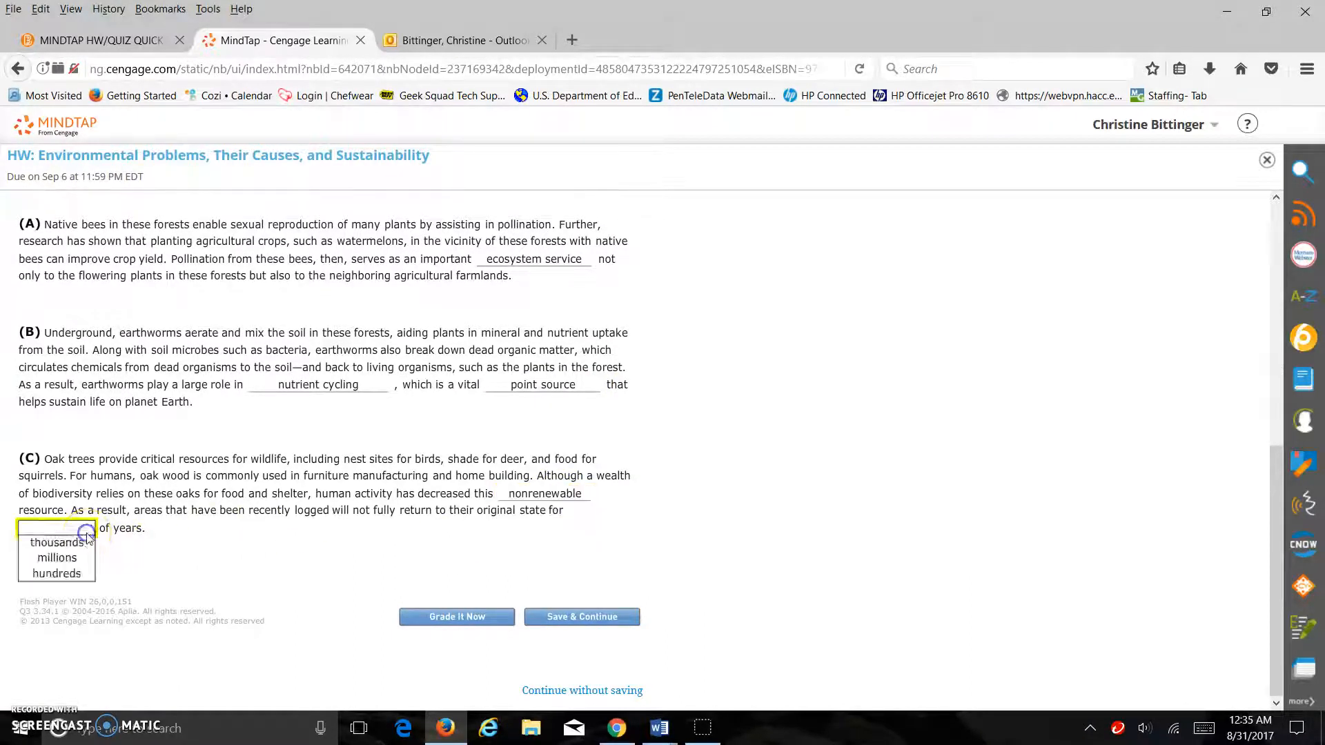
pyautogui.click(56, 556)
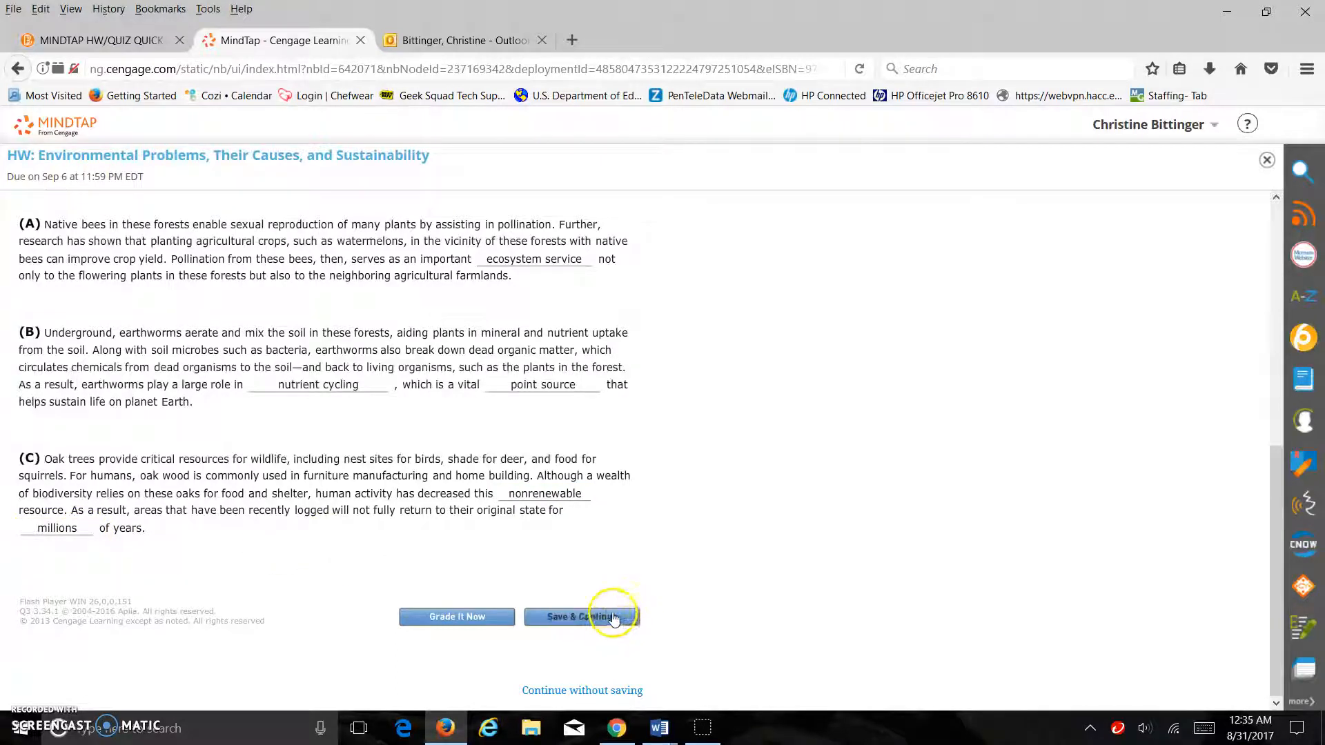
pyautogui.click(581, 616)
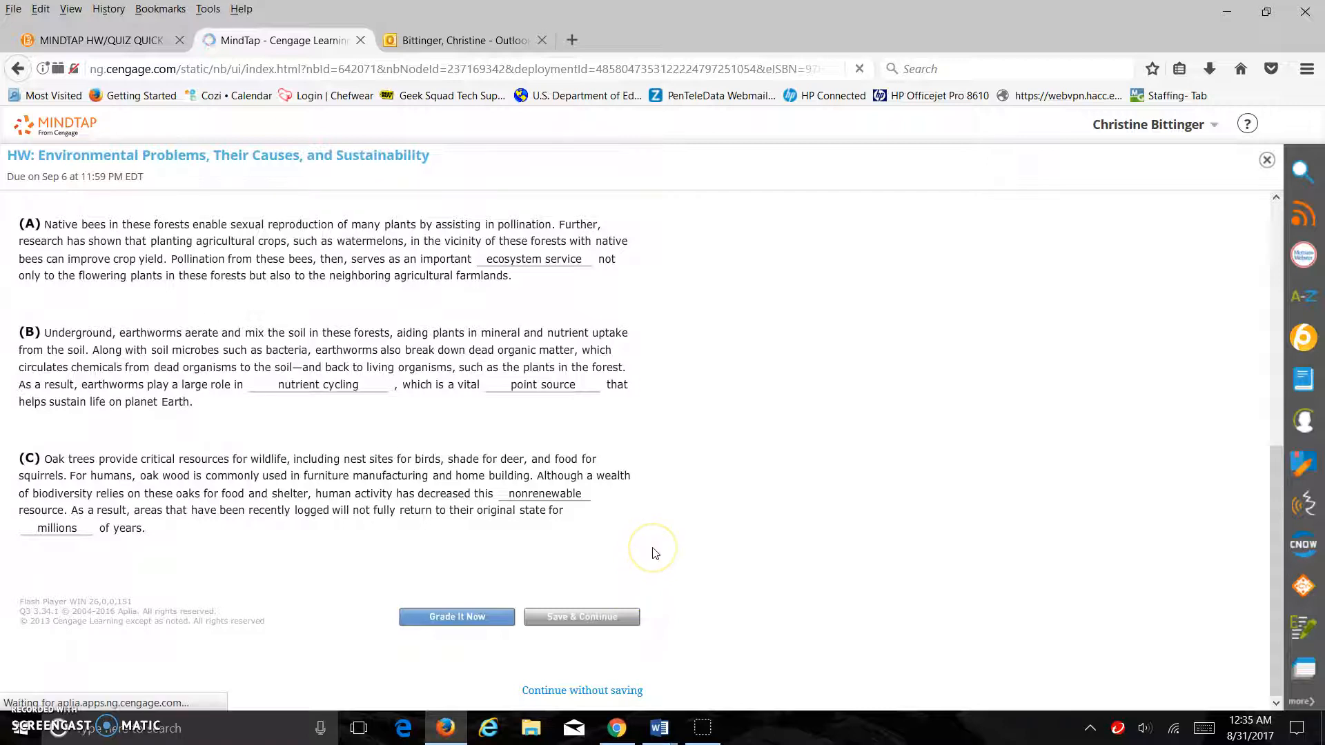
# Answer smaller for the absorption area and rank Carbon < Fishing < Grazing
pyautogui.click(457, 616)
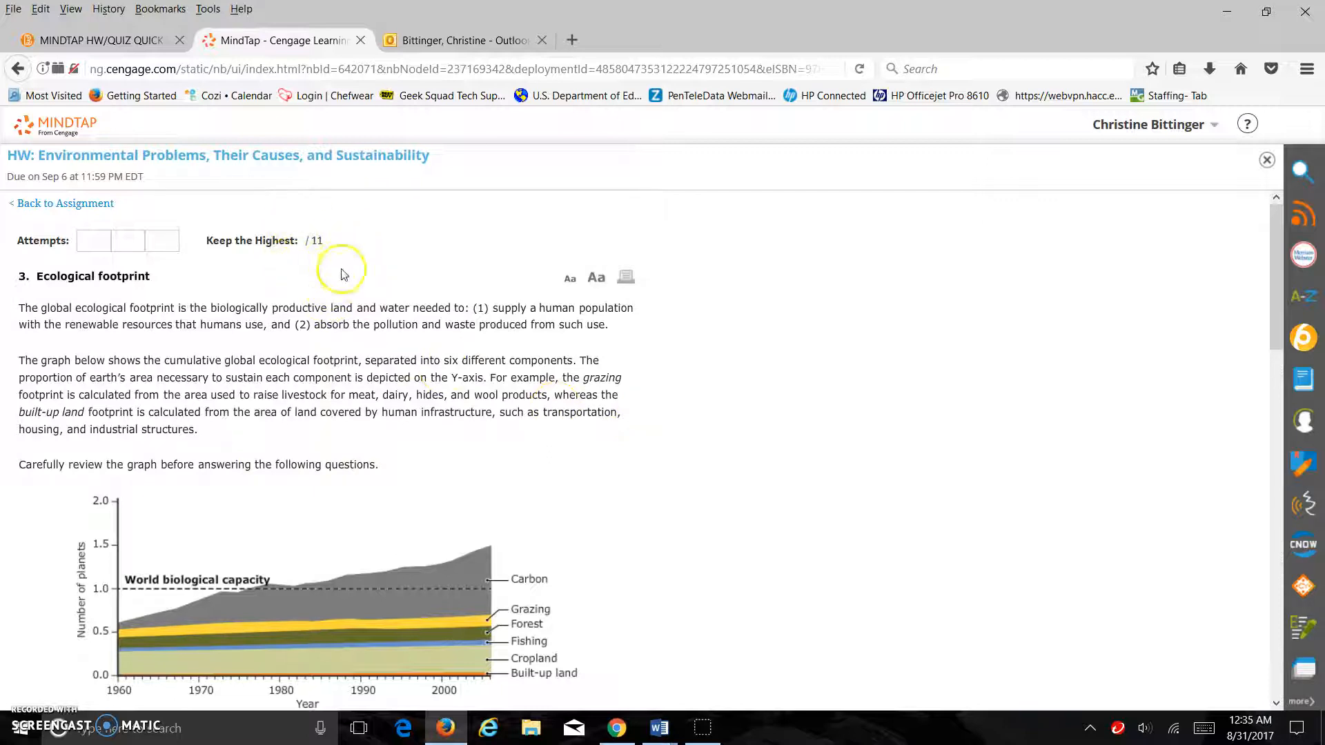
pyautogui.scroll(-3)
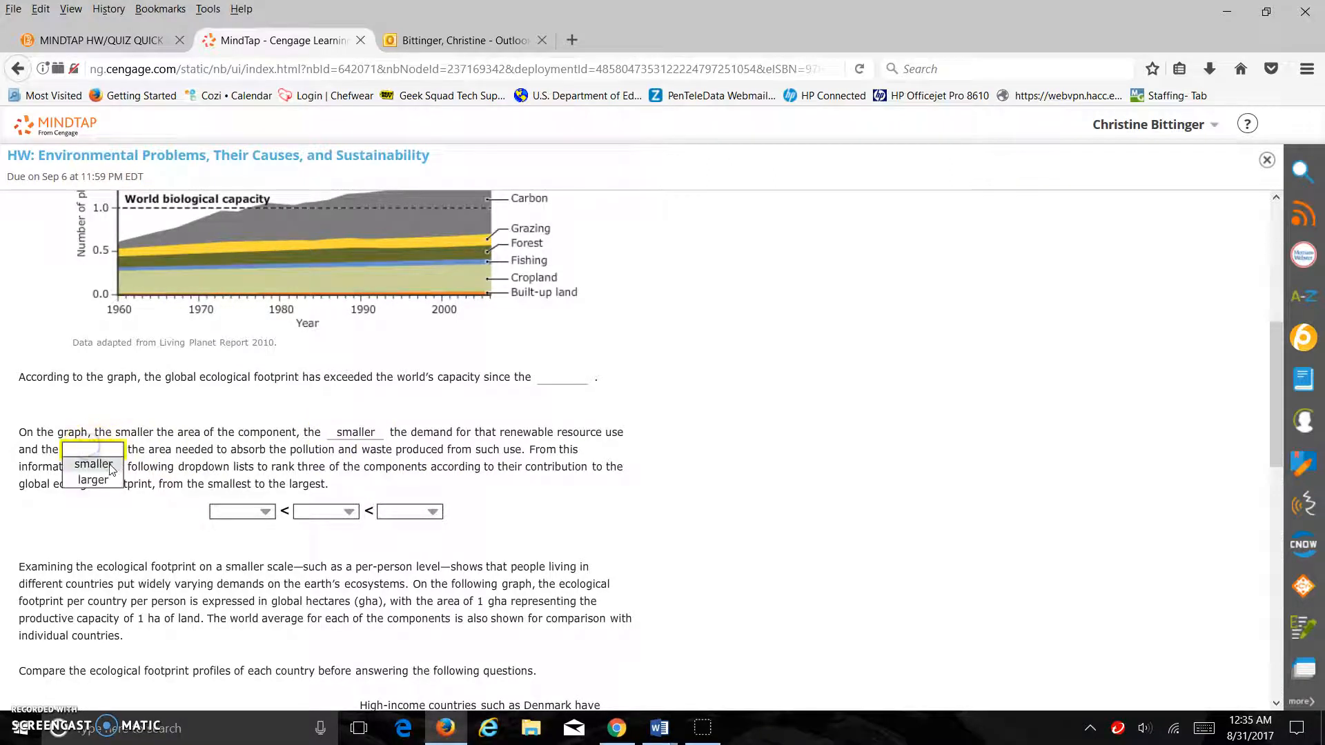
pyautogui.click(92, 464)
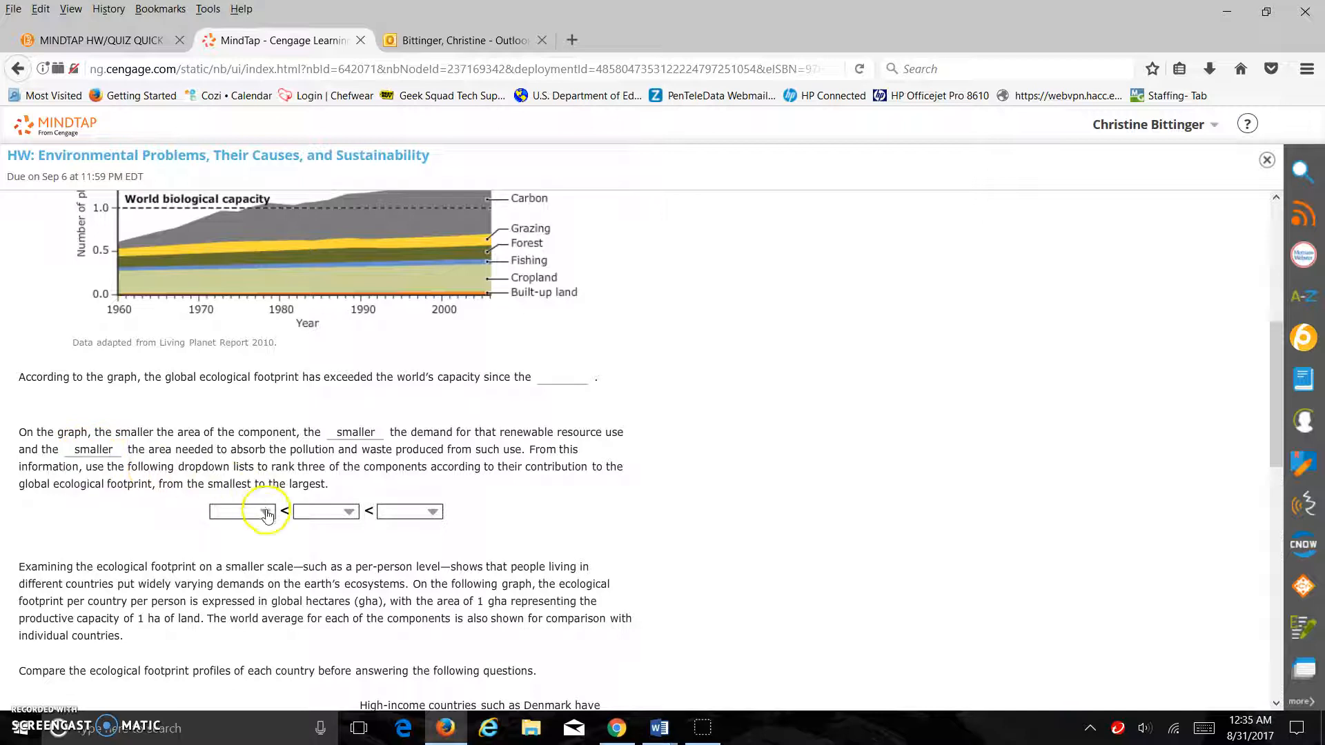
pyautogui.click(240, 510)
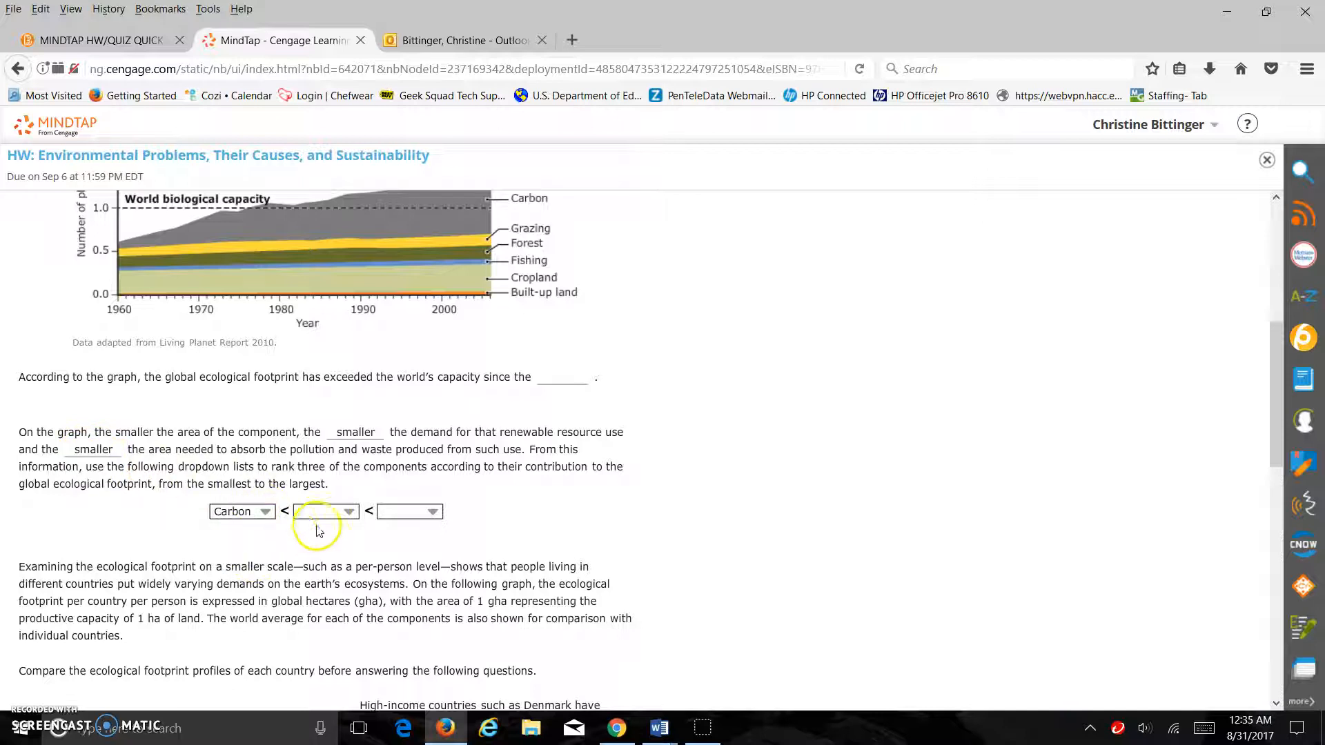
pyautogui.click(327, 511)
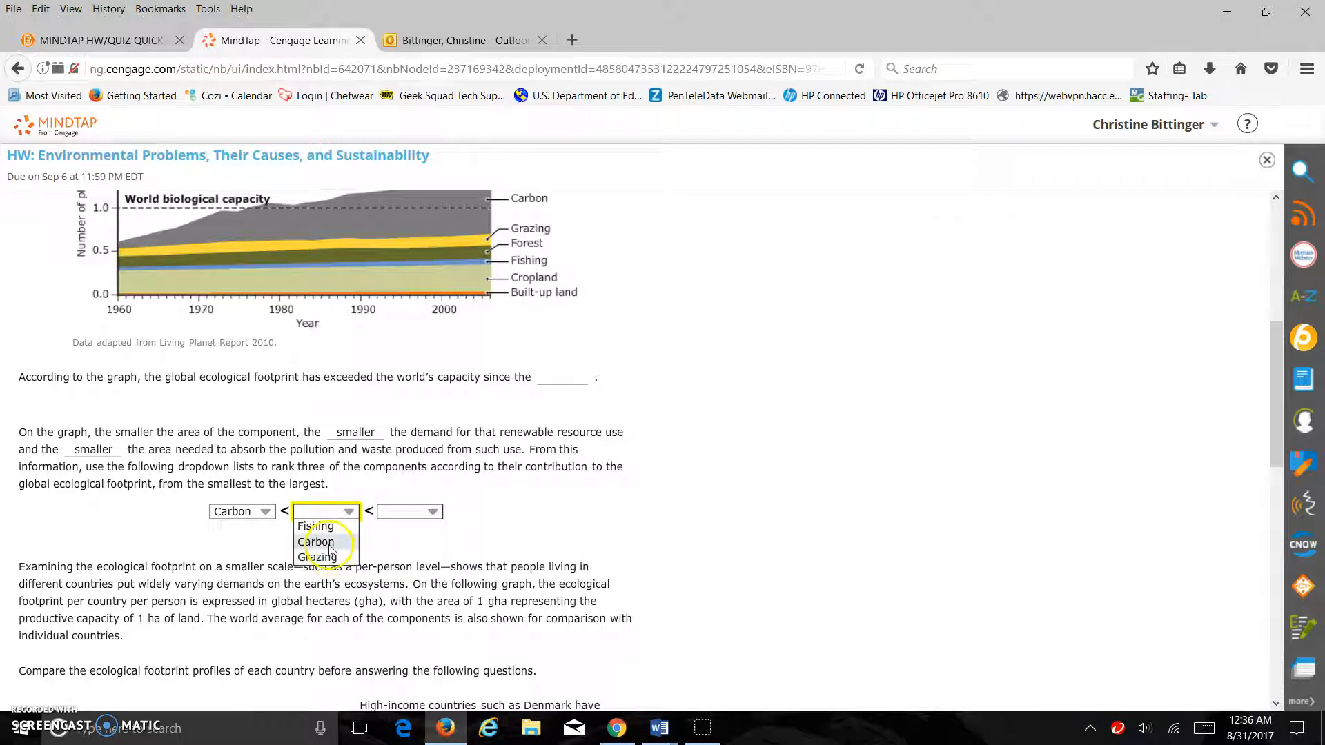
pyautogui.click(315, 524)
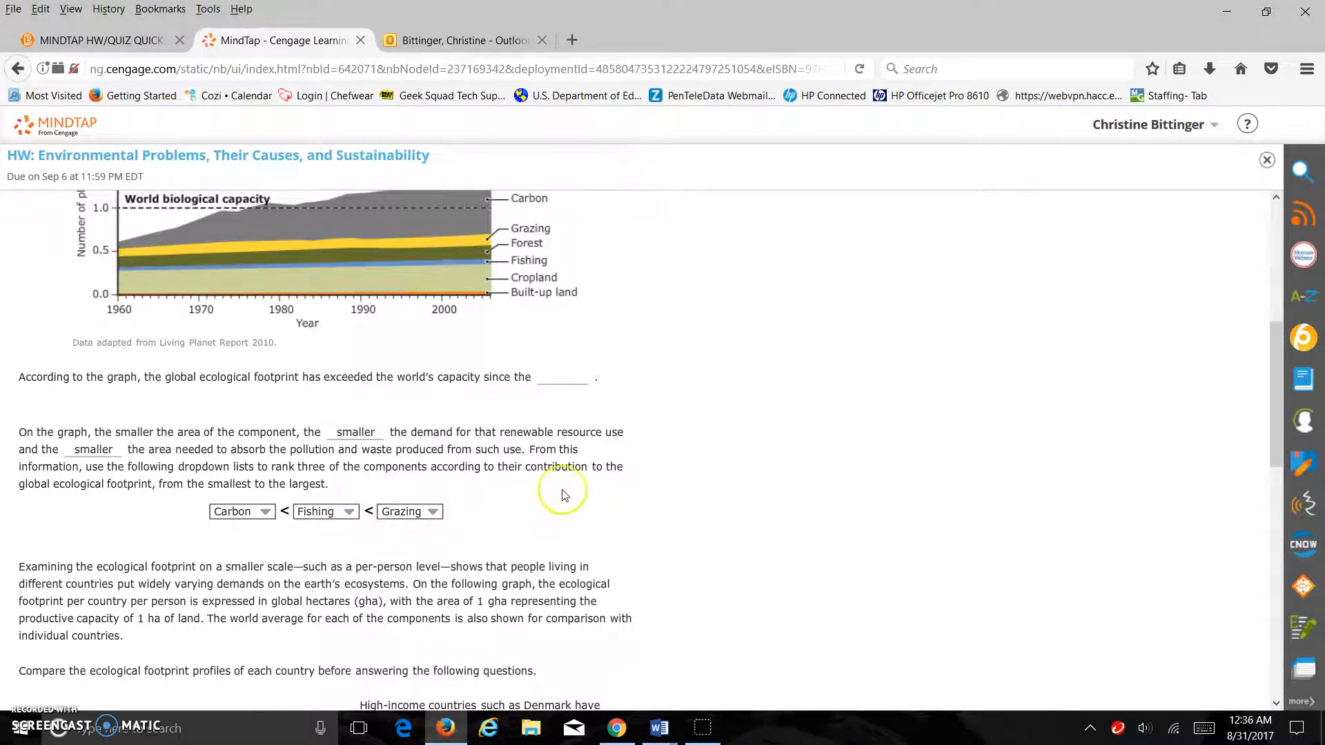
pyautogui.scroll(-3)
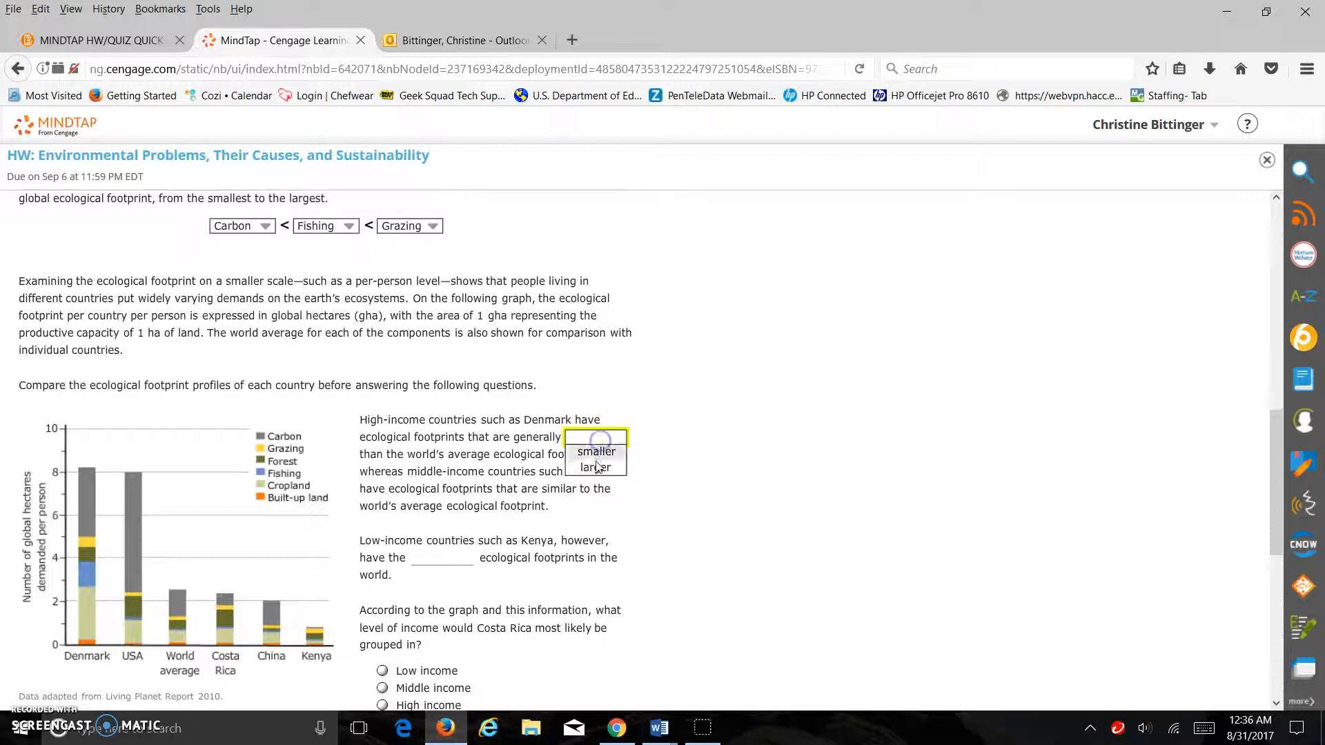
# Answer larger, smallest, Middle income for Costa Rica, and US carbon equals China plus Denmark, then save
pyautogui.click(596, 468)
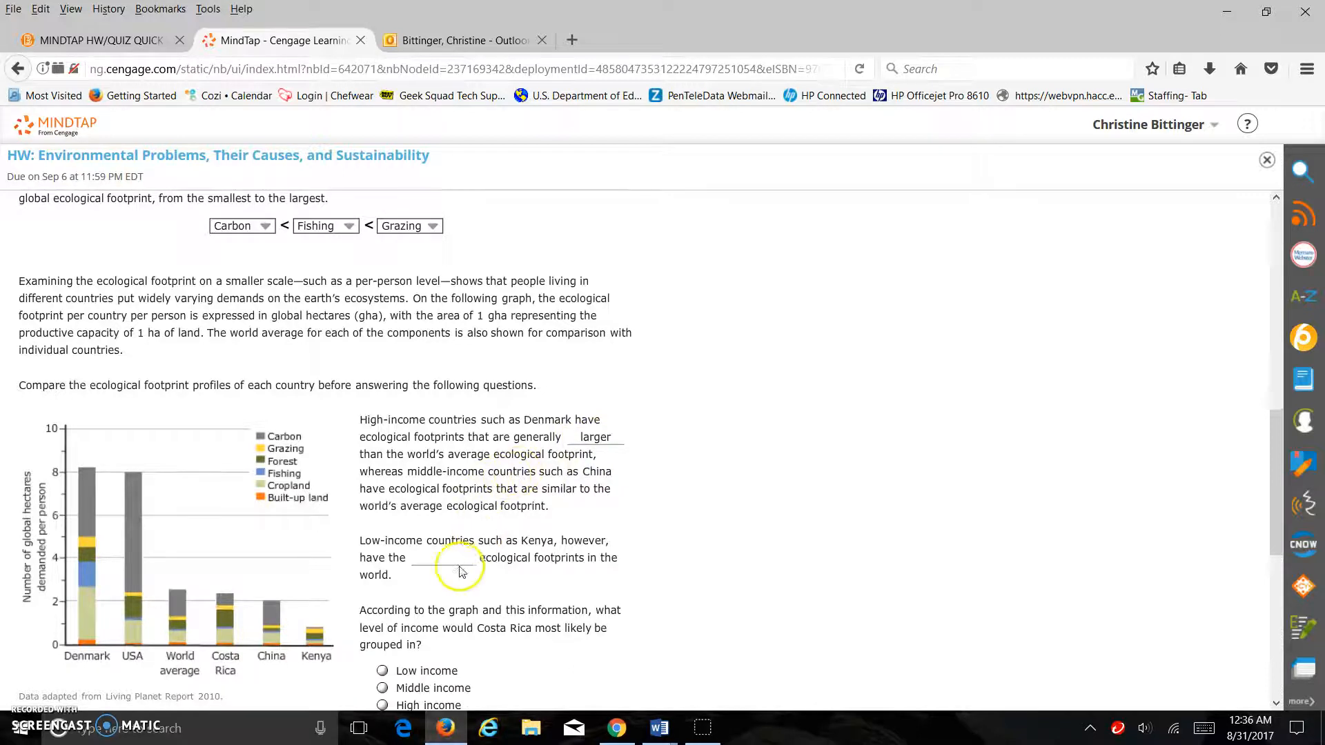
pyautogui.write('smallest')
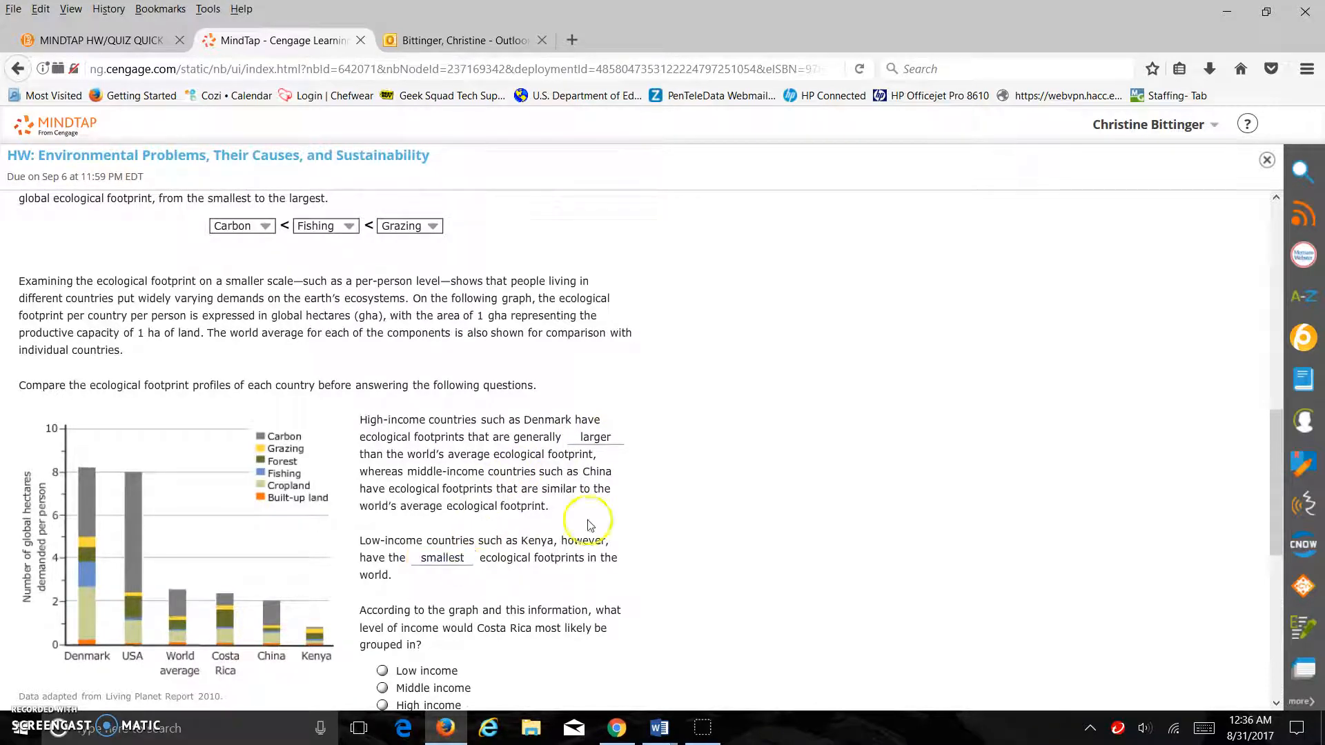
pyautogui.scroll(-3)
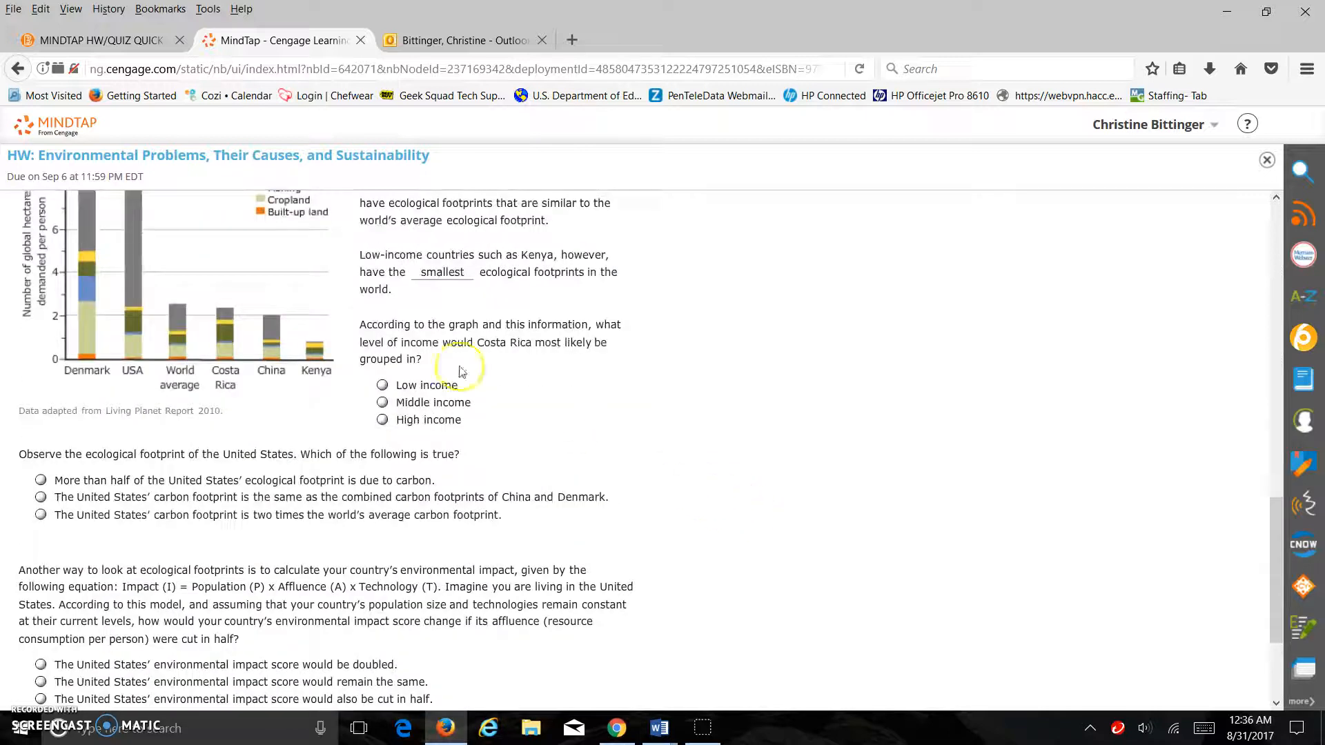
pyautogui.click(383, 402)
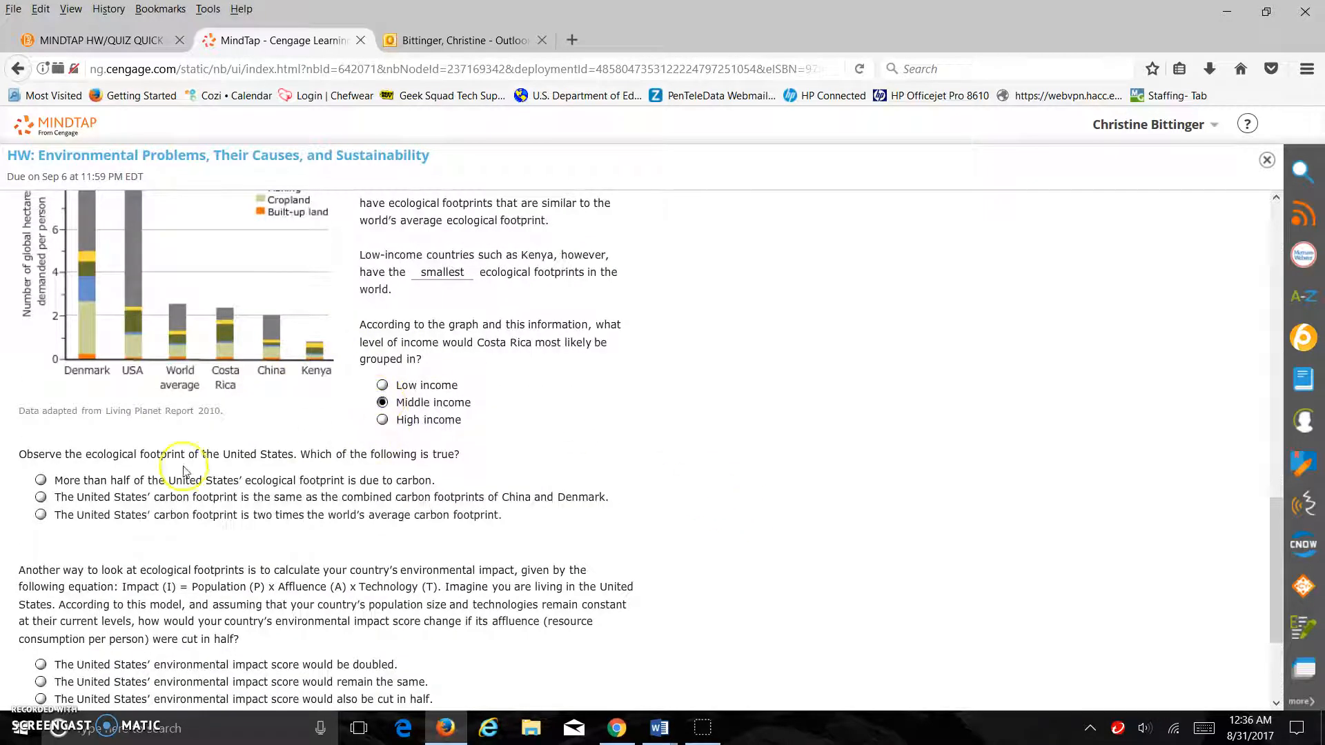
pyautogui.click(40, 497)
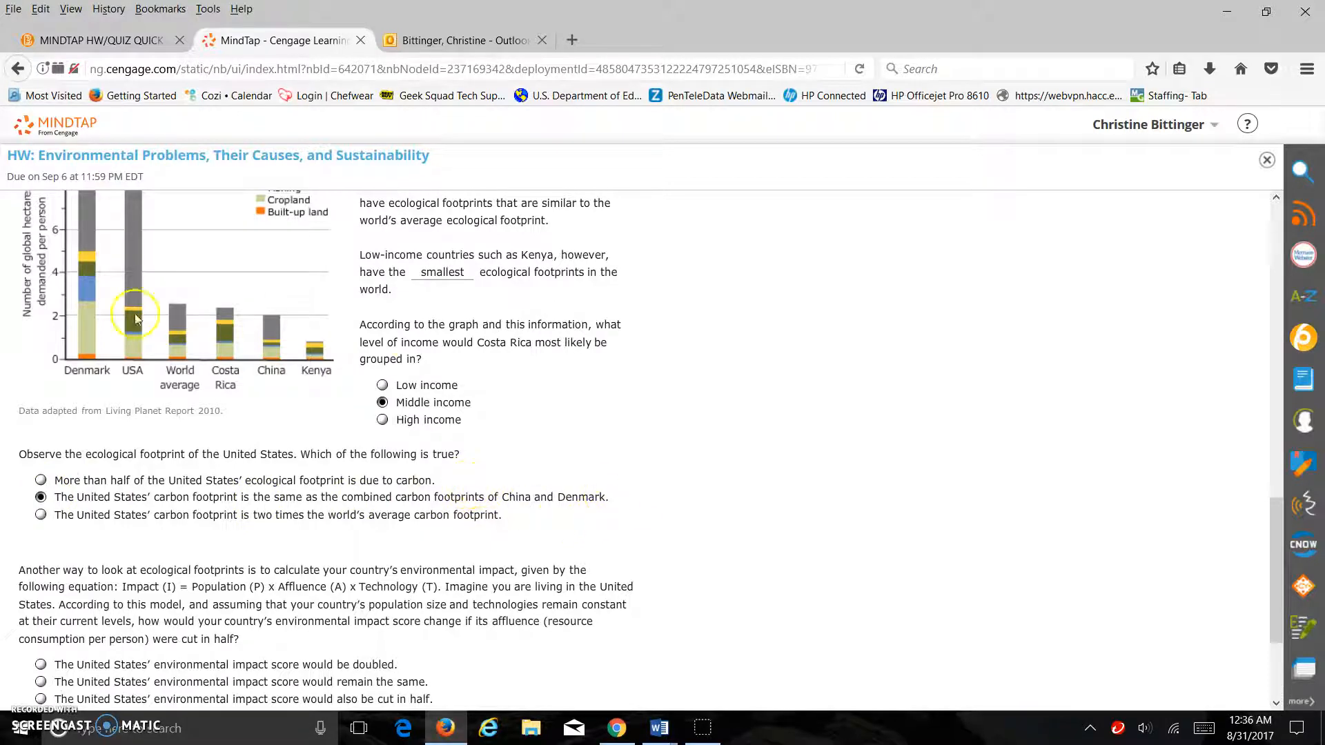
pyautogui.moveTo(674, 508)
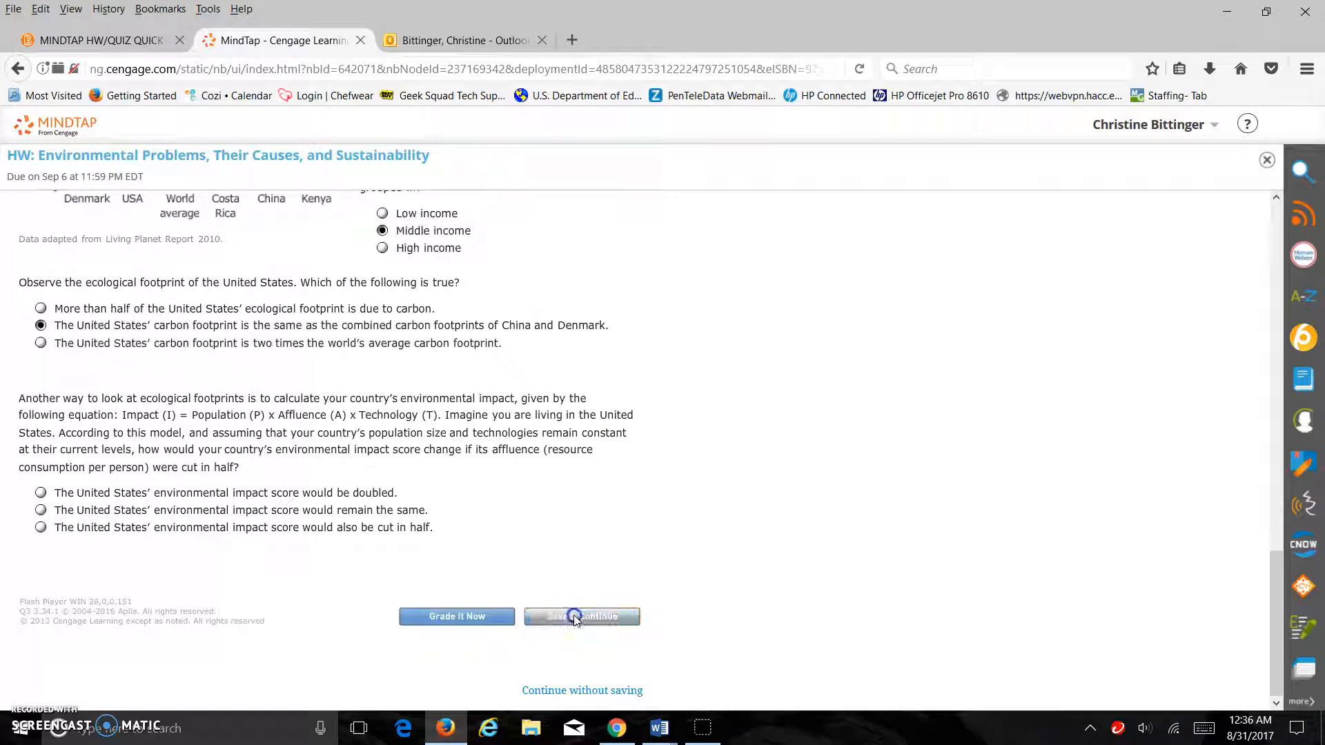
pyautogui.click(581, 616)
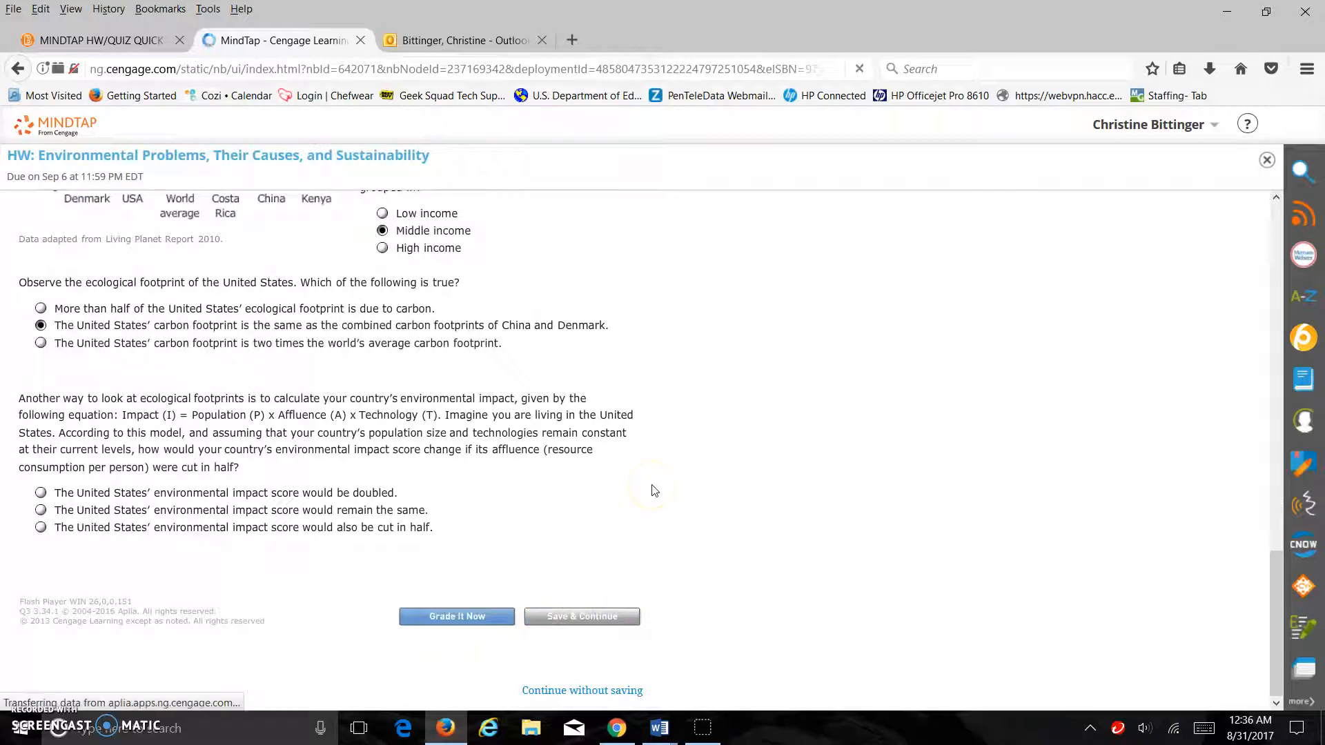
# Answer equaled, exponentially and a stabilizing water supply for the WWF video question, then grade it
pyautogui.click(457, 615)
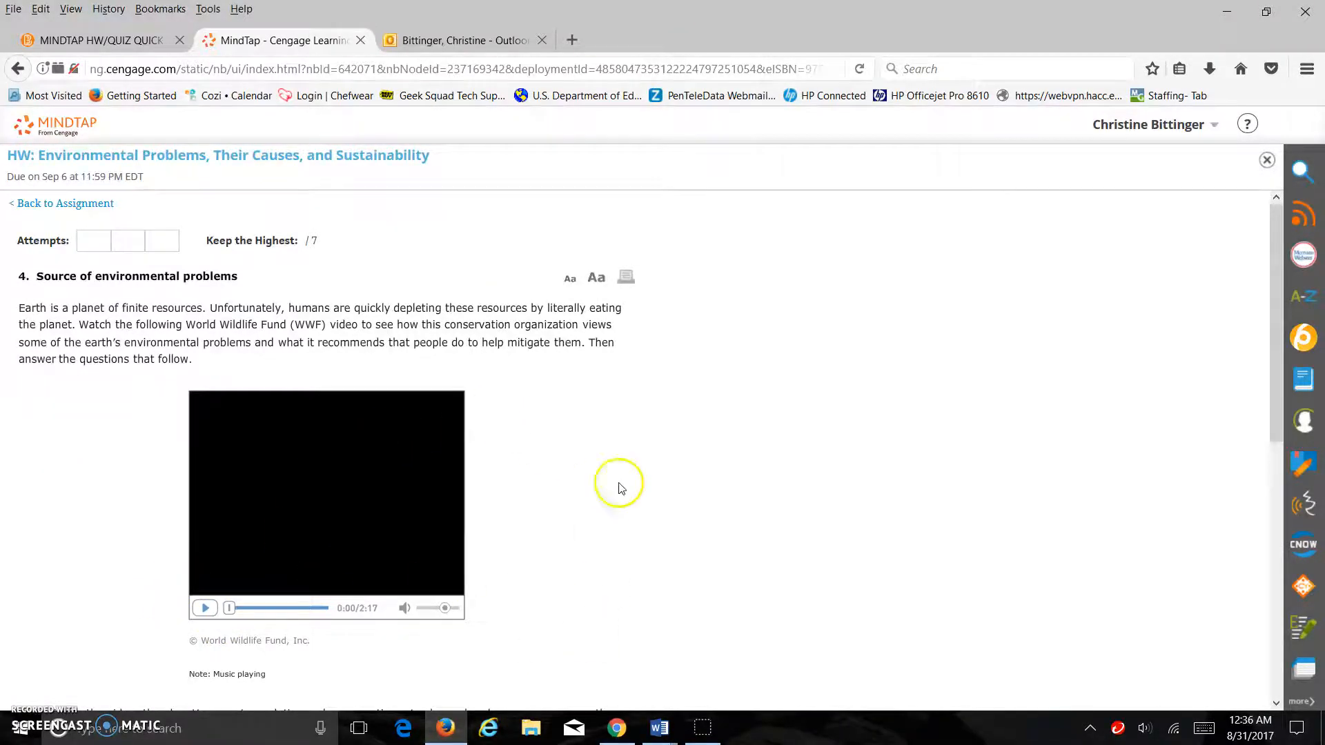
pyautogui.scroll(-3)
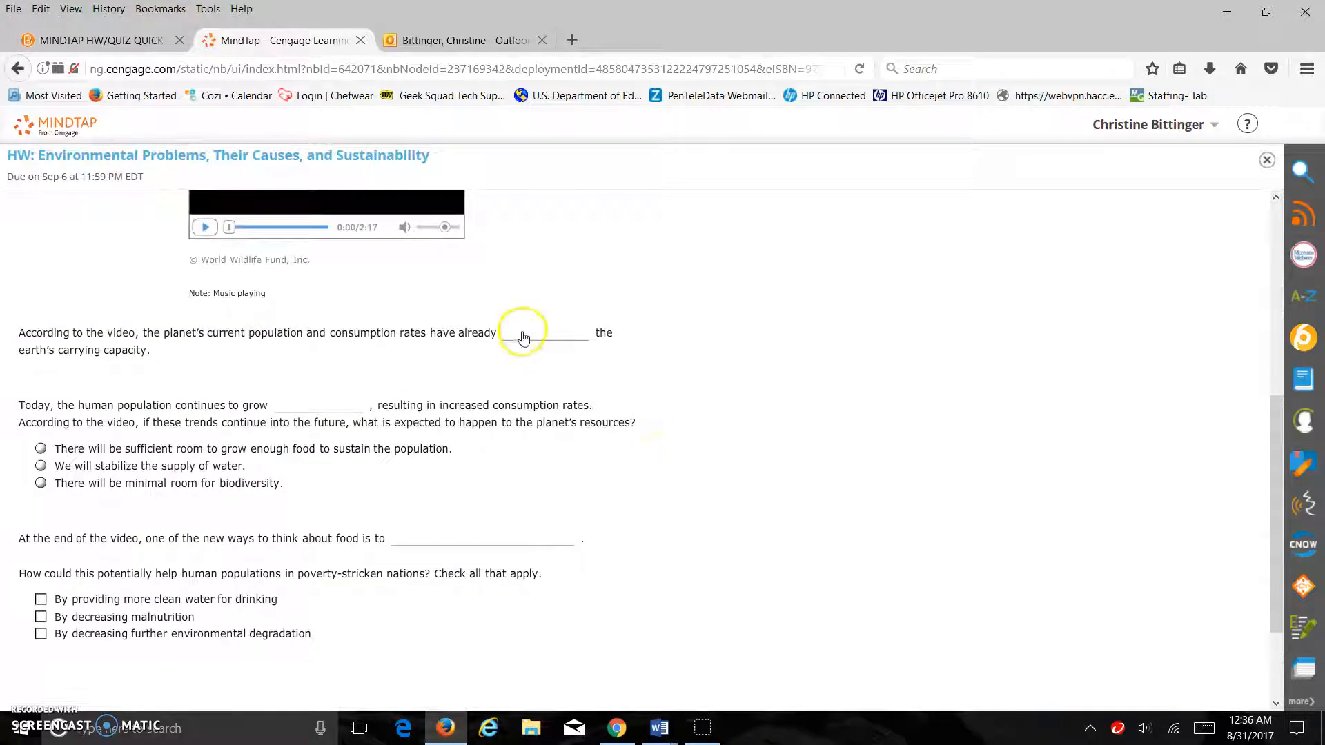
pyautogui.write('equaled')
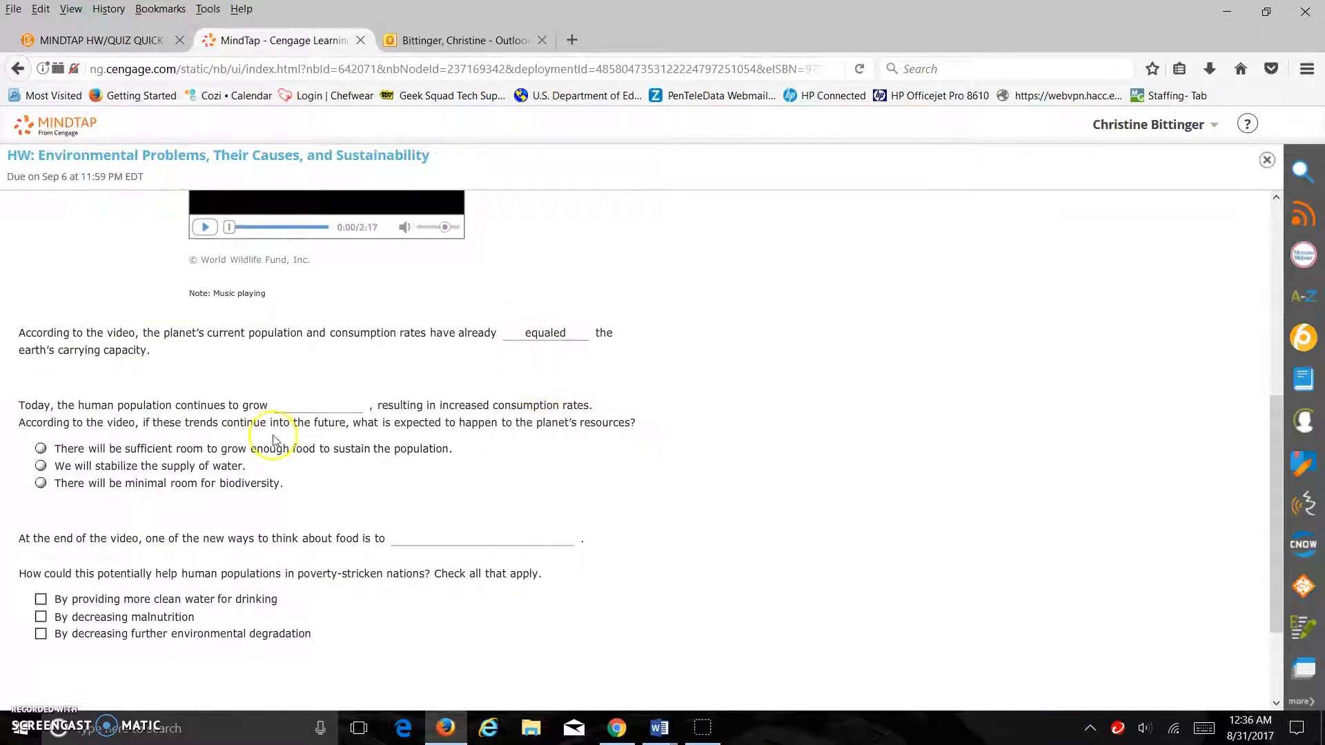
pyautogui.write('exponentially')
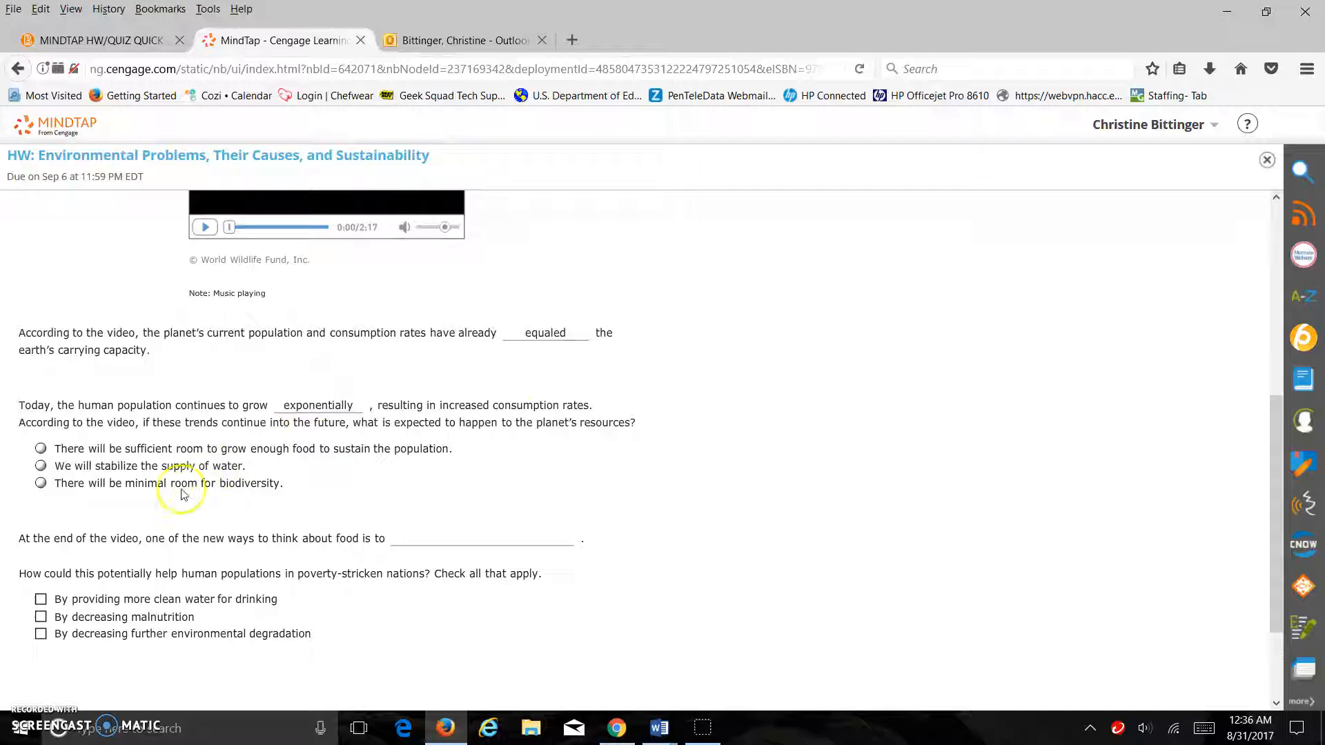
pyautogui.click(40, 465)
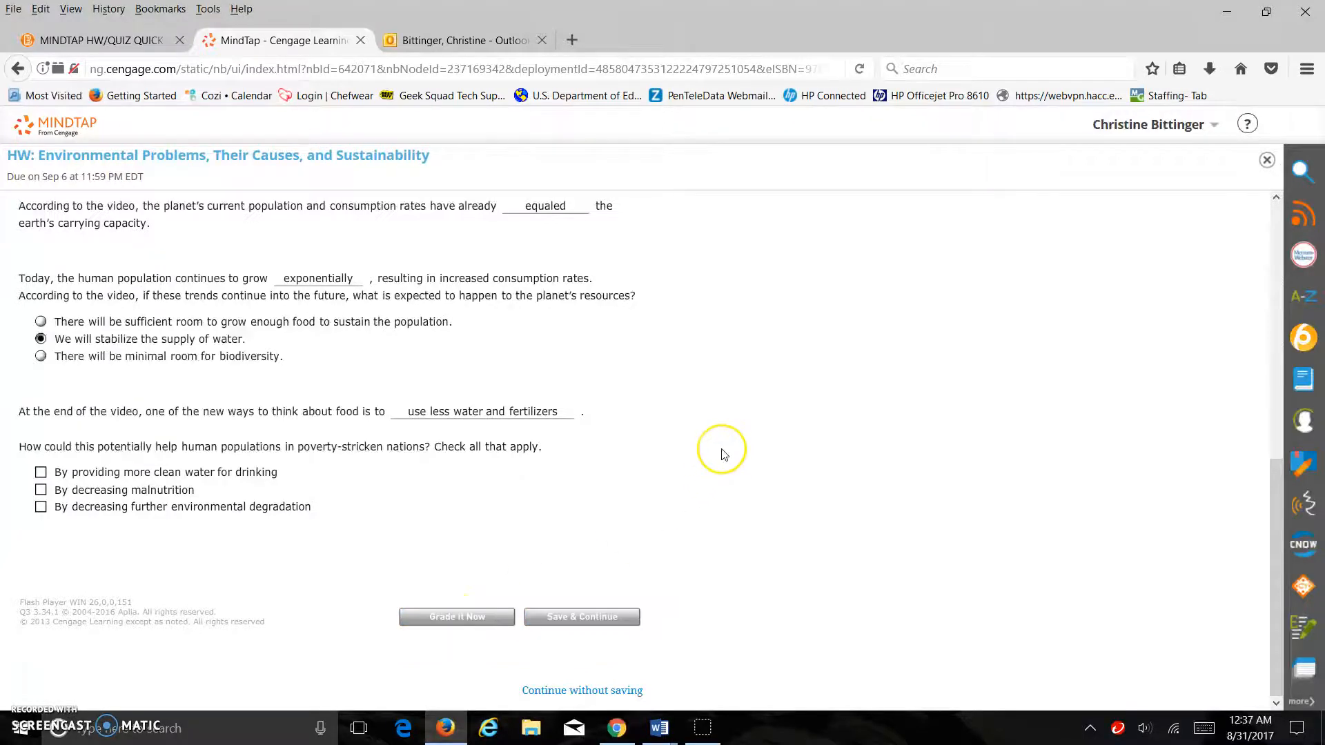
pyautogui.click(455, 616)
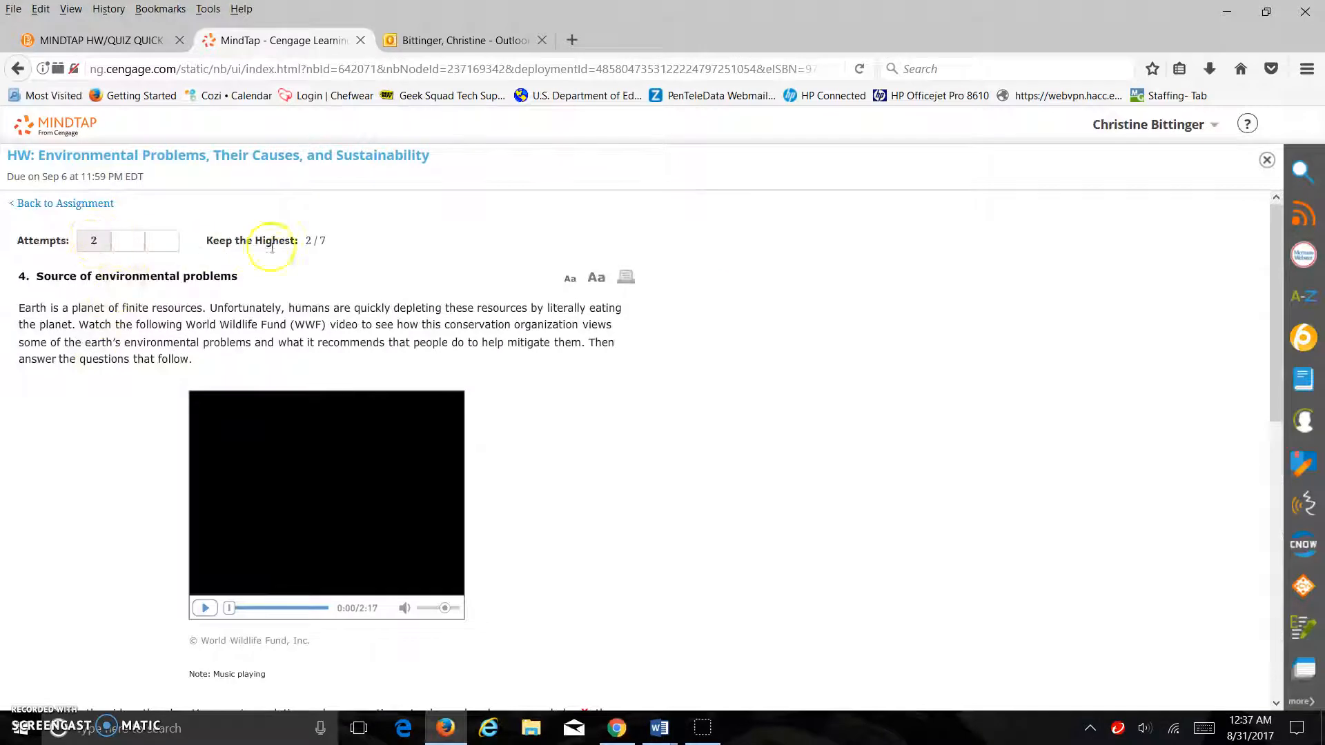
# Review the 2/7 graded explanations for question 4, then start another version of it
pyautogui.scroll(-3)
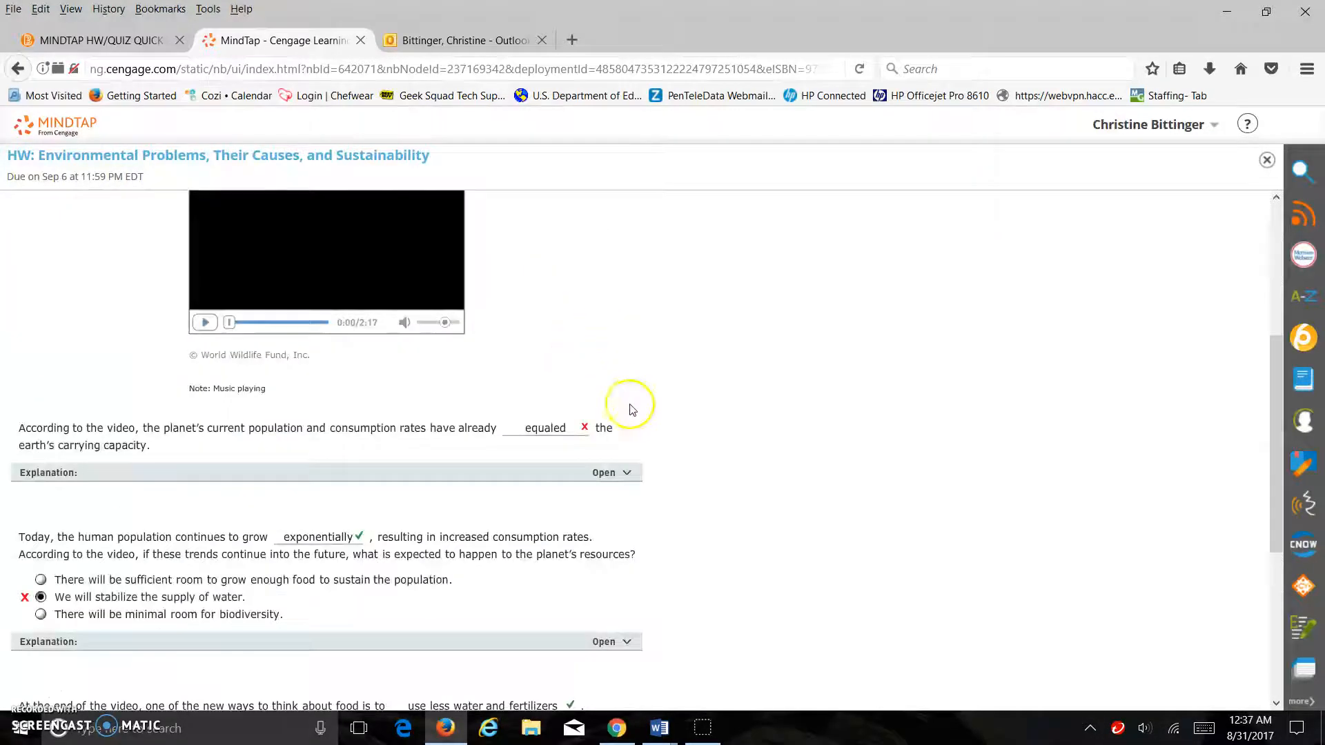
pyautogui.scroll(-3)
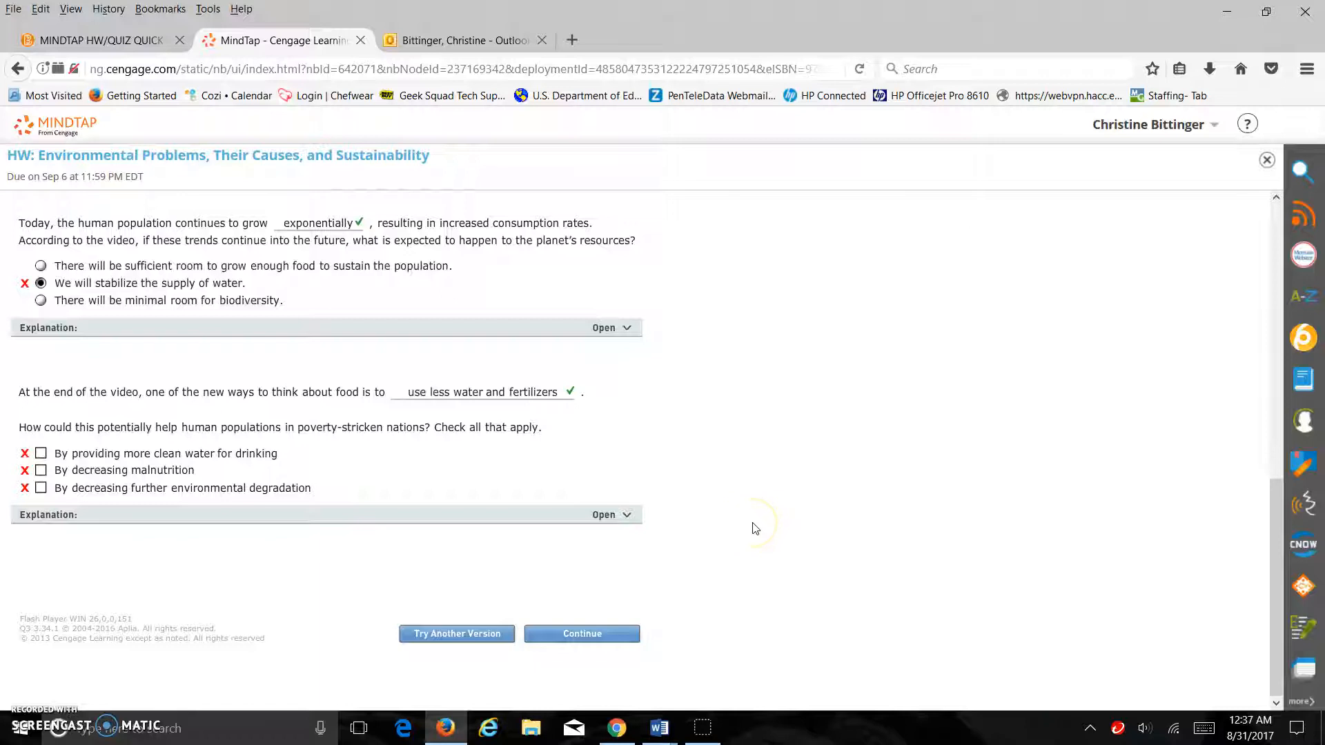
pyautogui.click(603, 328)
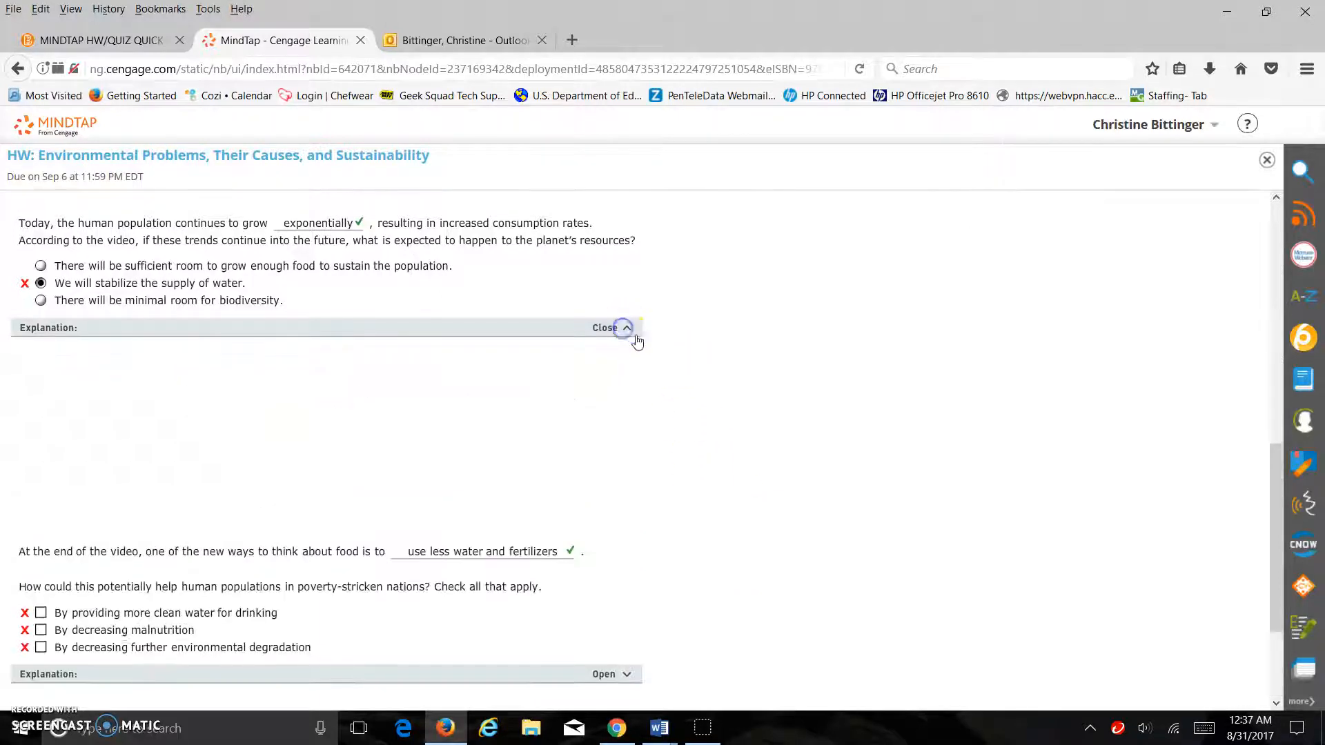
pyautogui.click(611, 327)
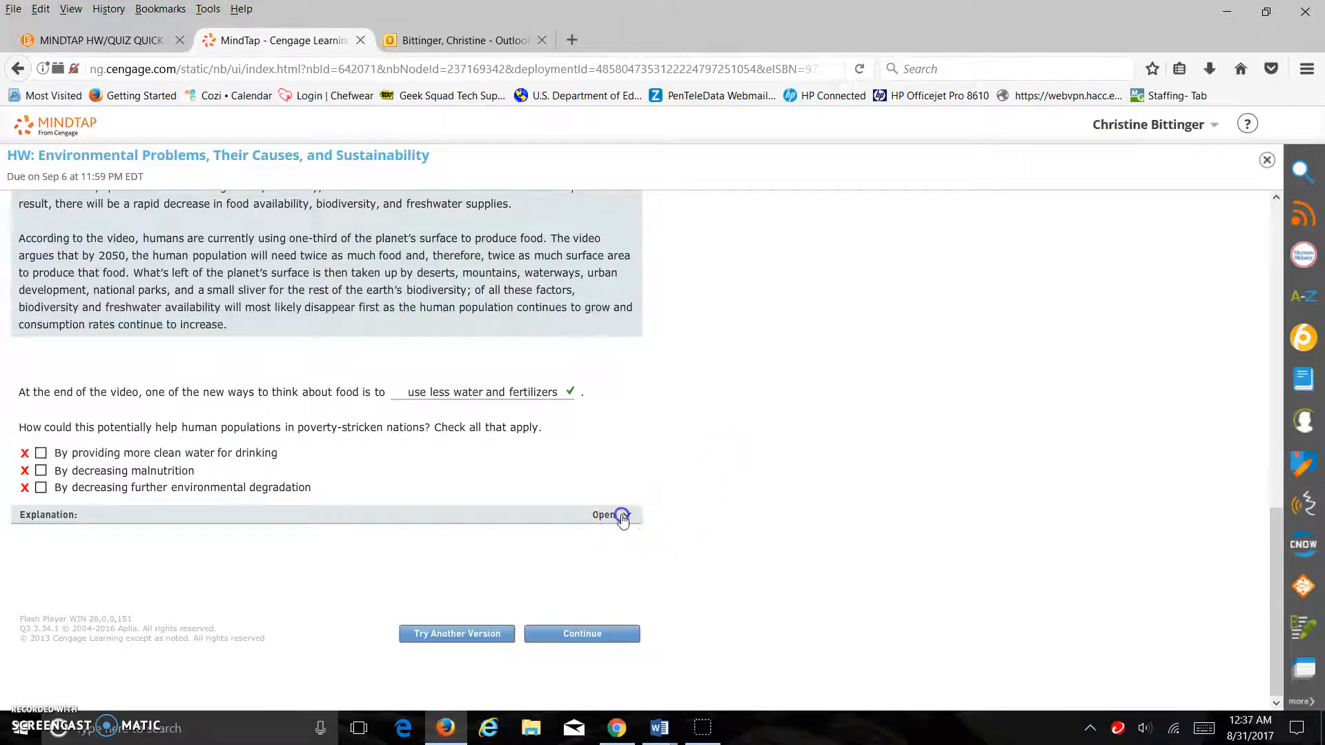
pyautogui.click(605, 515)
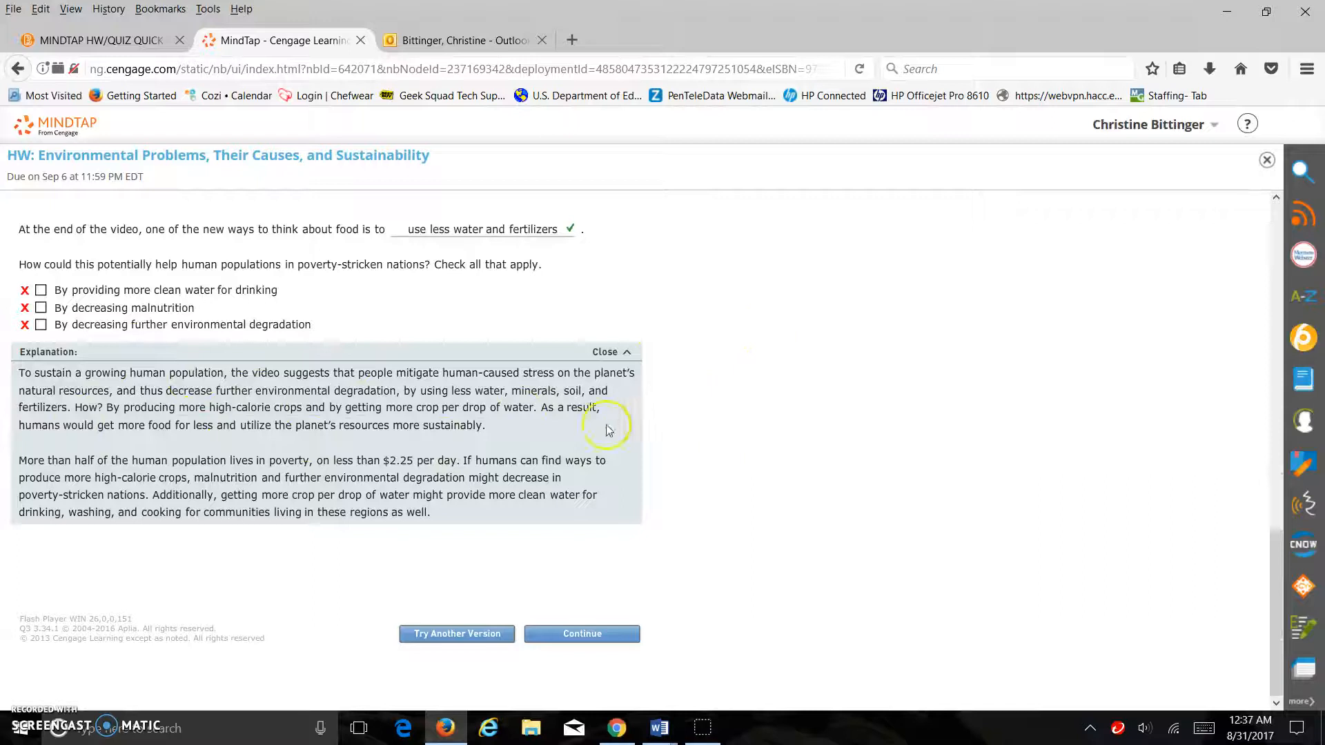
pyautogui.moveTo(492, 681)
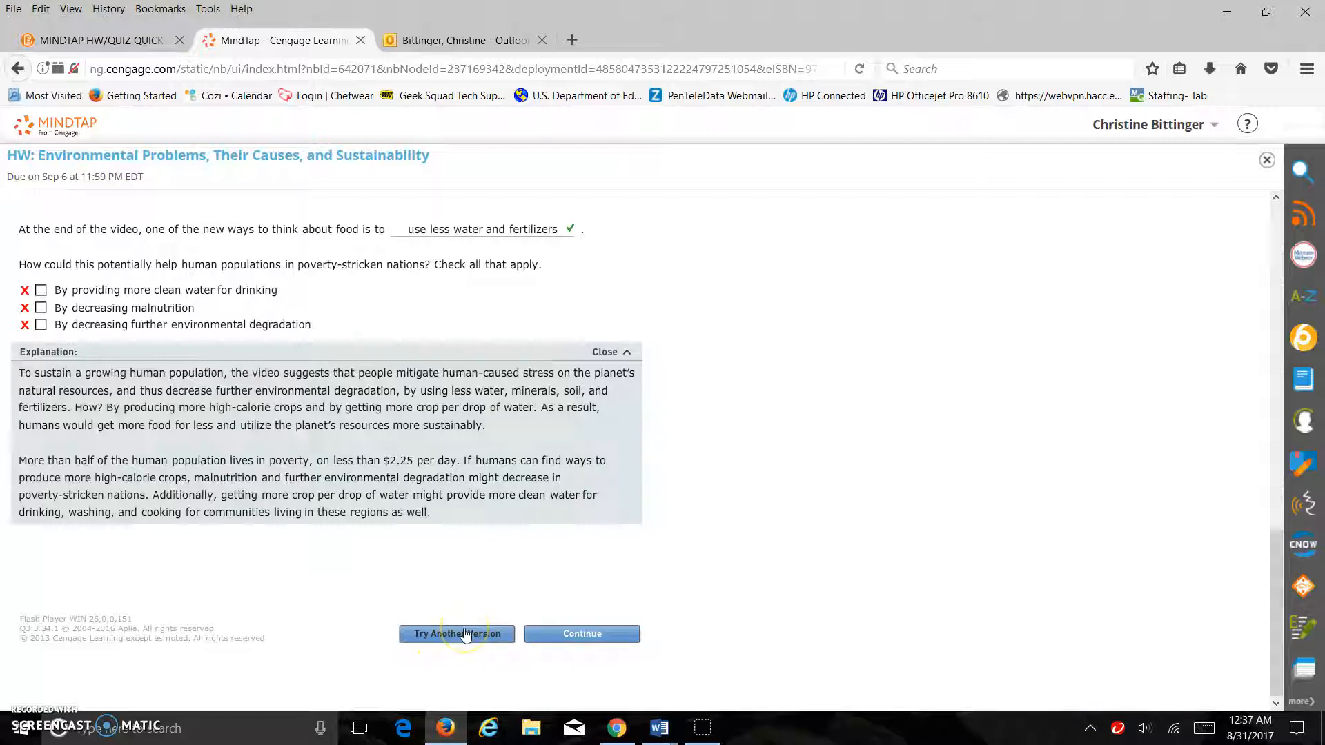
pyautogui.click(457, 634)
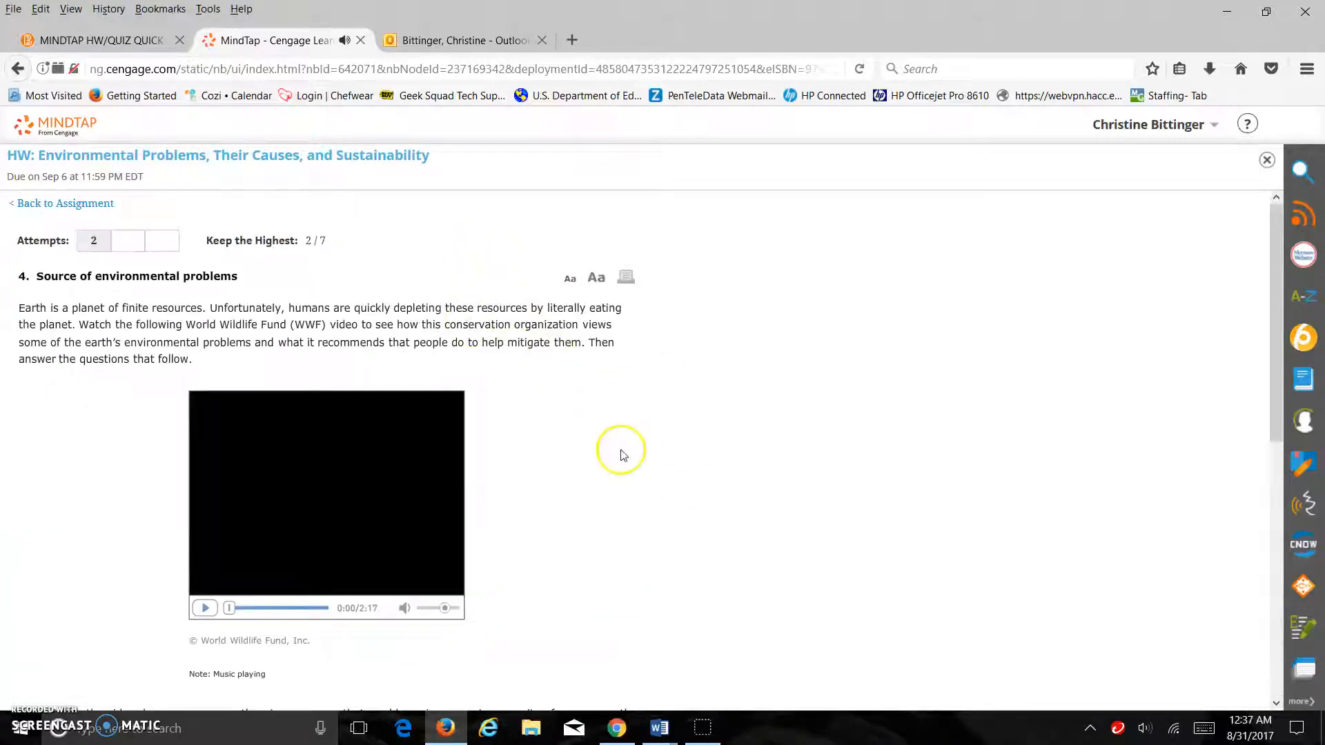
pyautogui.moveTo(624, 455)
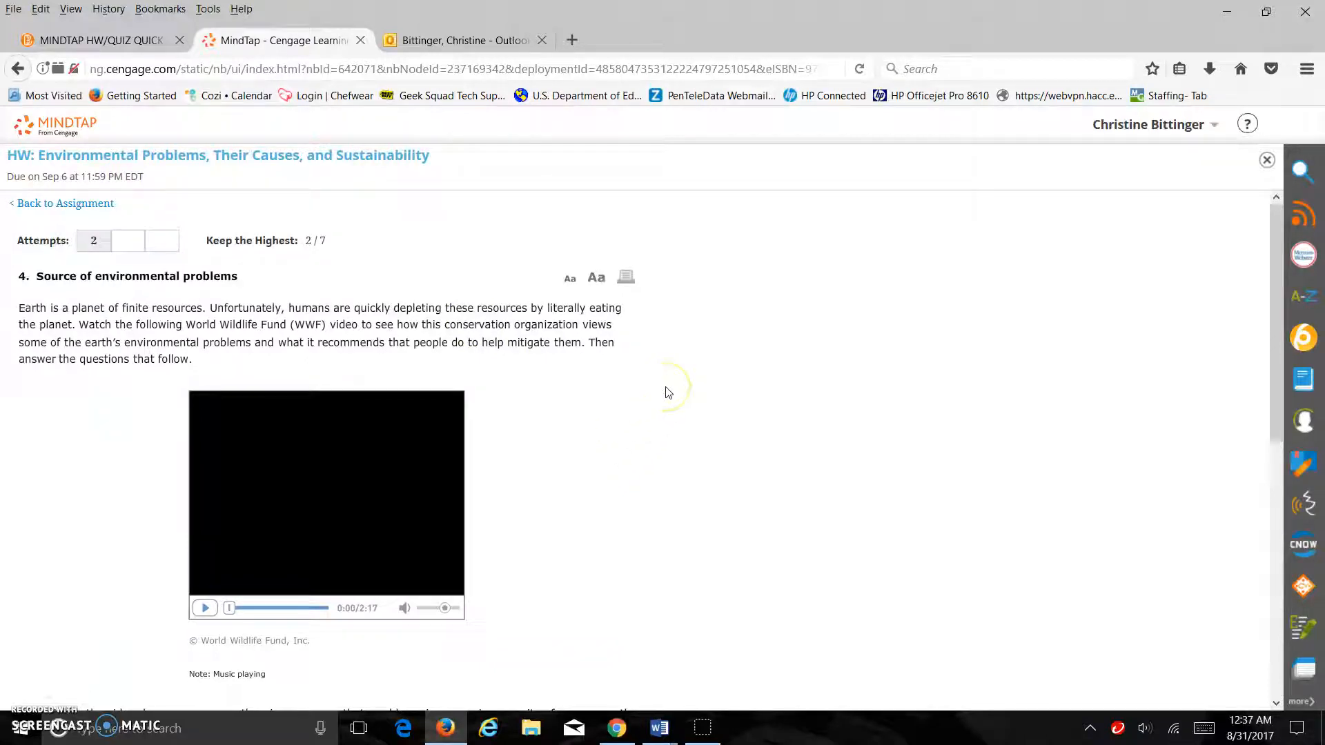
pyautogui.moveTo(638, 425)
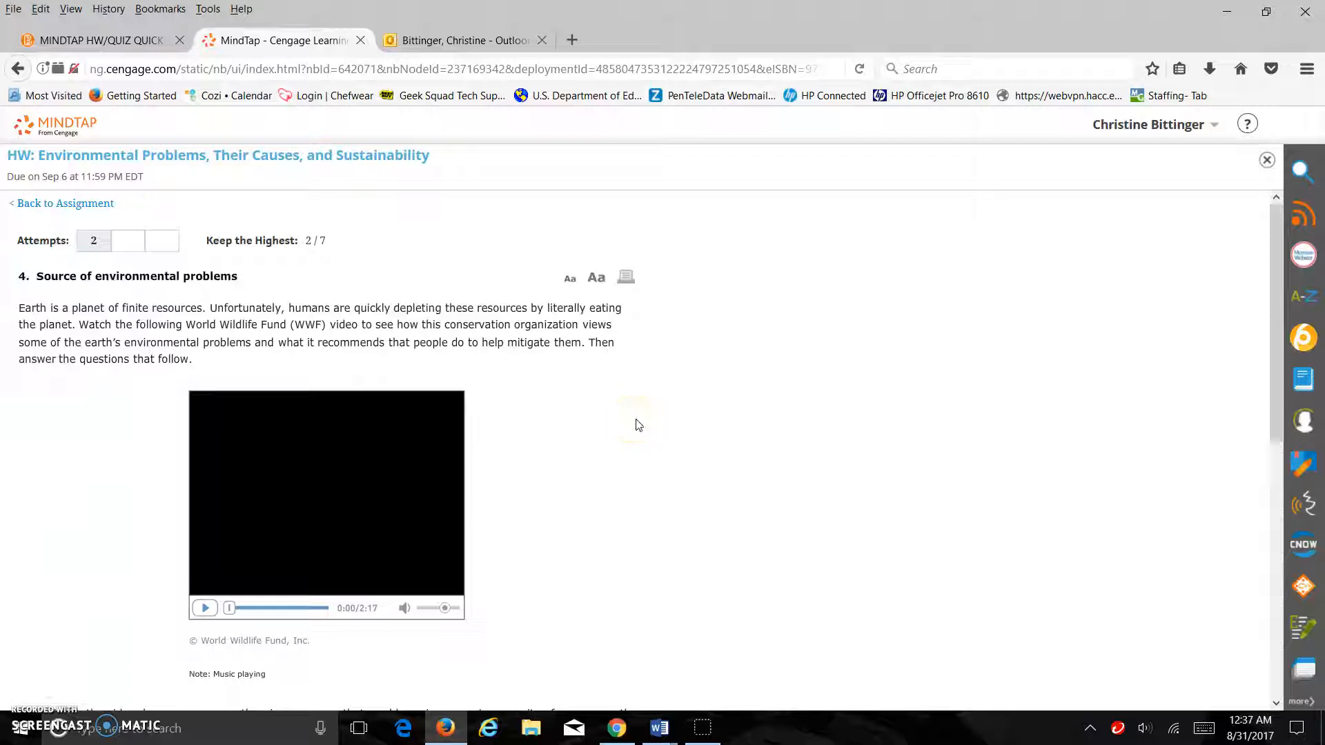
# Answer the new version with 3, increased, depleted water supply and the food blank, then grade it
pyautogui.scroll(-3)
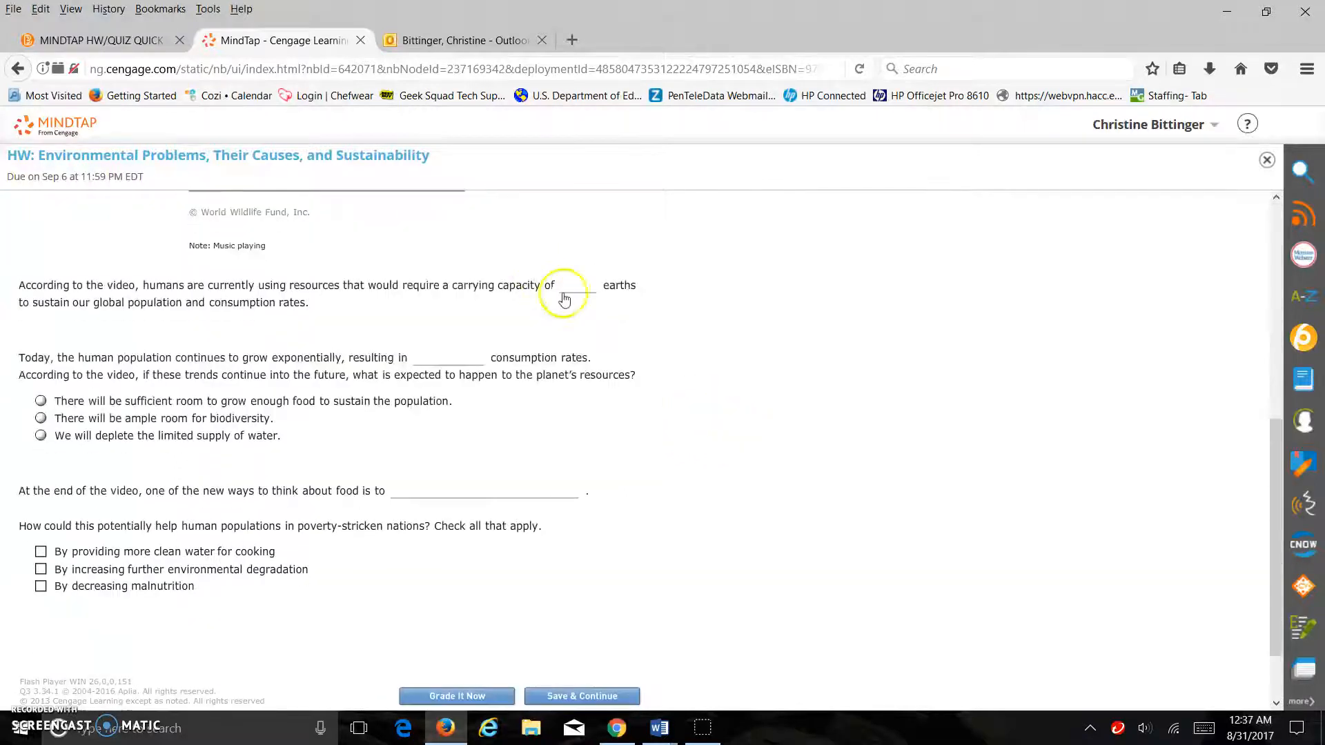
pyautogui.write('3')
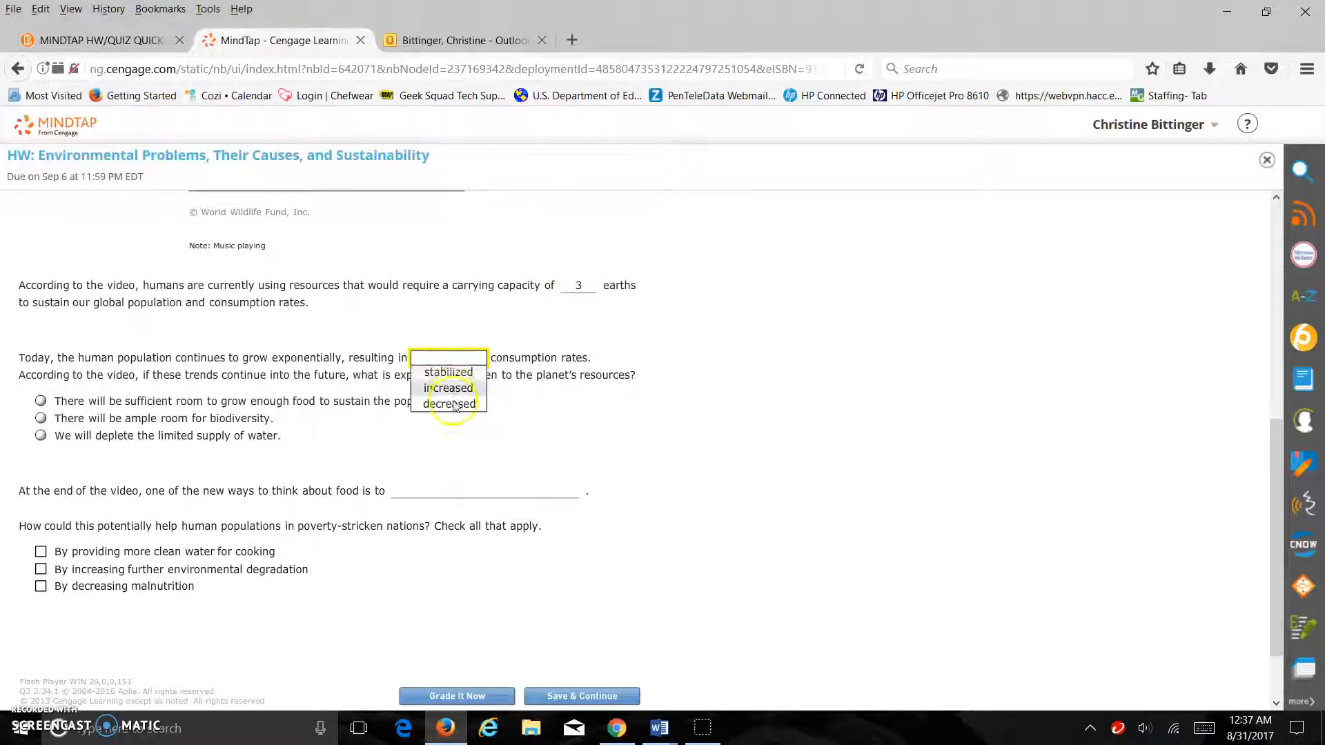
pyautogui.click(448, 388)
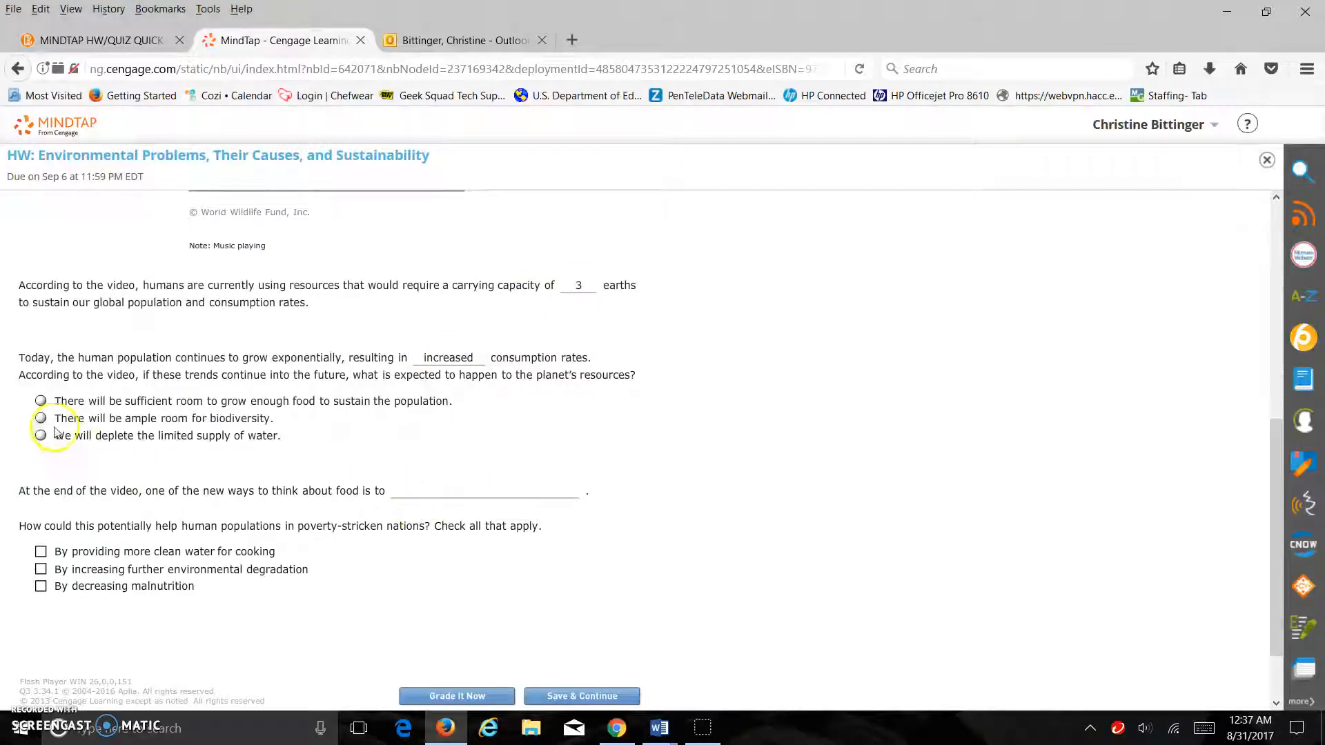
pyautogui.click(40, 435)
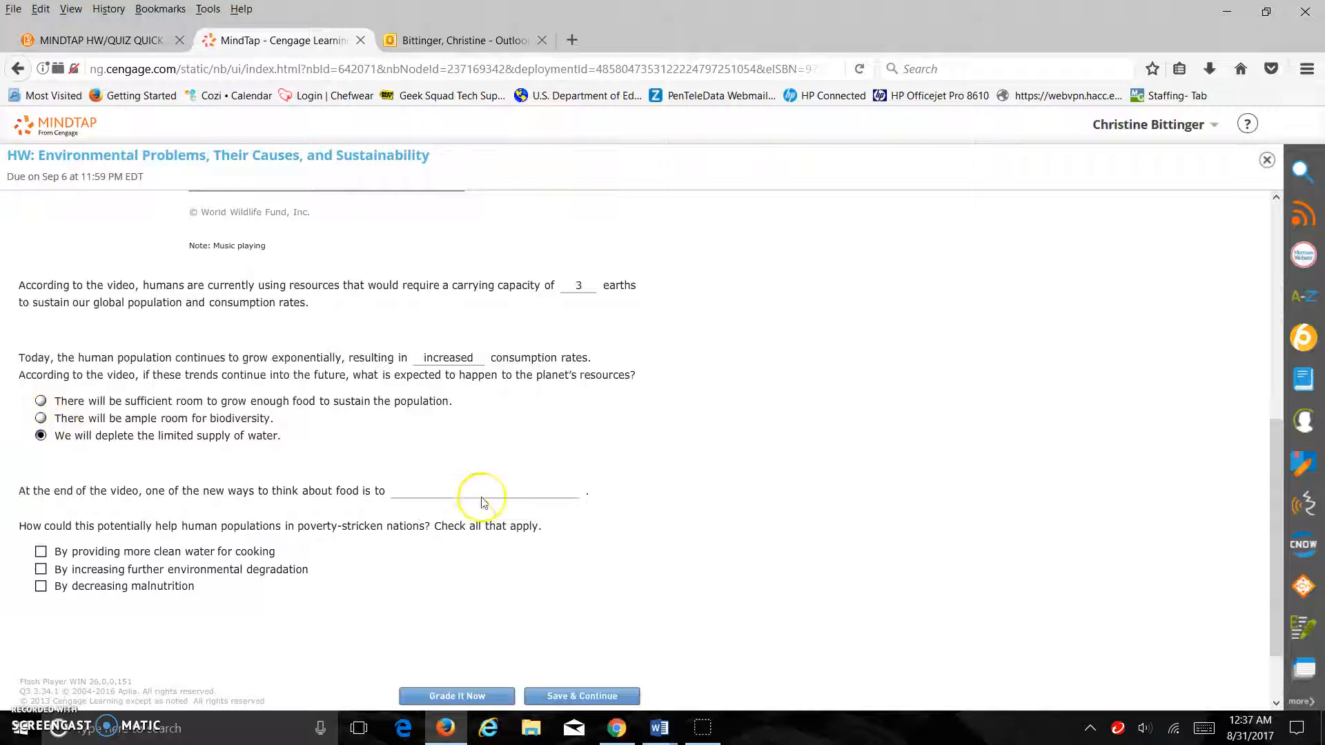
pyautogui.click(484, 492)
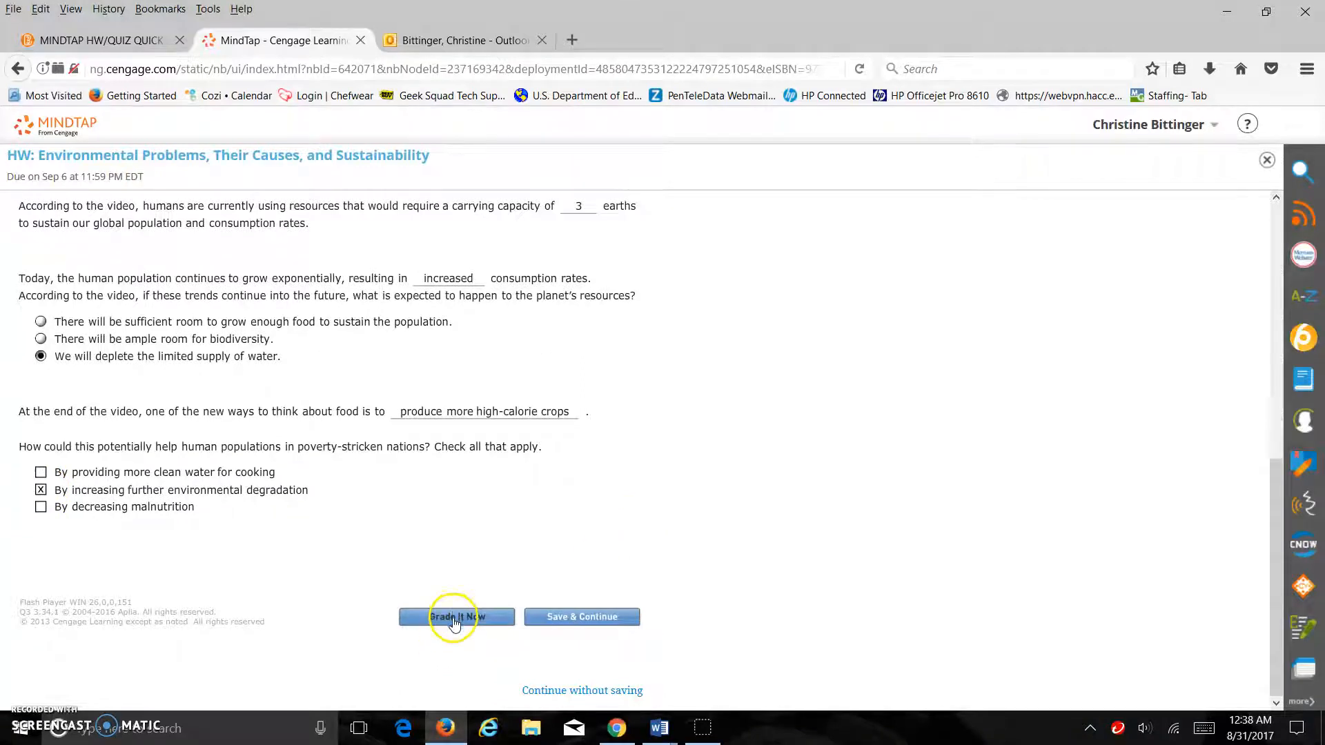
pyautogui.click(455, 616)
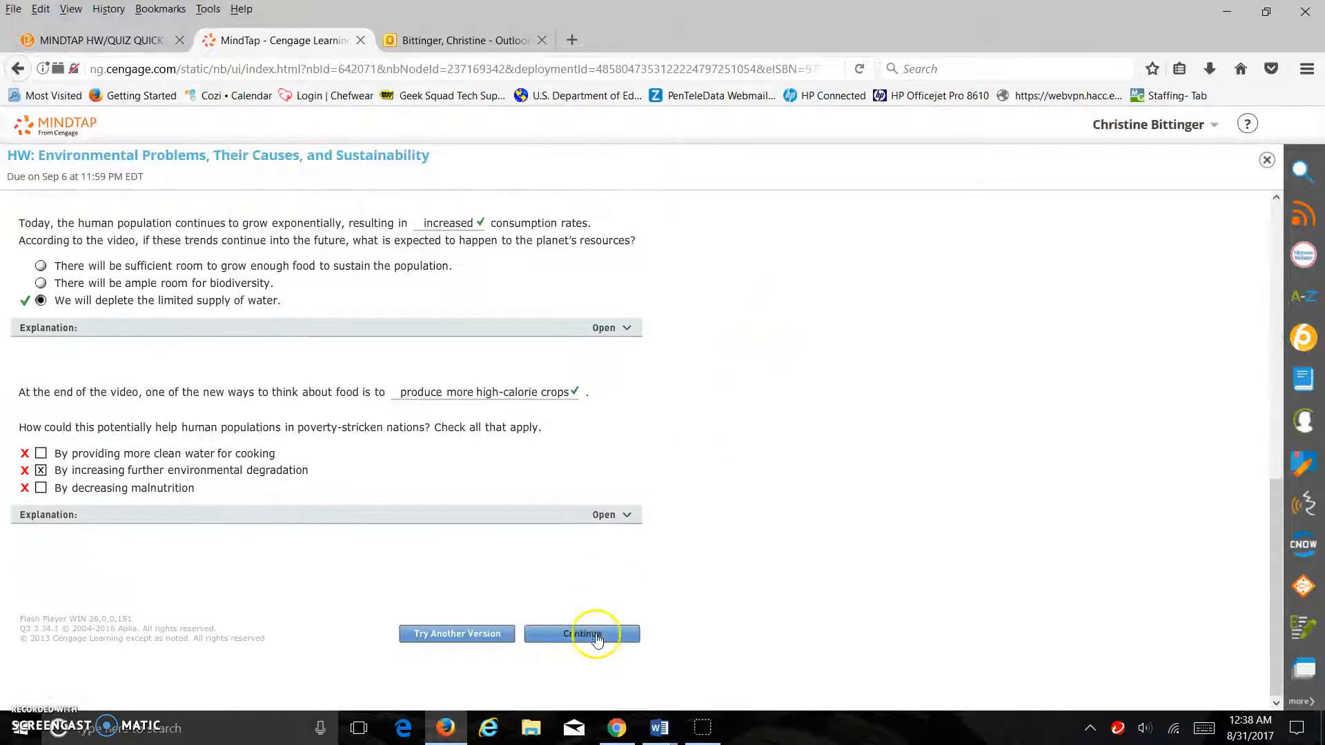
# Continue to question 5 and choose 'deplete' and 'an ecological footprint' before starting the energy blank
pyautogui.click(581, 633)
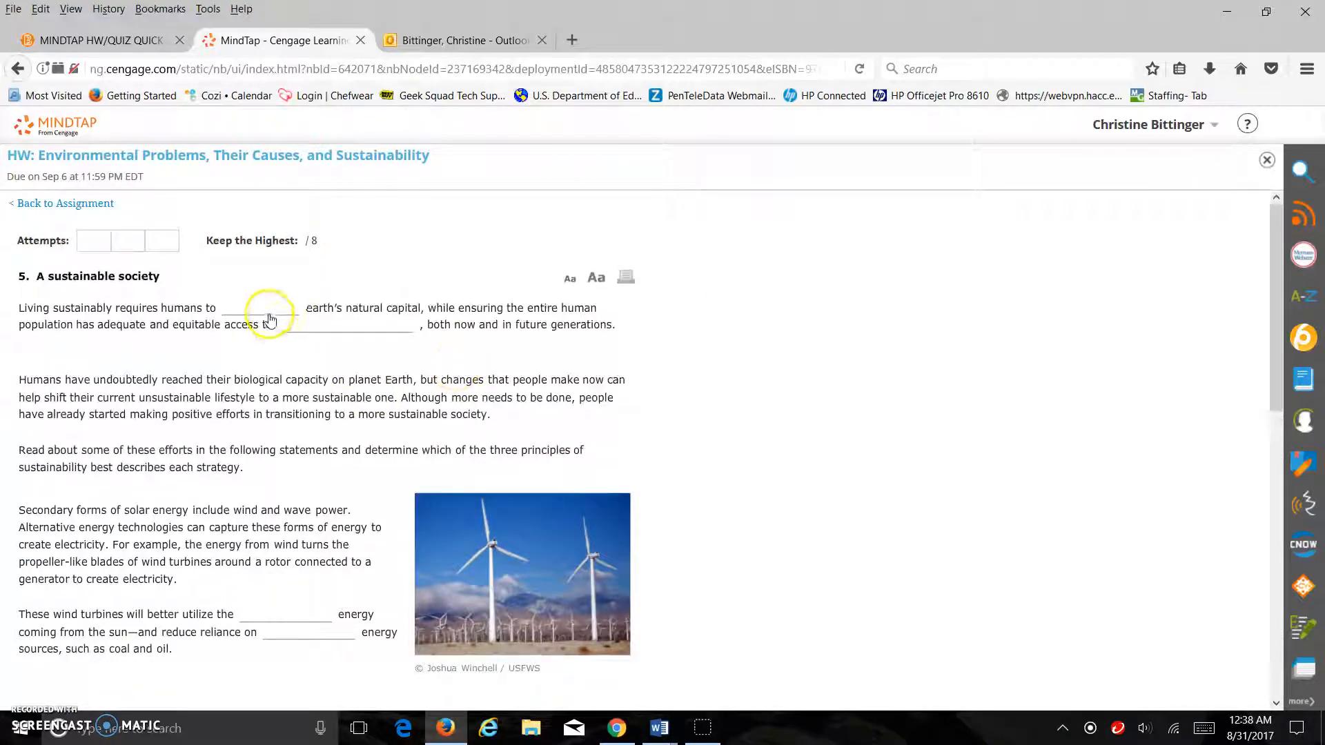
pyautogui.click(345, 325)
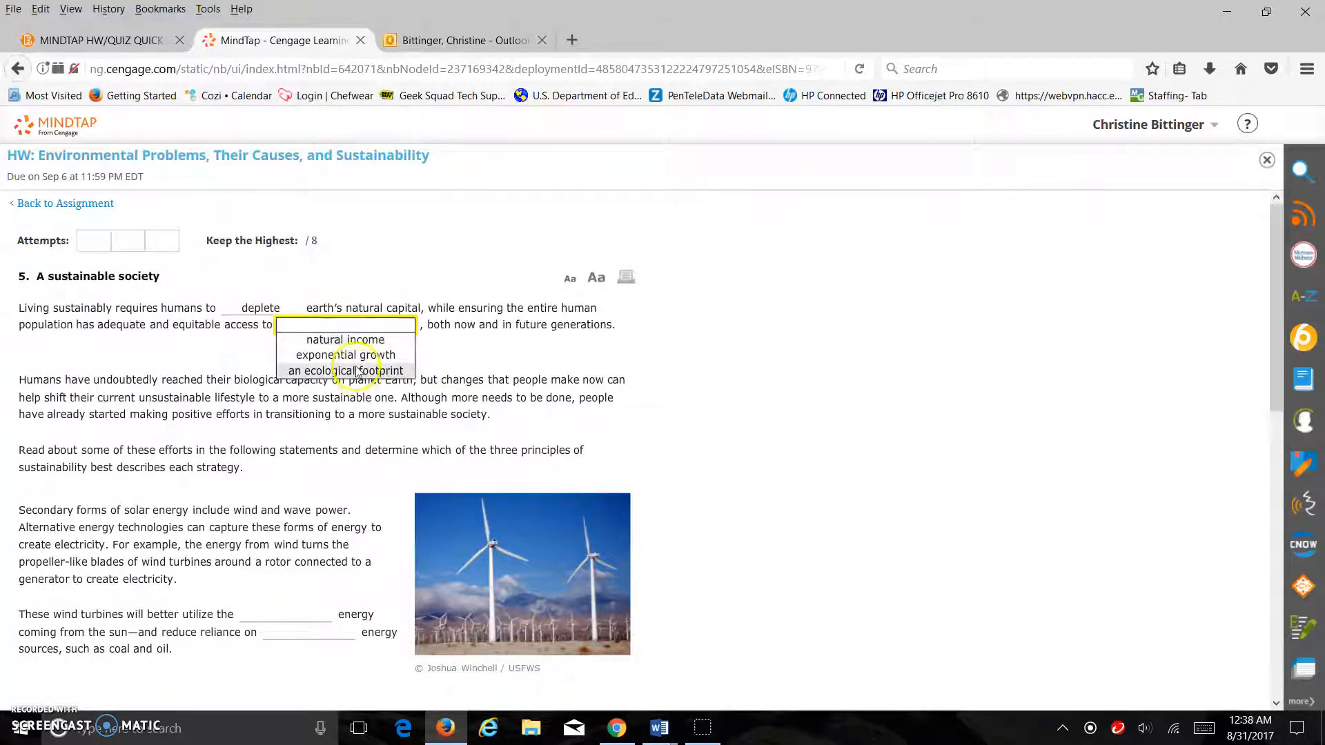
pyautogui.click(300, 612)
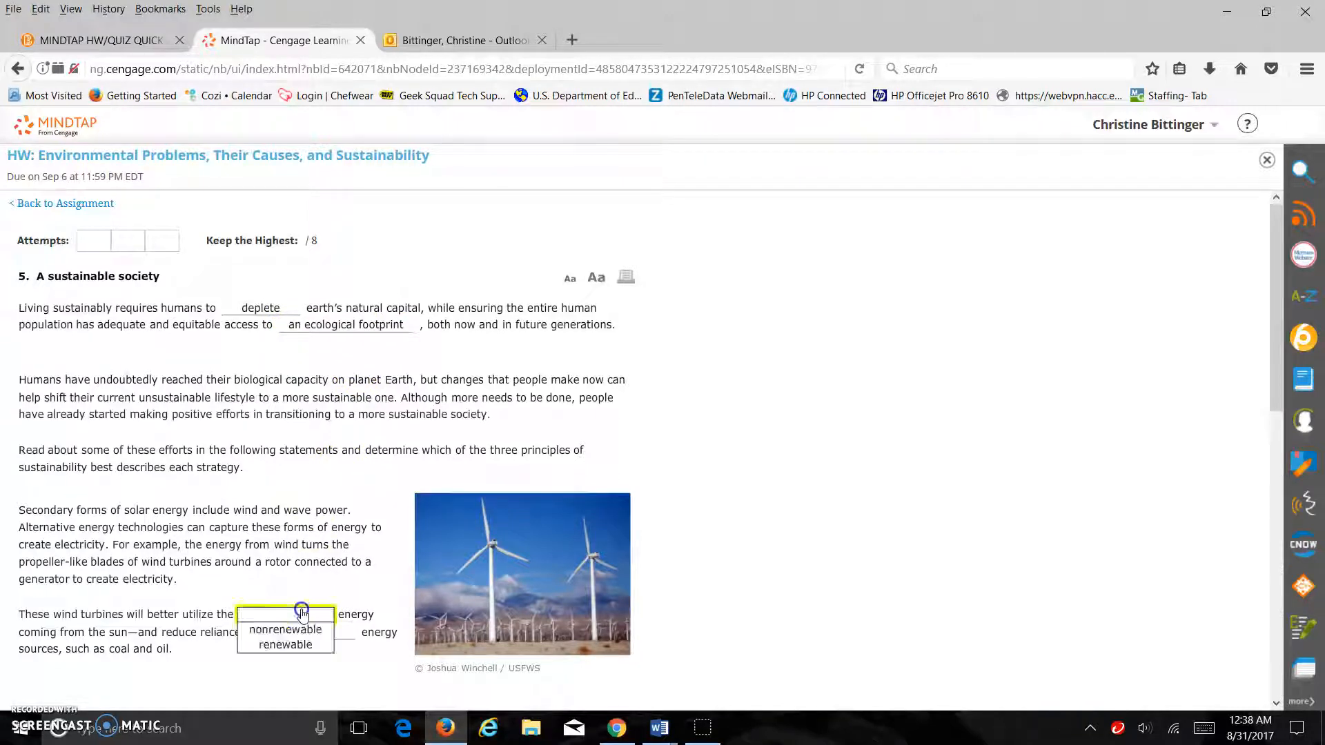
pyautogui.click(284, 630)
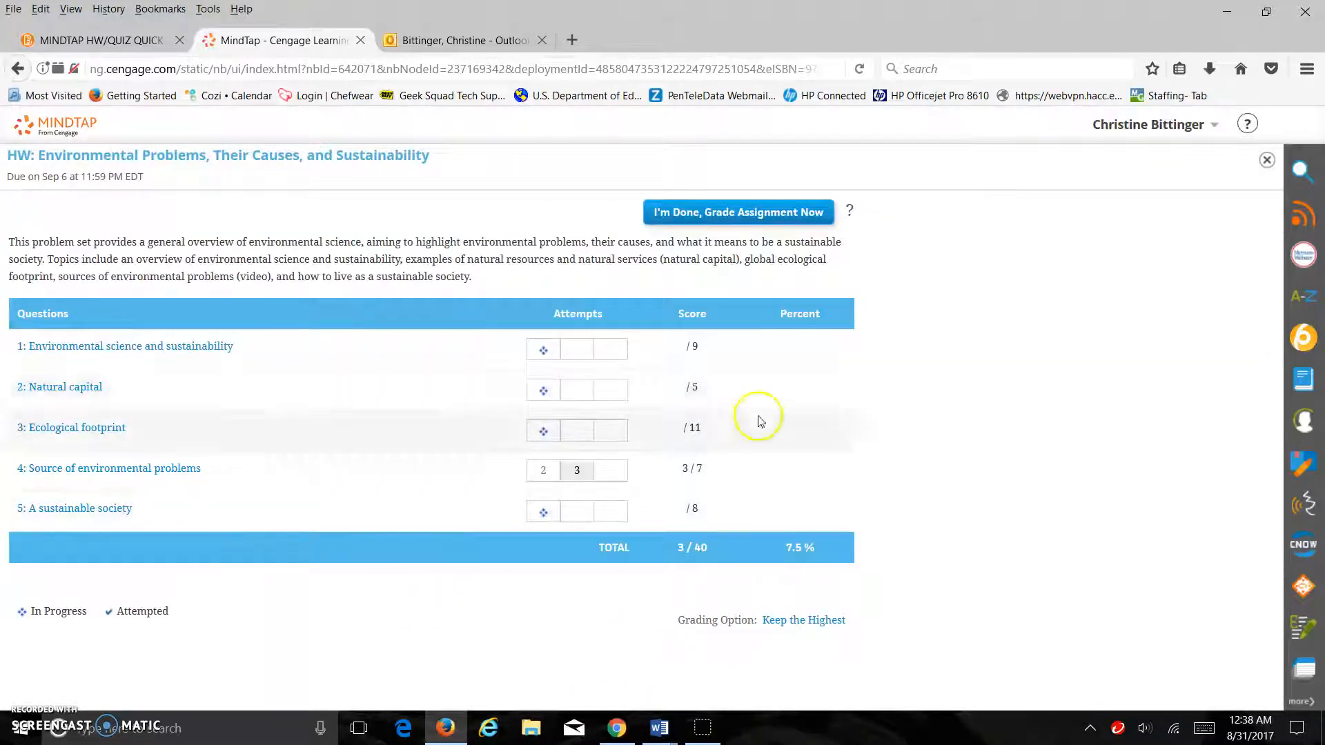
pyautogui.moveTo(624, 710)
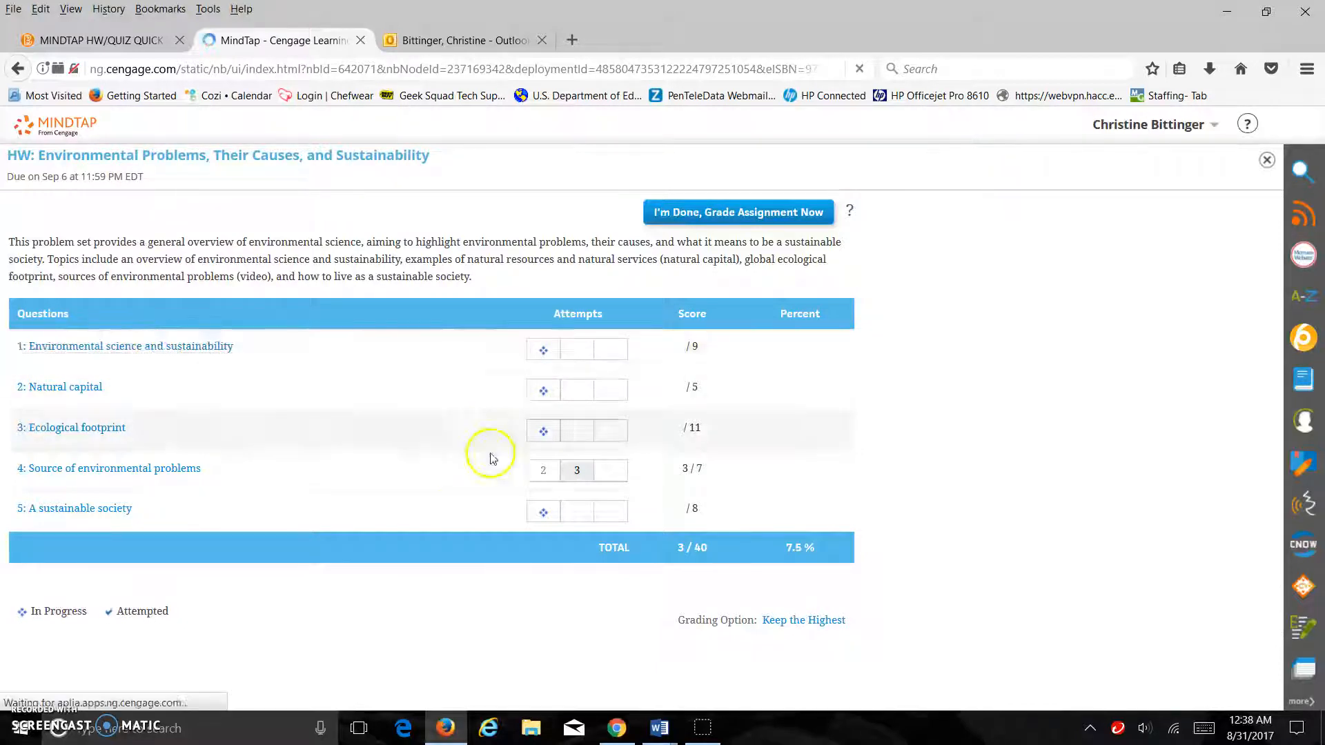
# Reopen question 1, Environmental science and sustainability, from the Questions table
pyautogui.click(130, 345)
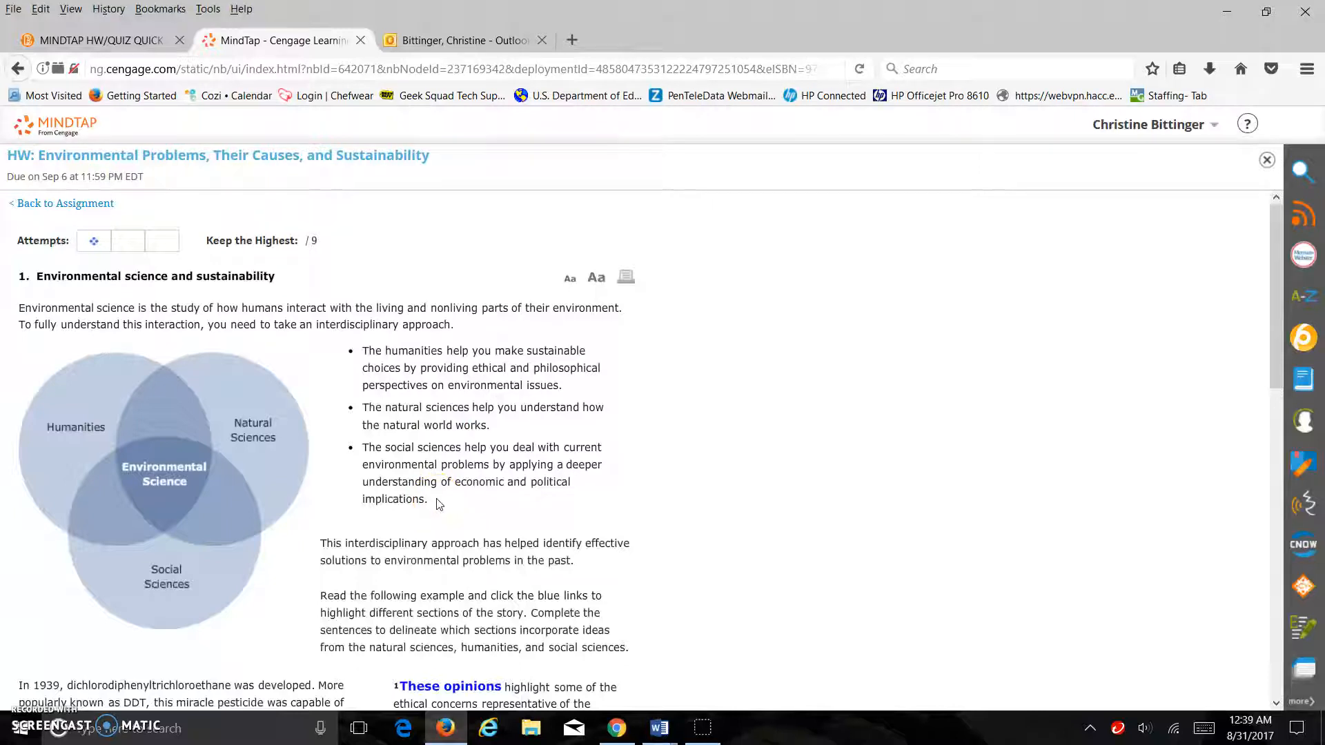
# Review question 1's graded 5/9 results and continue to question 2, Natural capital
pyautogui.scroll(-3)
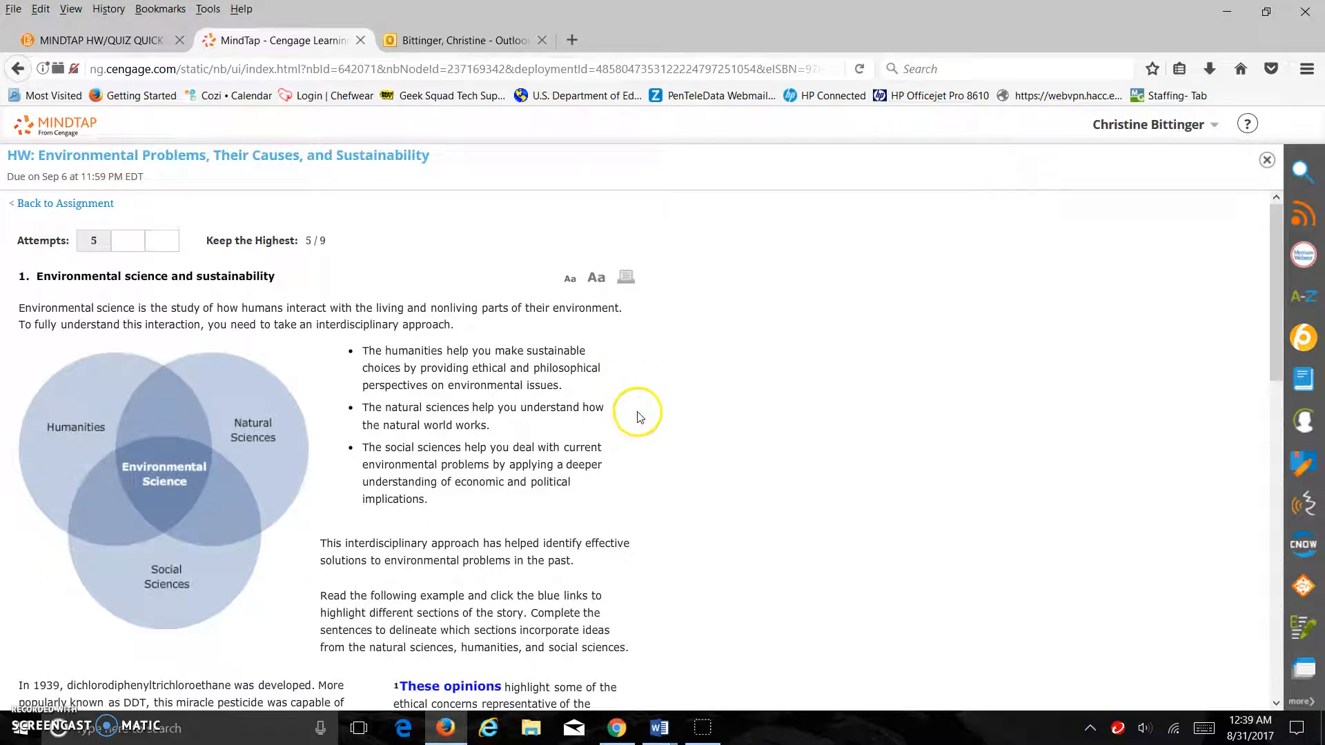
pyautogui.moveTo(471, 446)
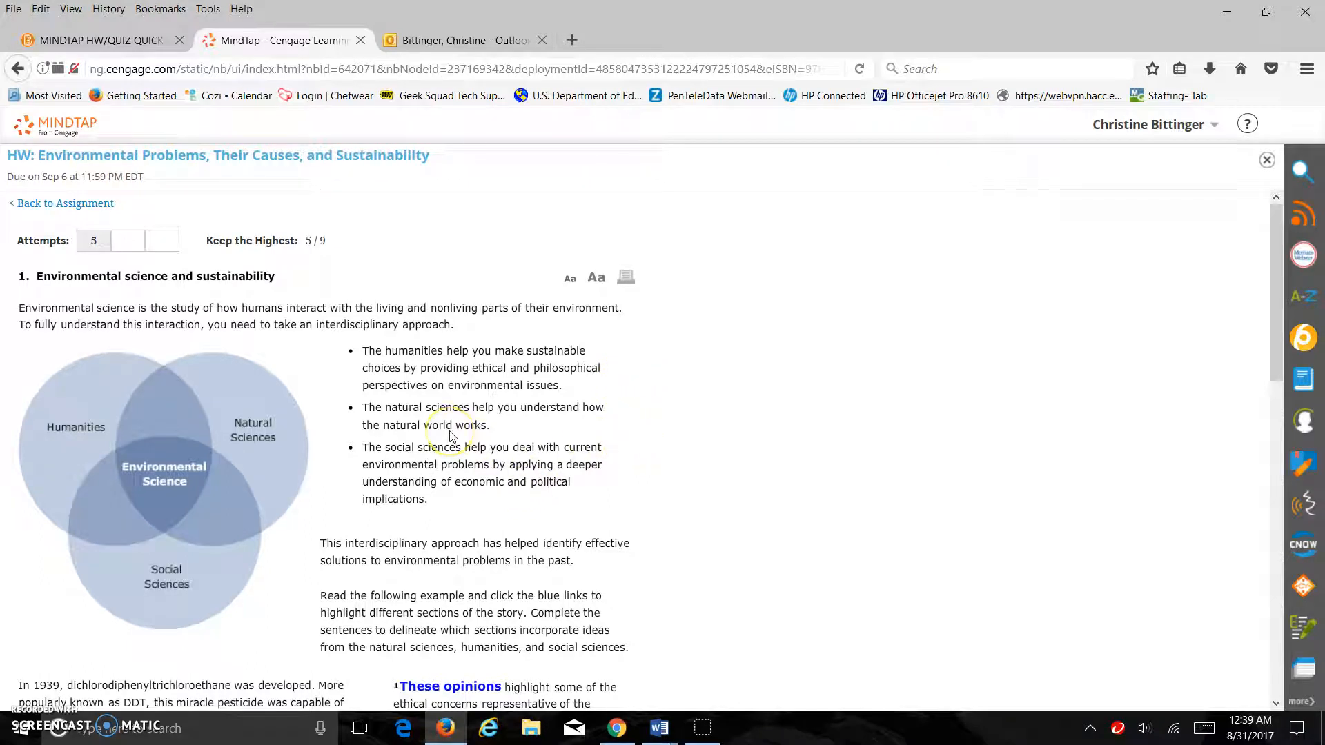
pyautogui.moveTo(600, 420)
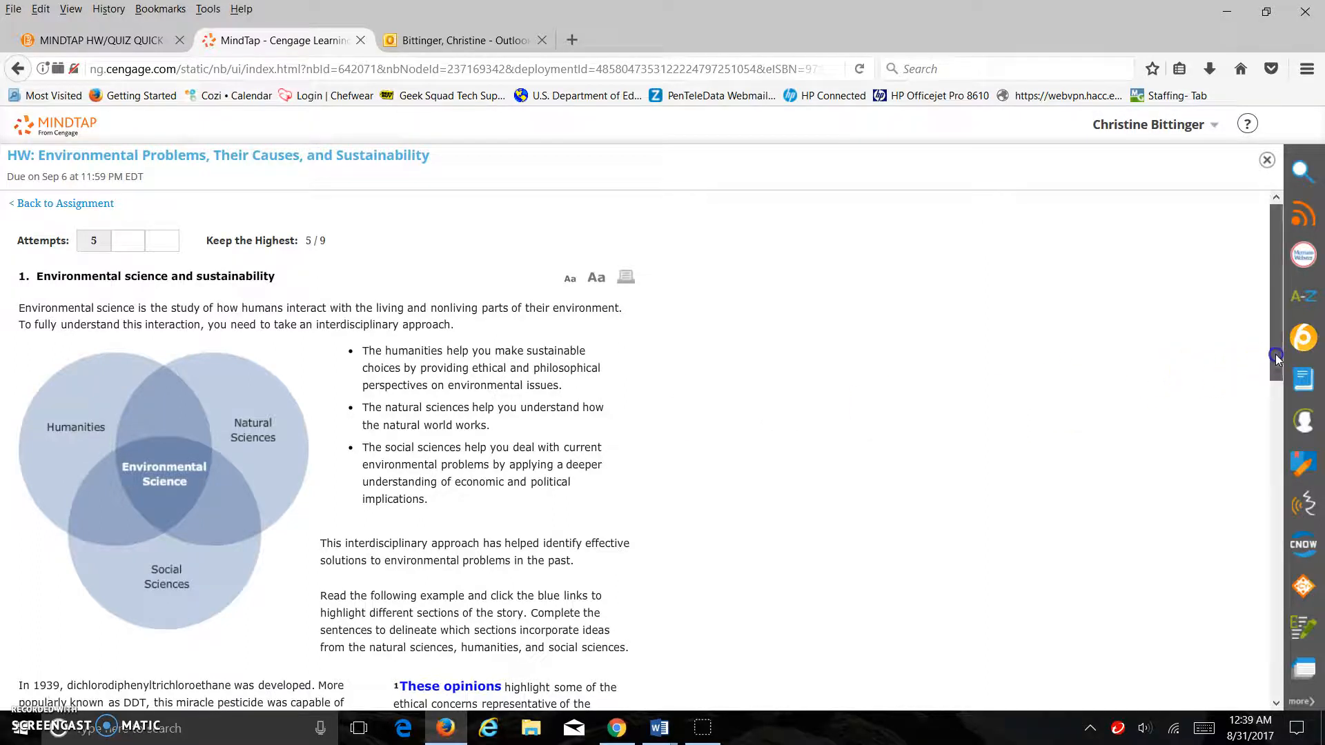
pyautogui.scroll(-3)
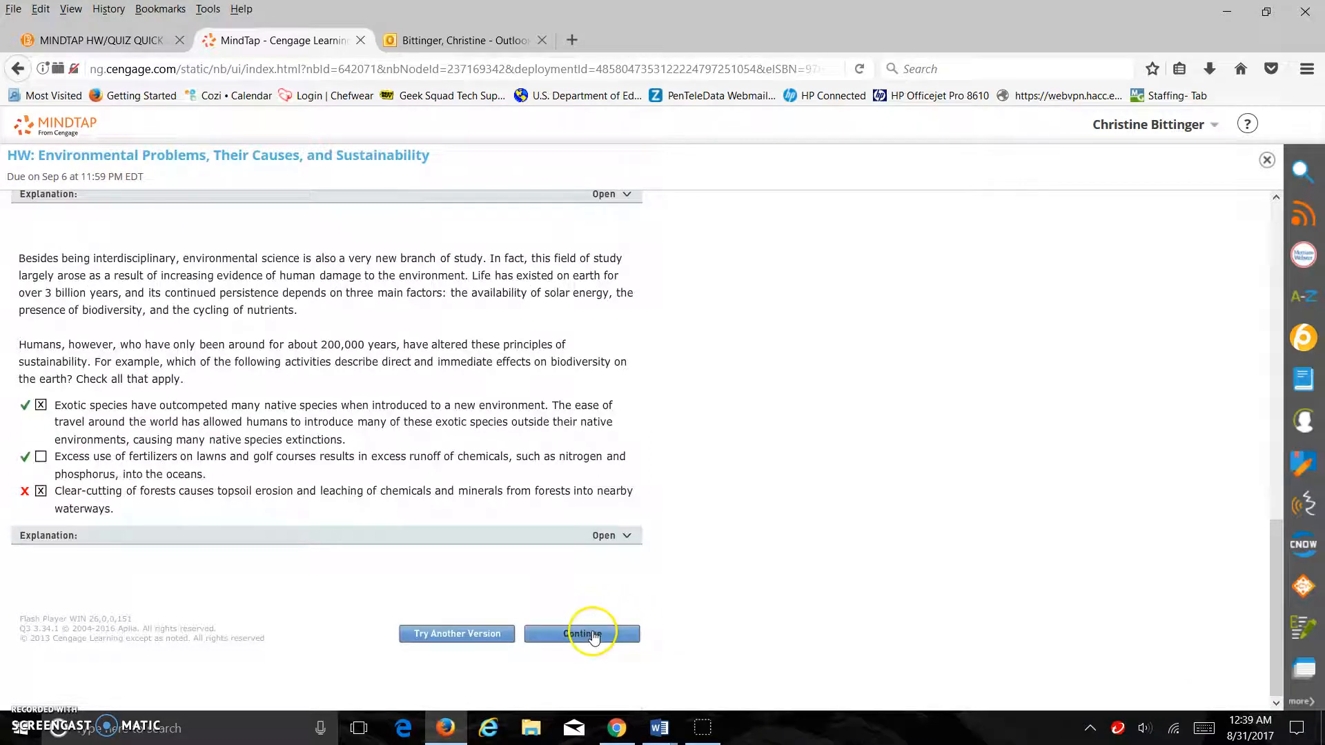
pyautogui.click(581, 633)
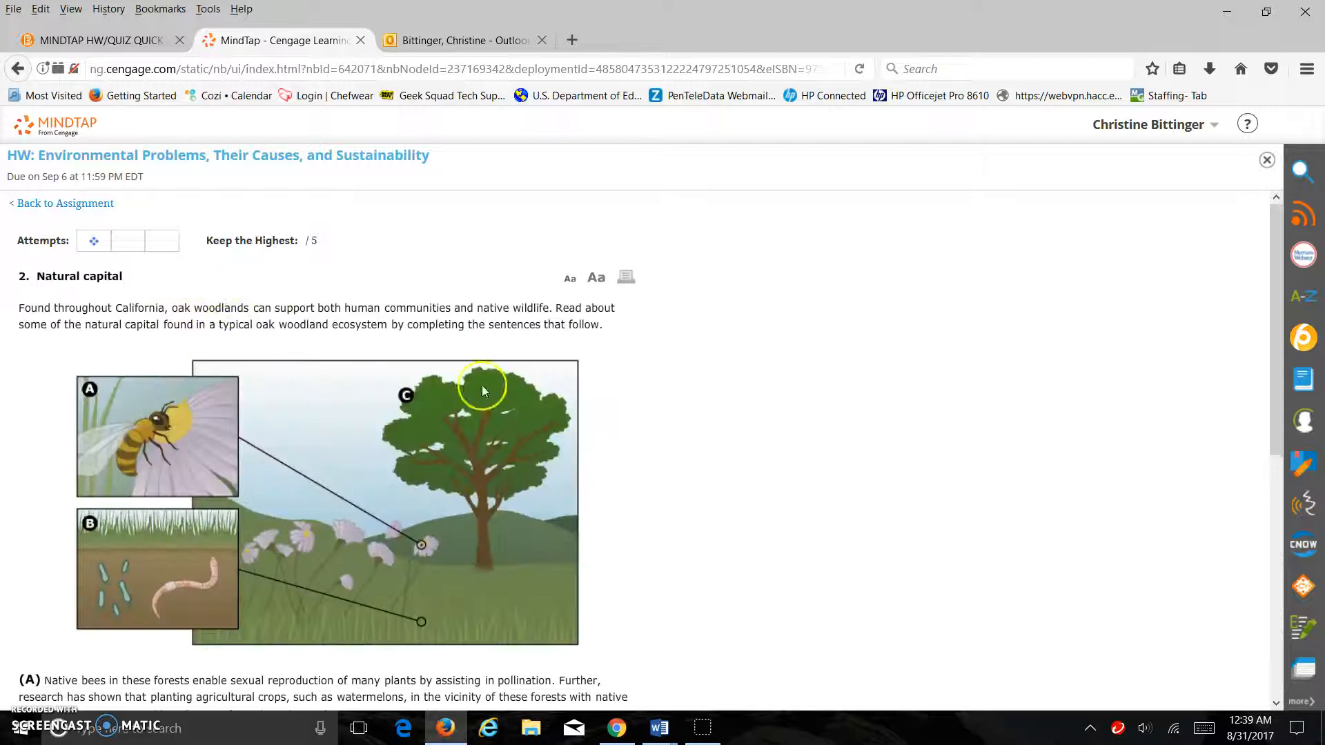
# Grade the natural capital answers at 2/5 and continue to question 3, Ecological footprint
pyautogui.scroll(-3)
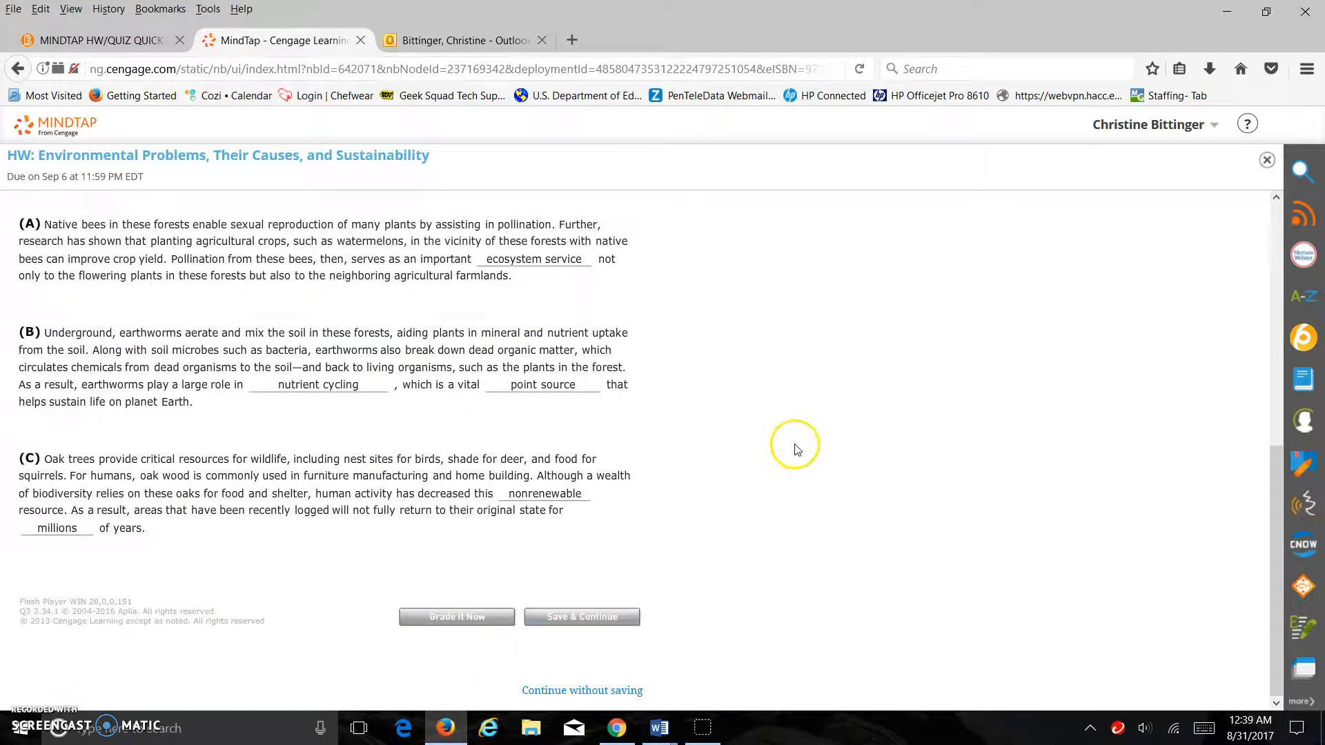
pyautogui.click(457, 615)
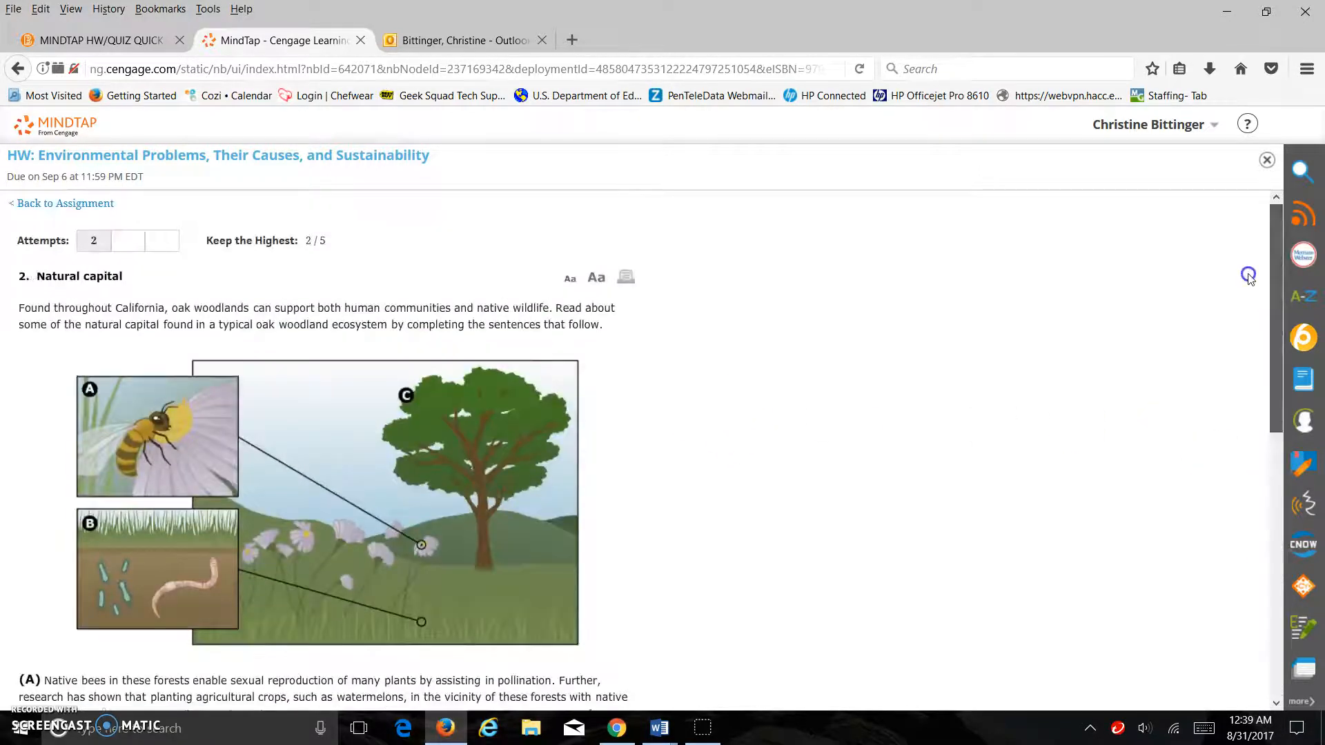
pyautogui.scroll(-3)
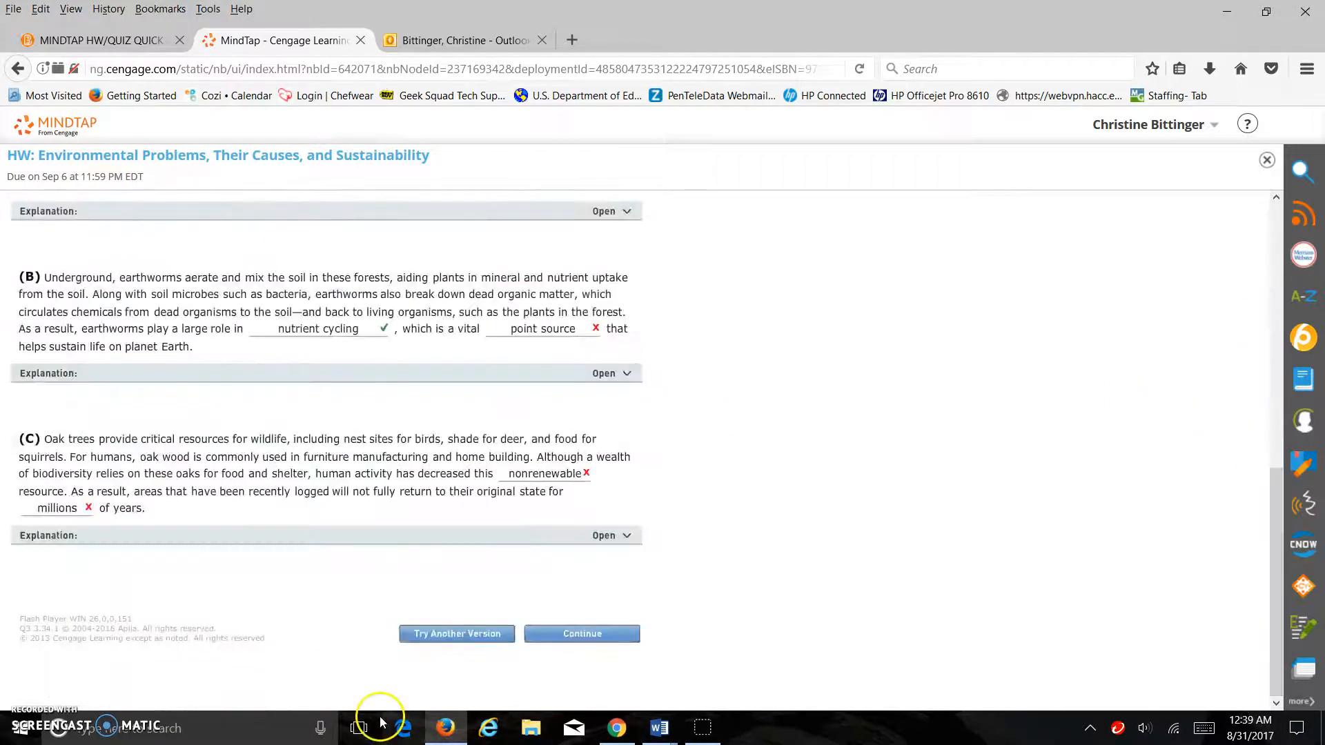
pyautogui.moveTo(457, 633)
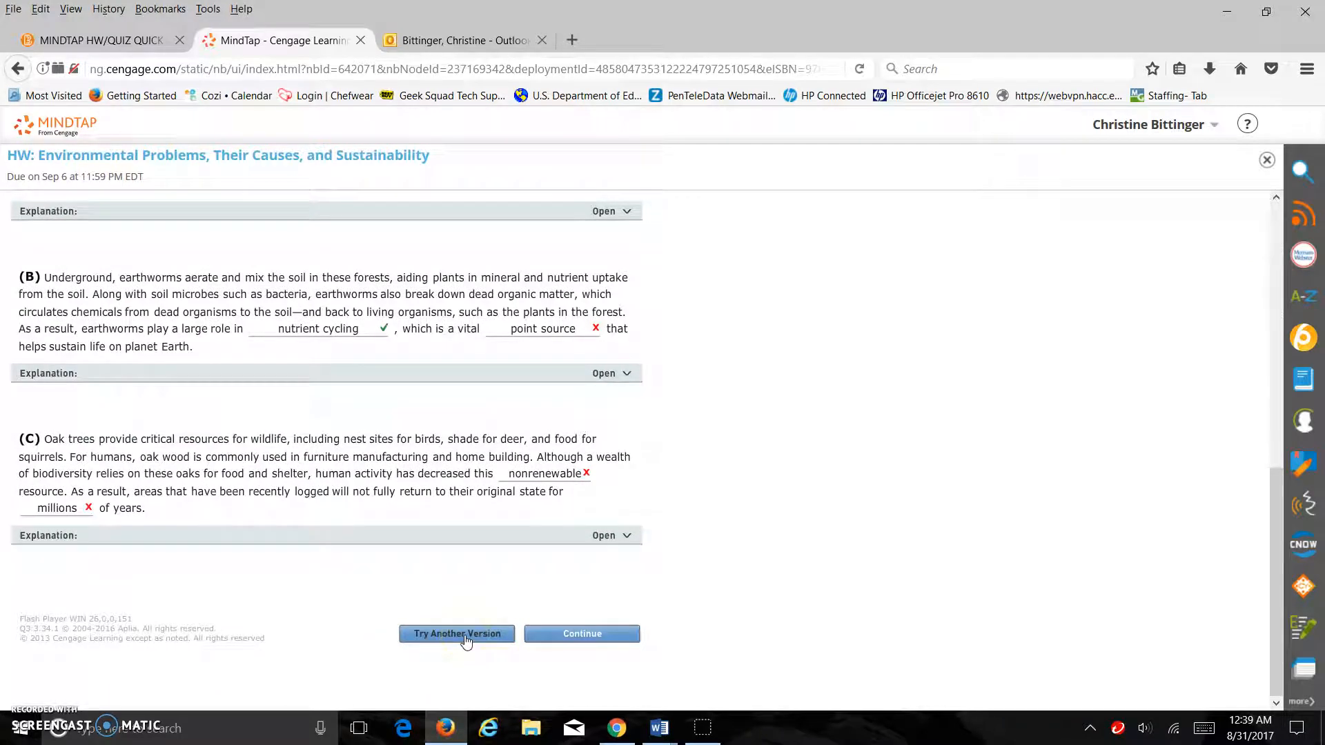
pyautogui.click(581, 634)
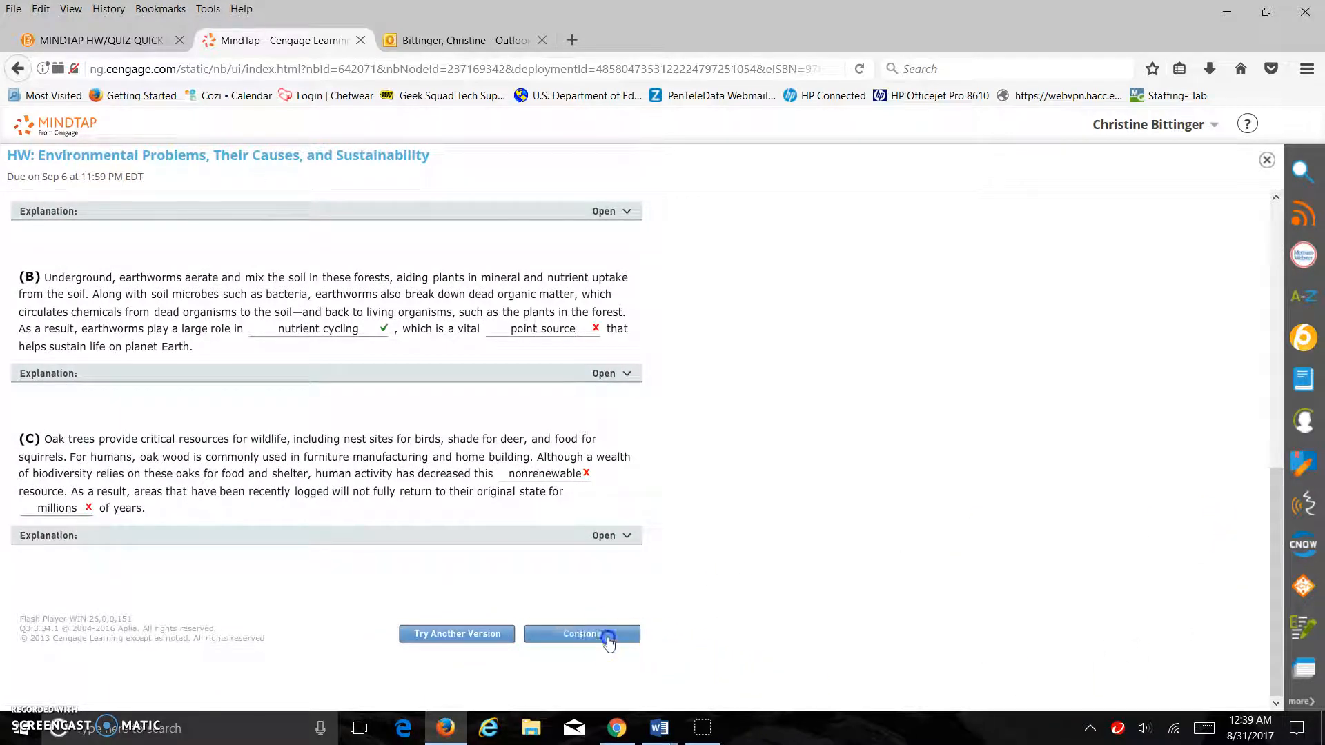
pyautogui.click(581, 634)
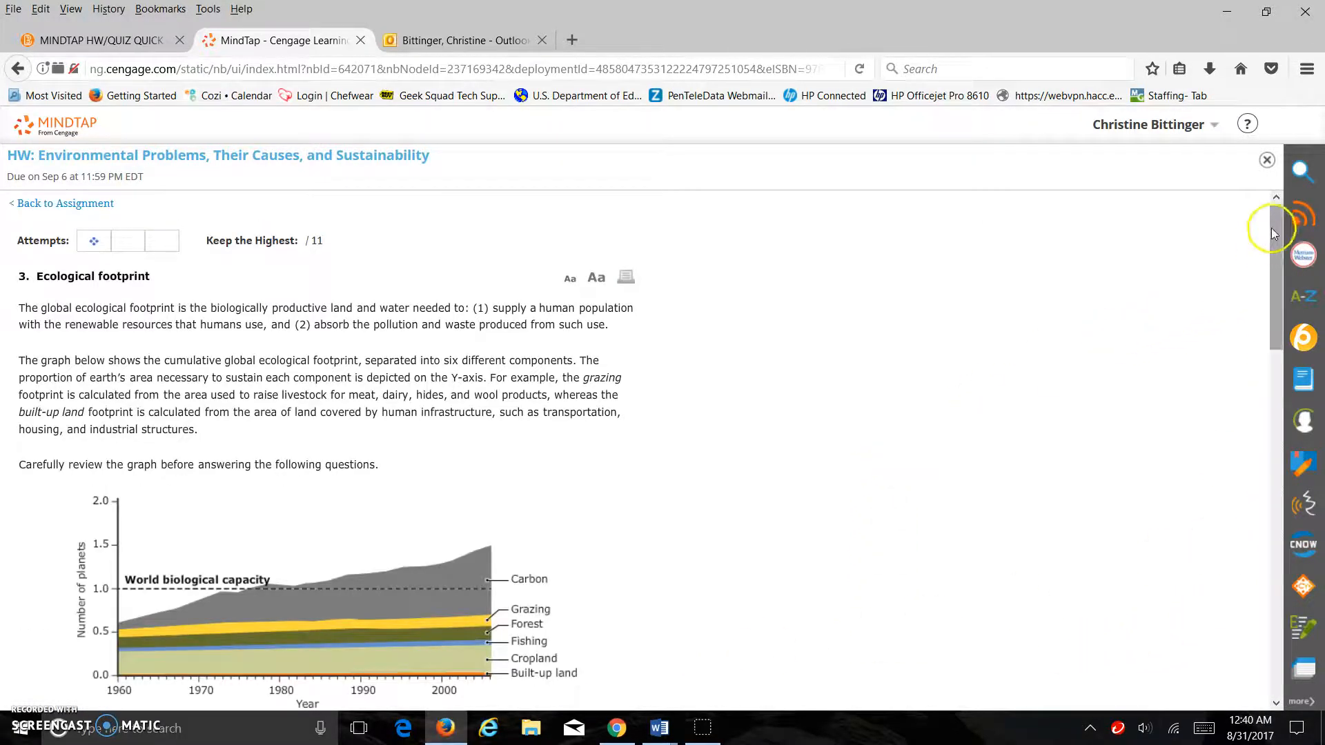
# Grade the ecological footprint answers and continue to question 4's video results
pyautogui.scroll(-3)
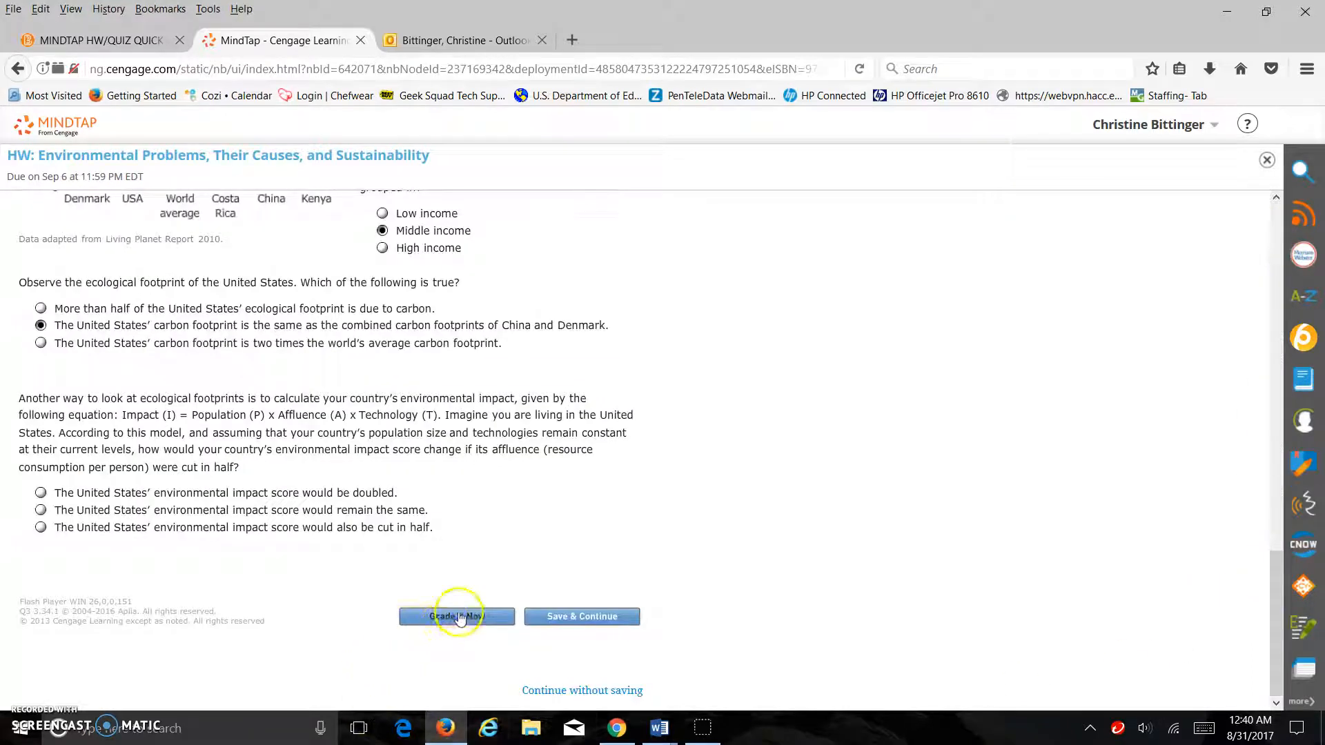
pyautogui.click(457, 616)
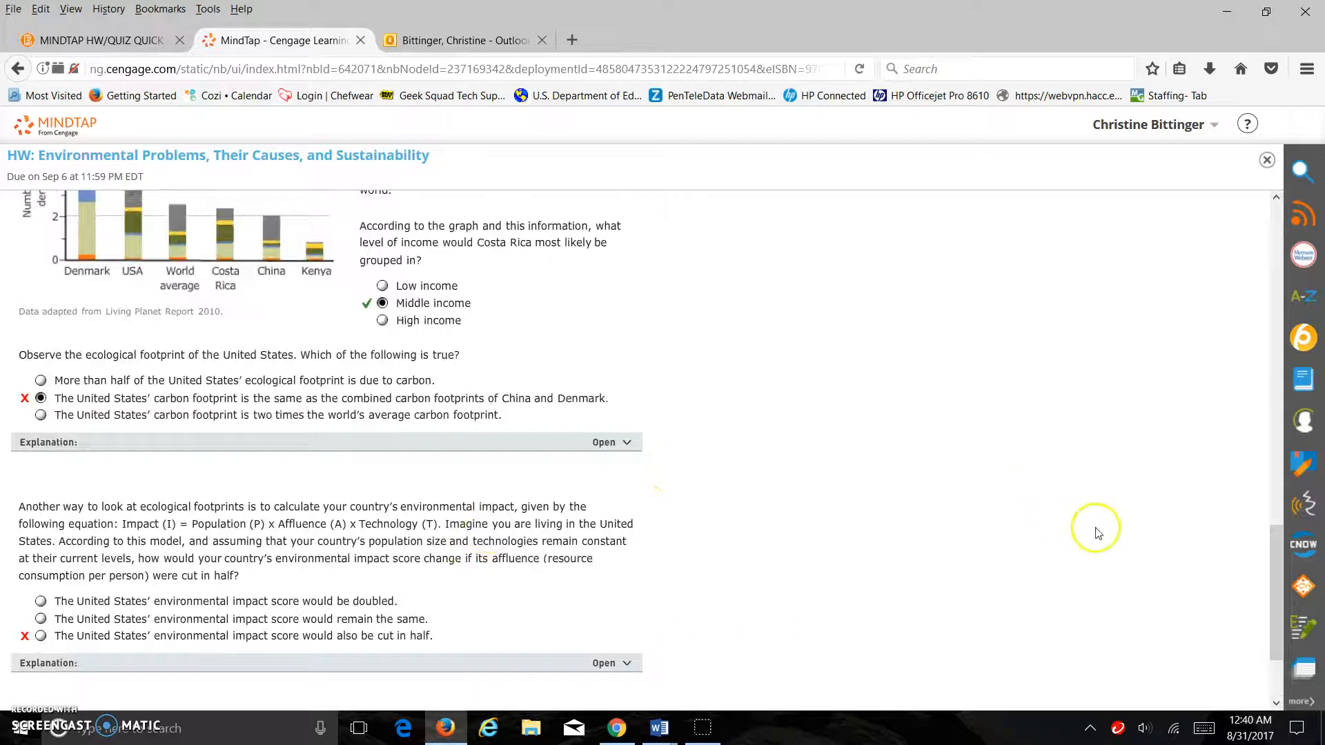
pyautogui.scroll(-3)
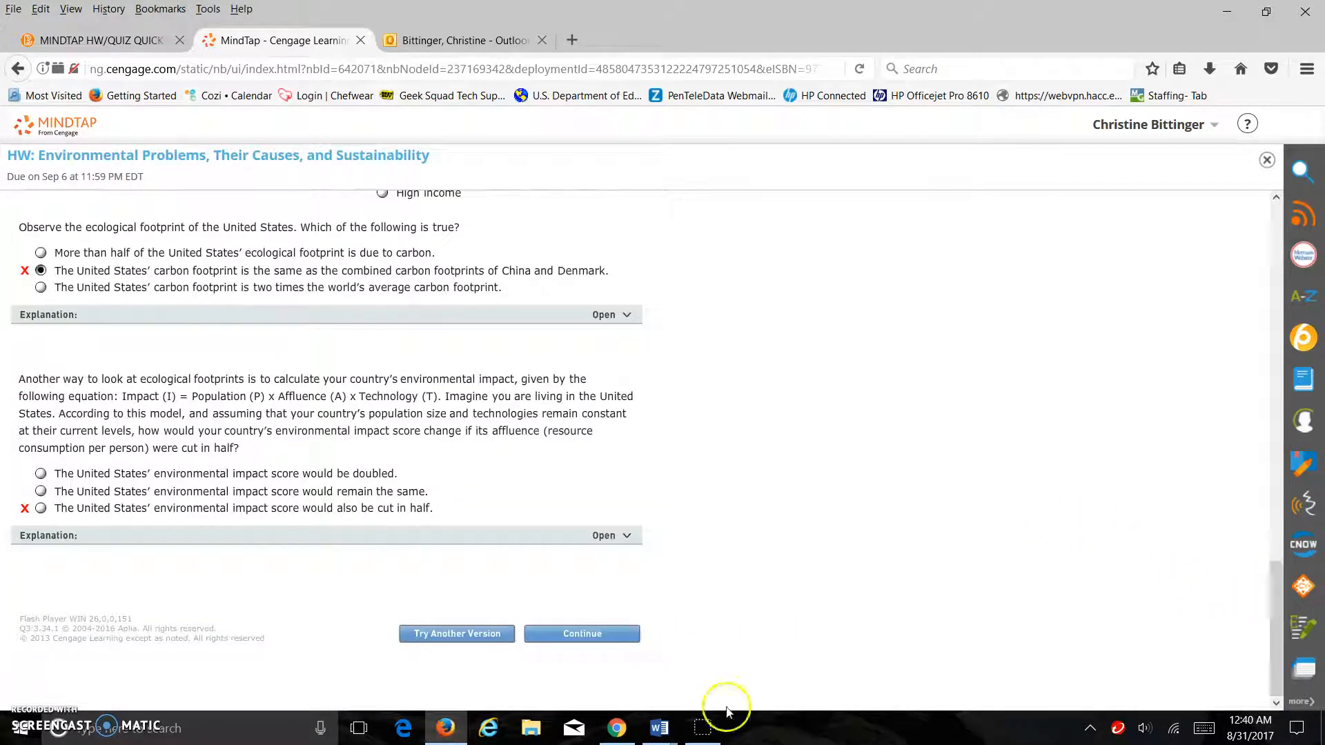
pyautogui.click(581, 633)
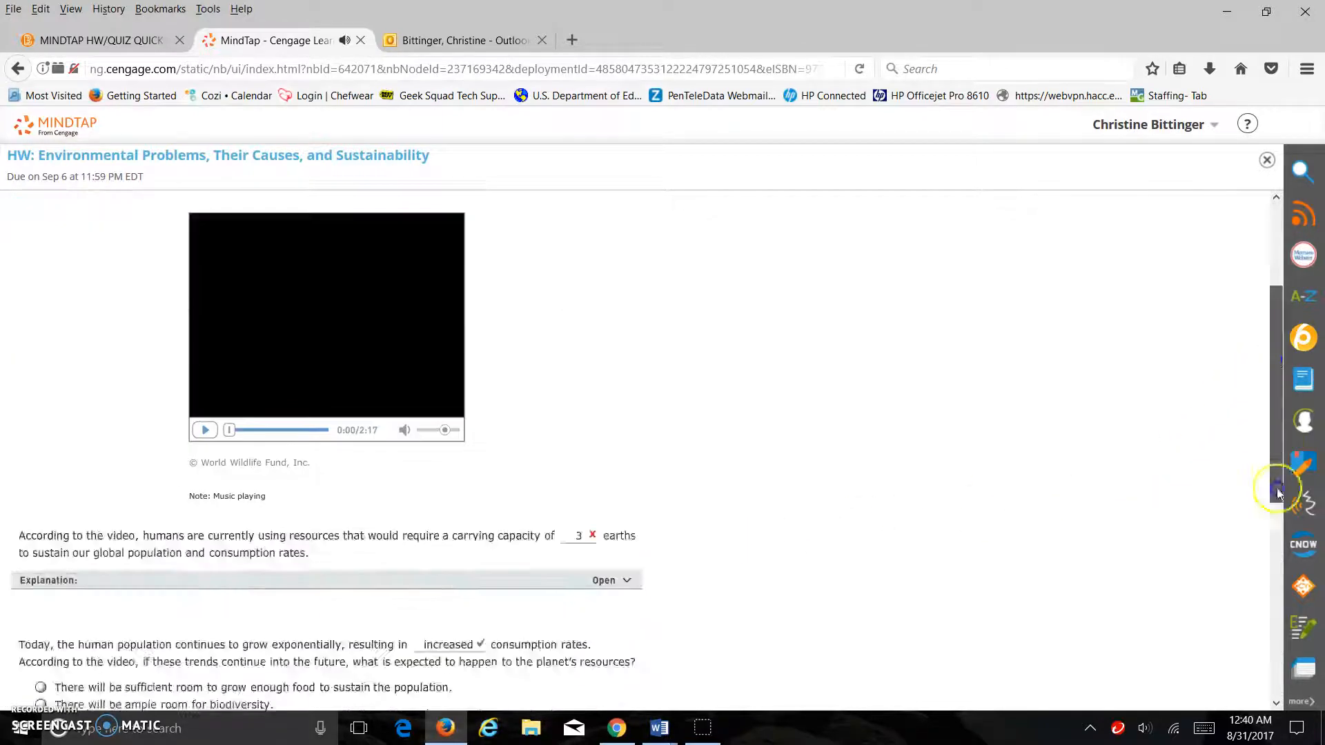
# Move past question 4 to load question 5, A sustainable society
pyautogui.scroll(-3)
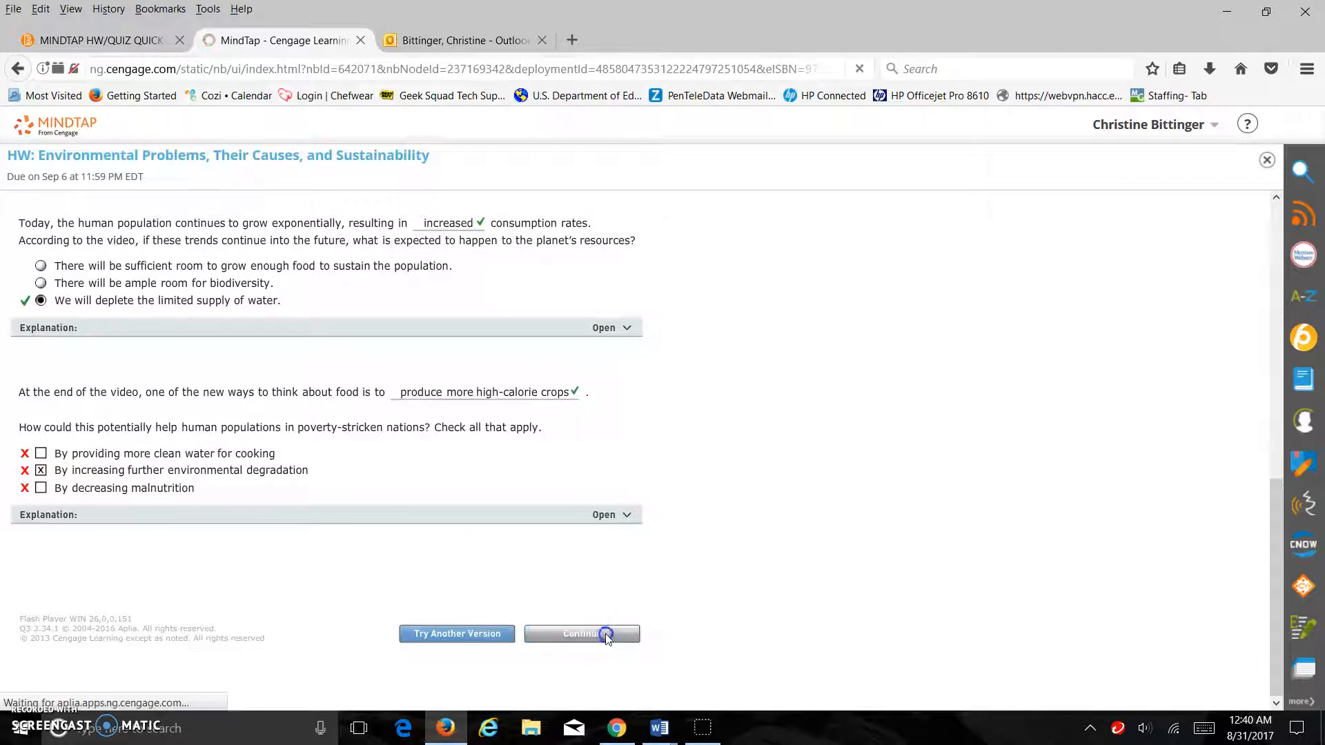
pyautogui.click(581, 633)
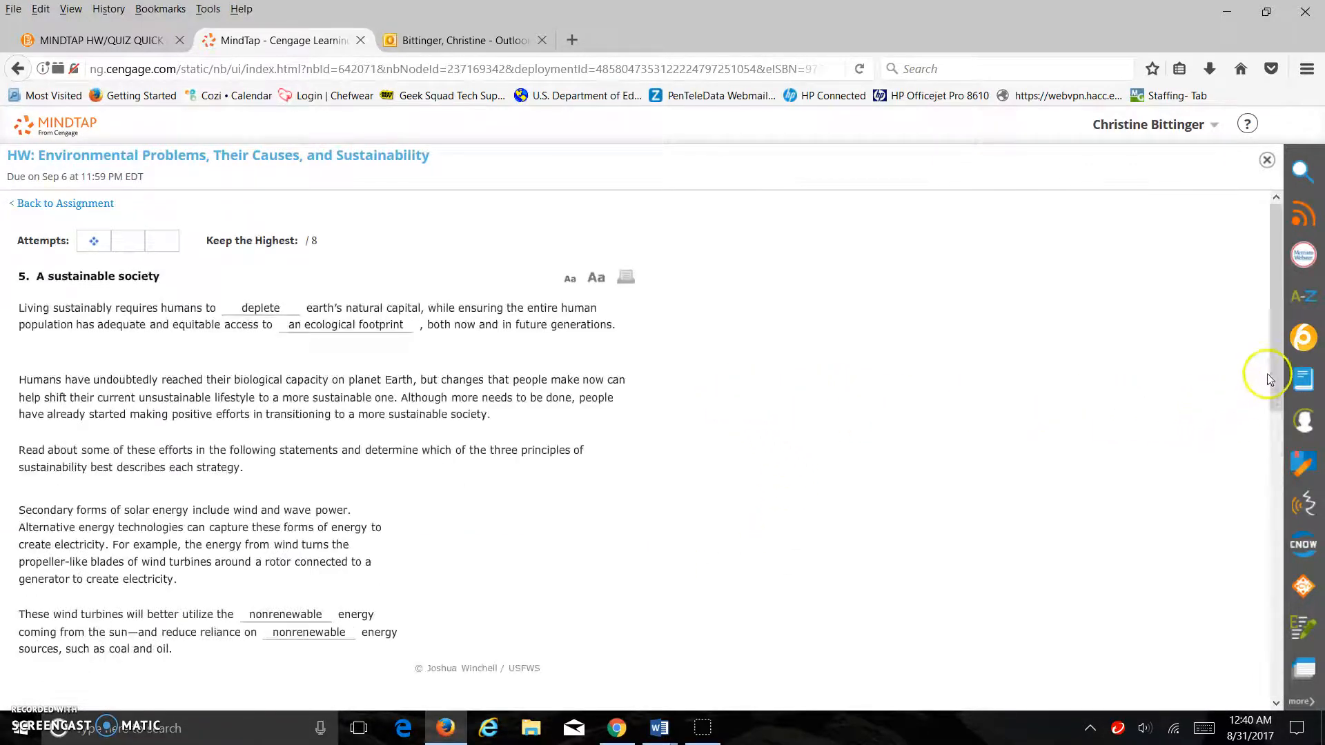
pyautogui.scroll(-3)
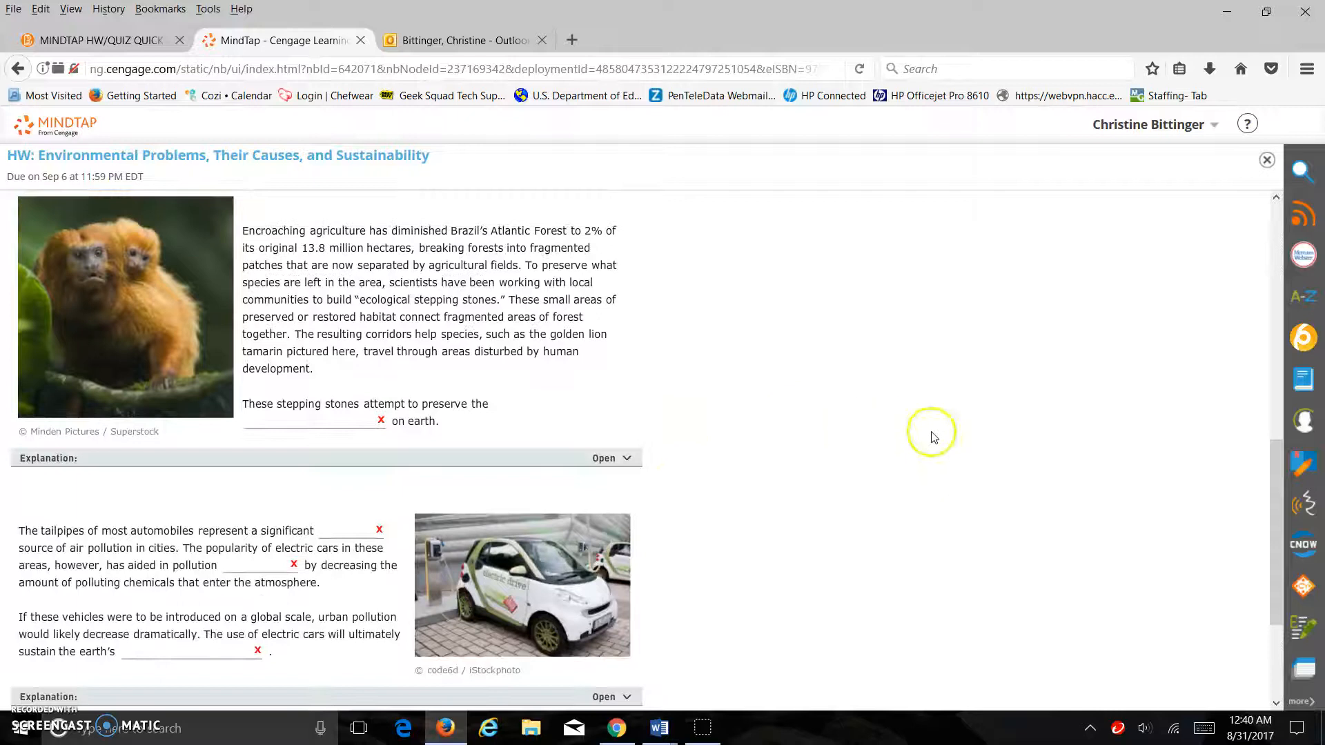
pyautogui.scroll(-3)
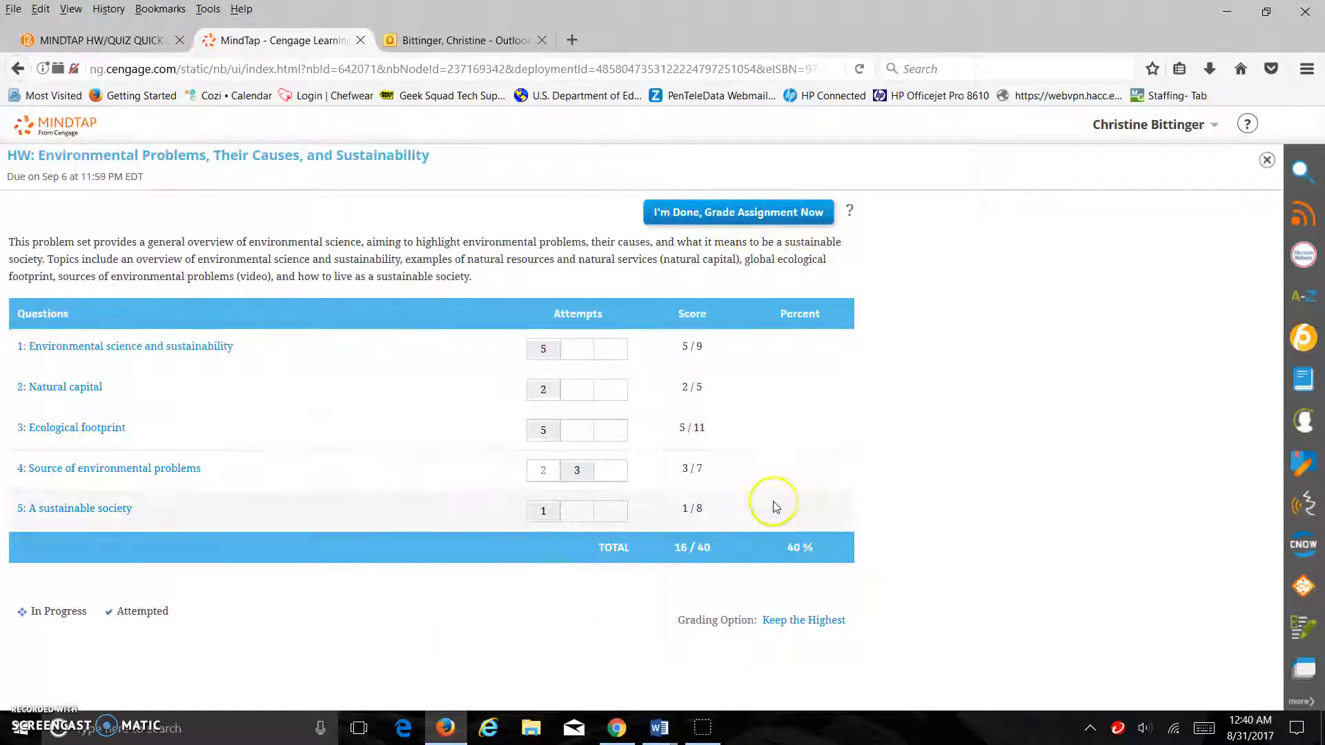
pyautogui.moveTo(680, 546)
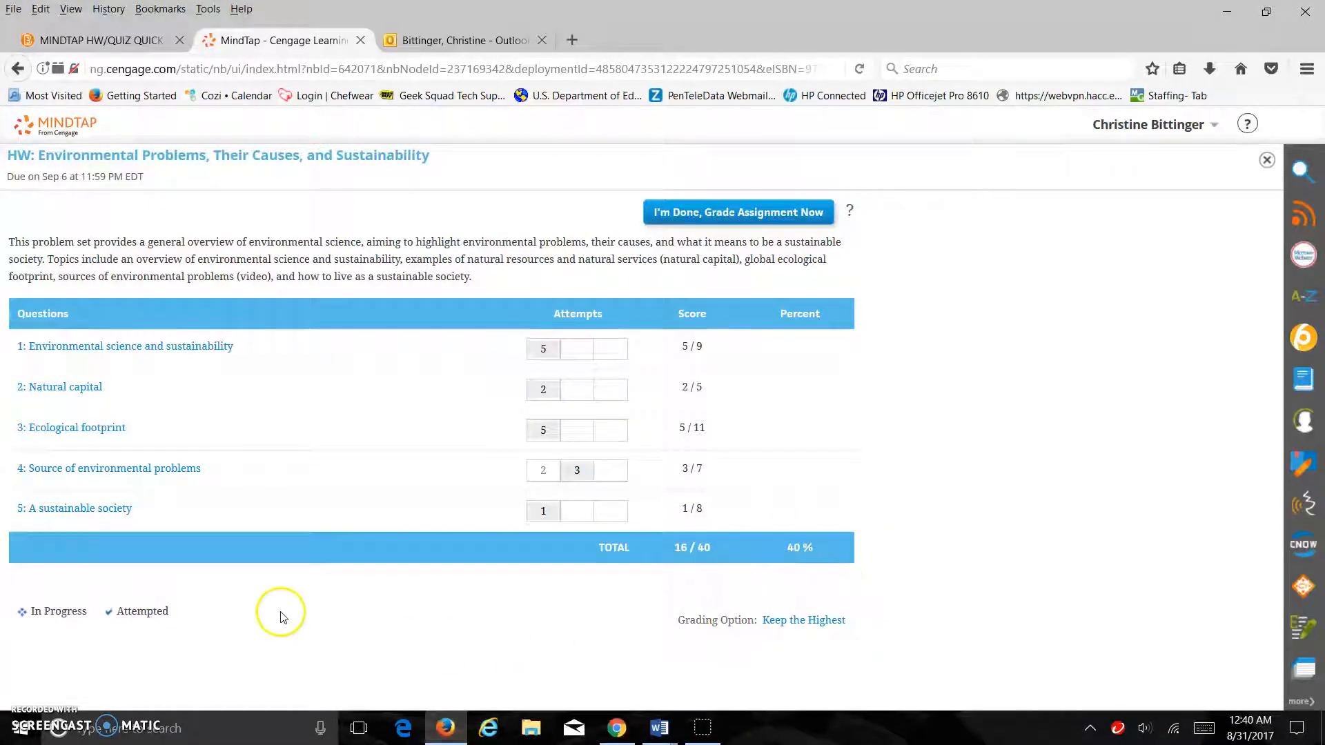
pyautogui.moveTo(573, 362)
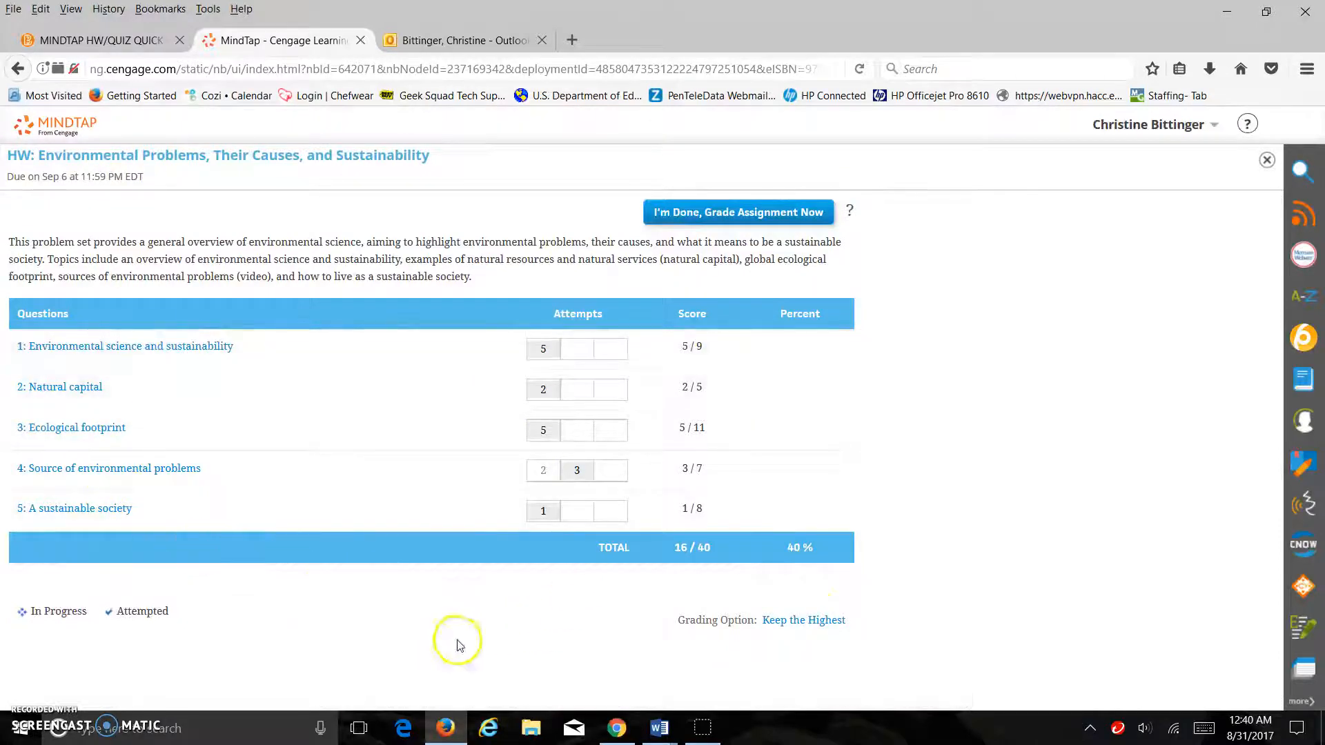
pyautogui.moveTo(463, 646)
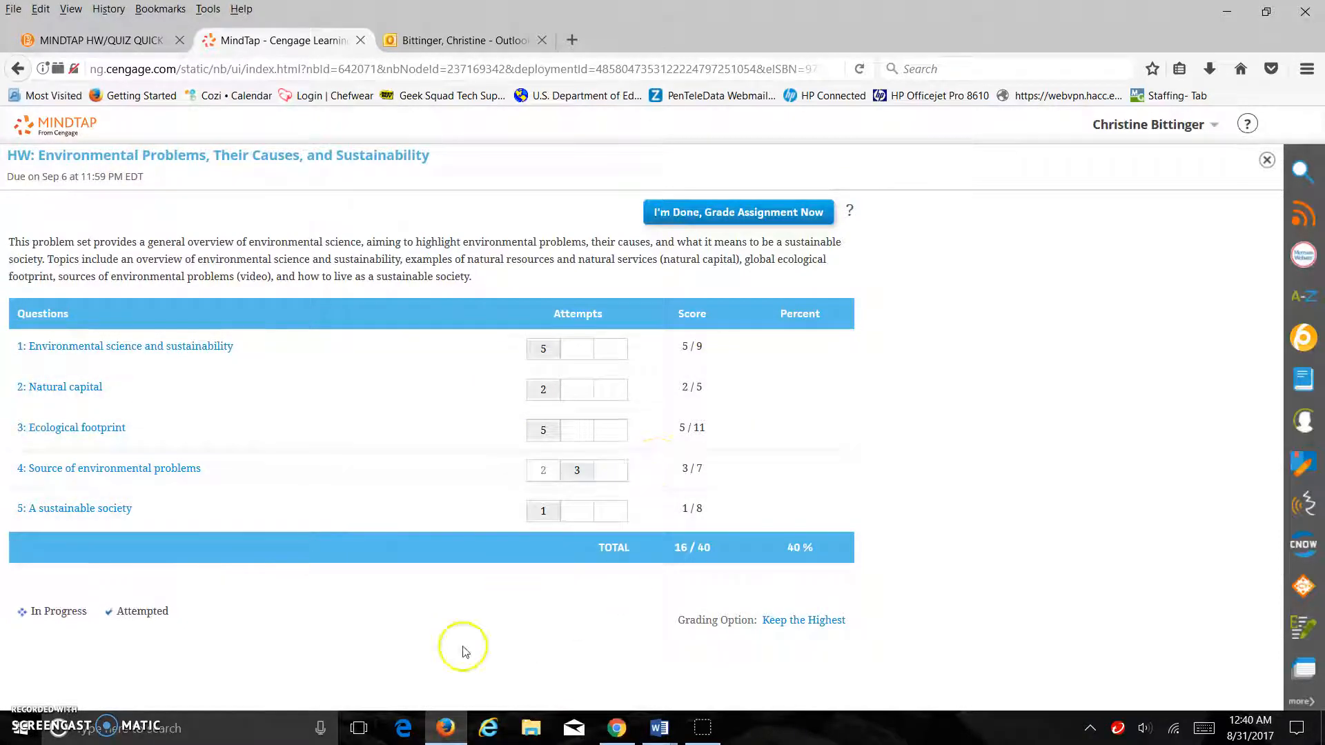
pyautogui.moveTo(401, 633)
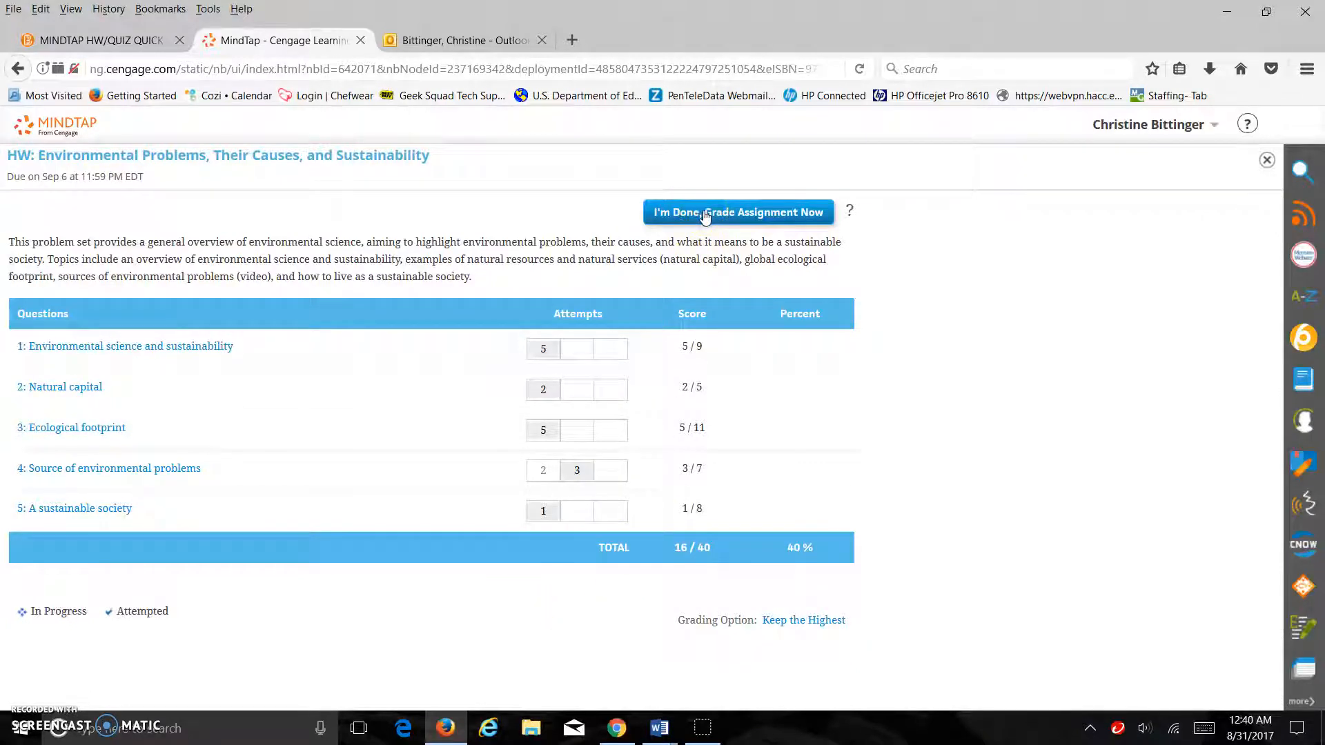
# Request final grading of the whole assignment and confirm, locking the 16/40 total
pyautogui.click(737, 213)
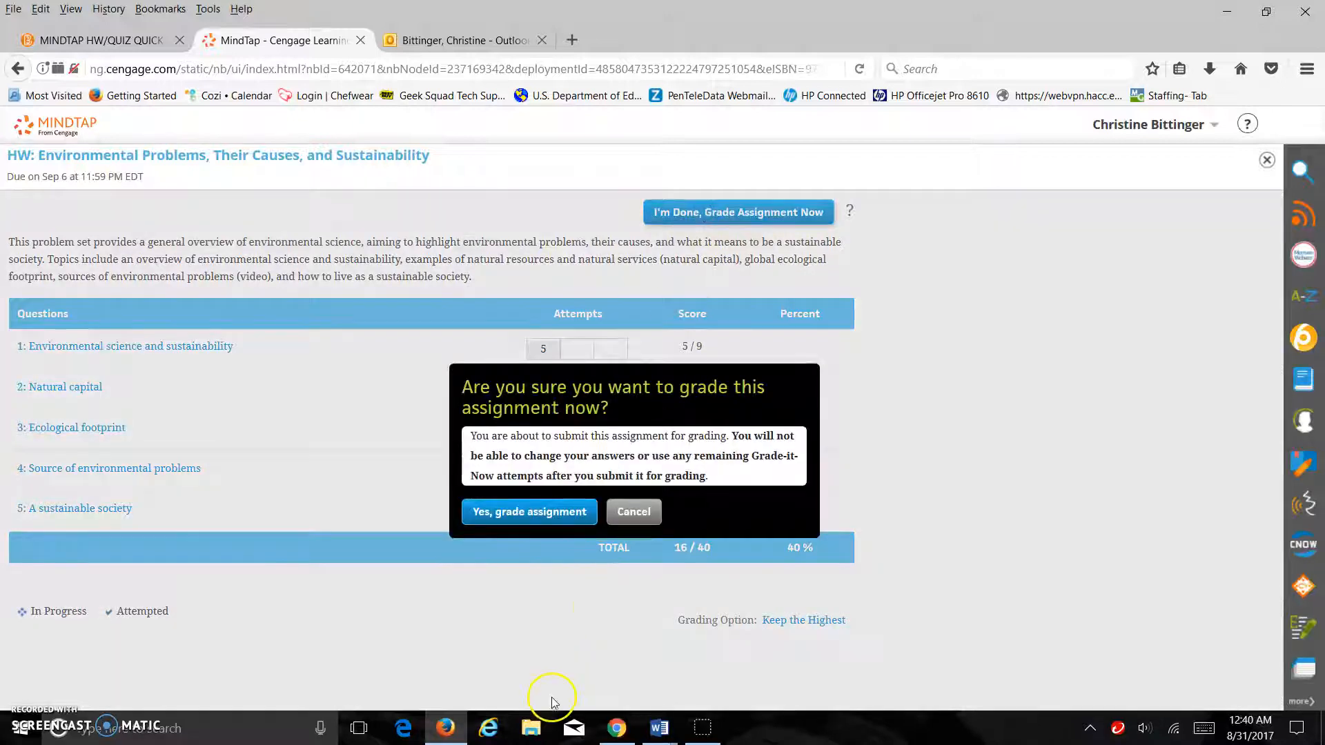
pyautogui.moveTo(535, 454)
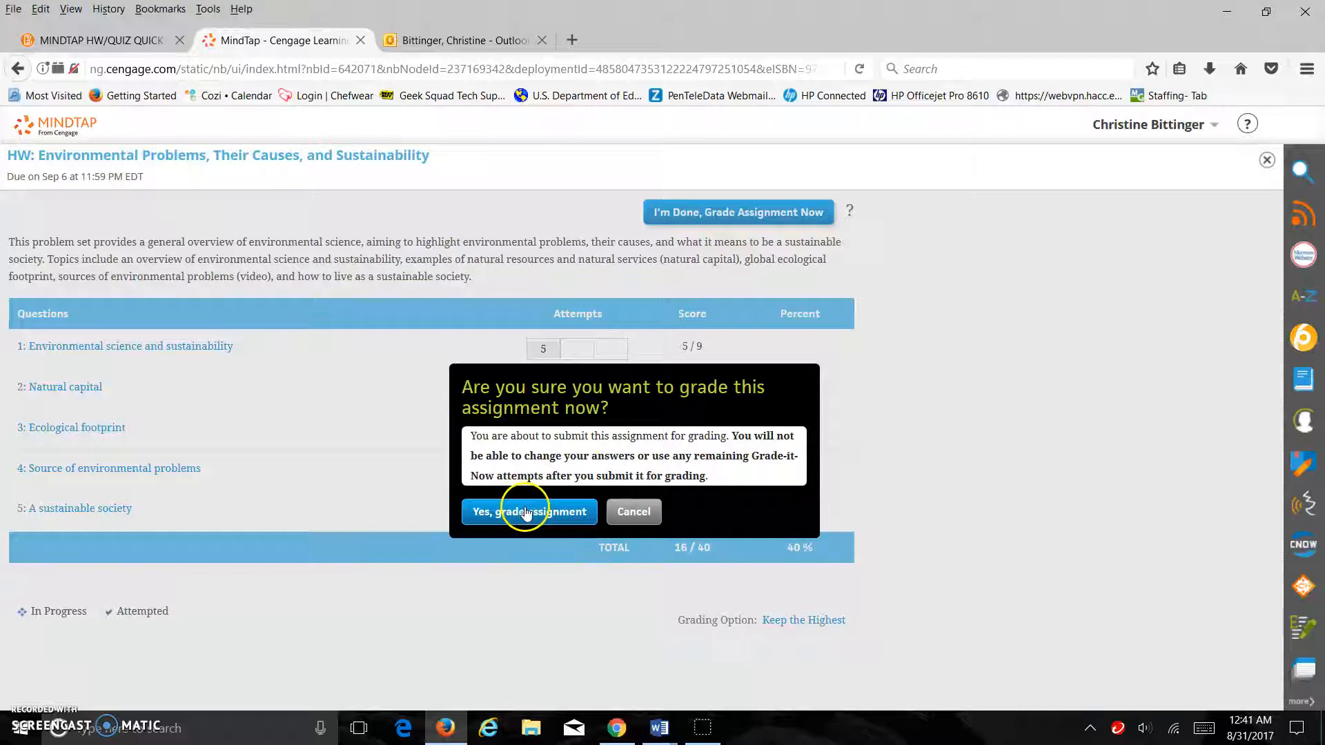
pyautogui.click(529, 512)
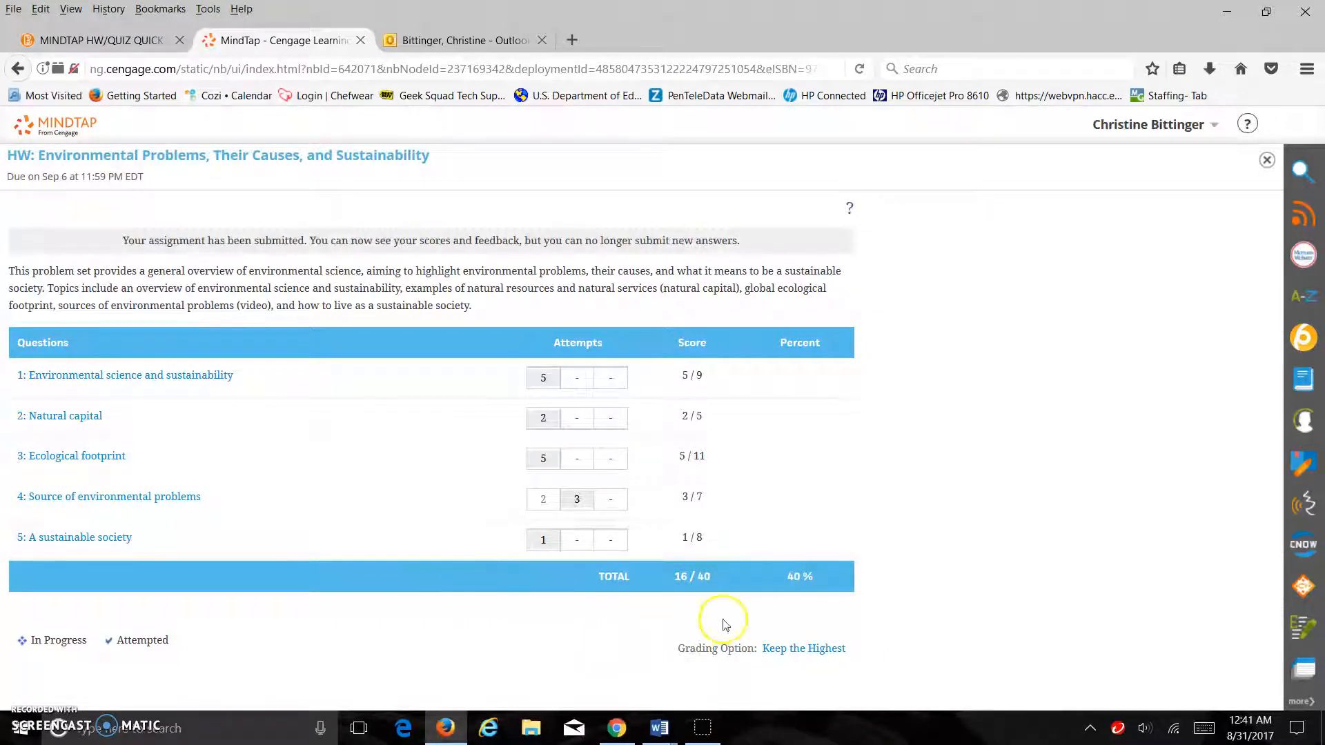
pyautogui.moveTo(888, 654)
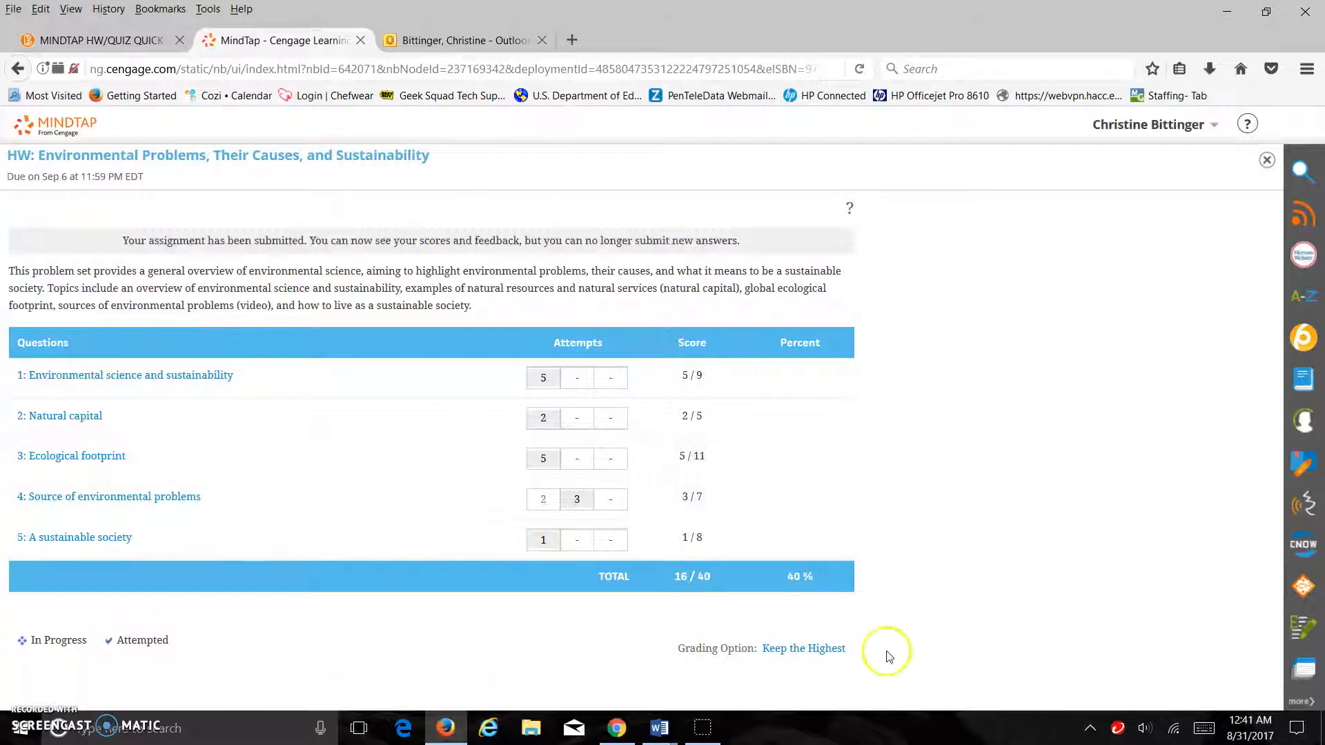
pyautogui.moveTo(1267, 161)
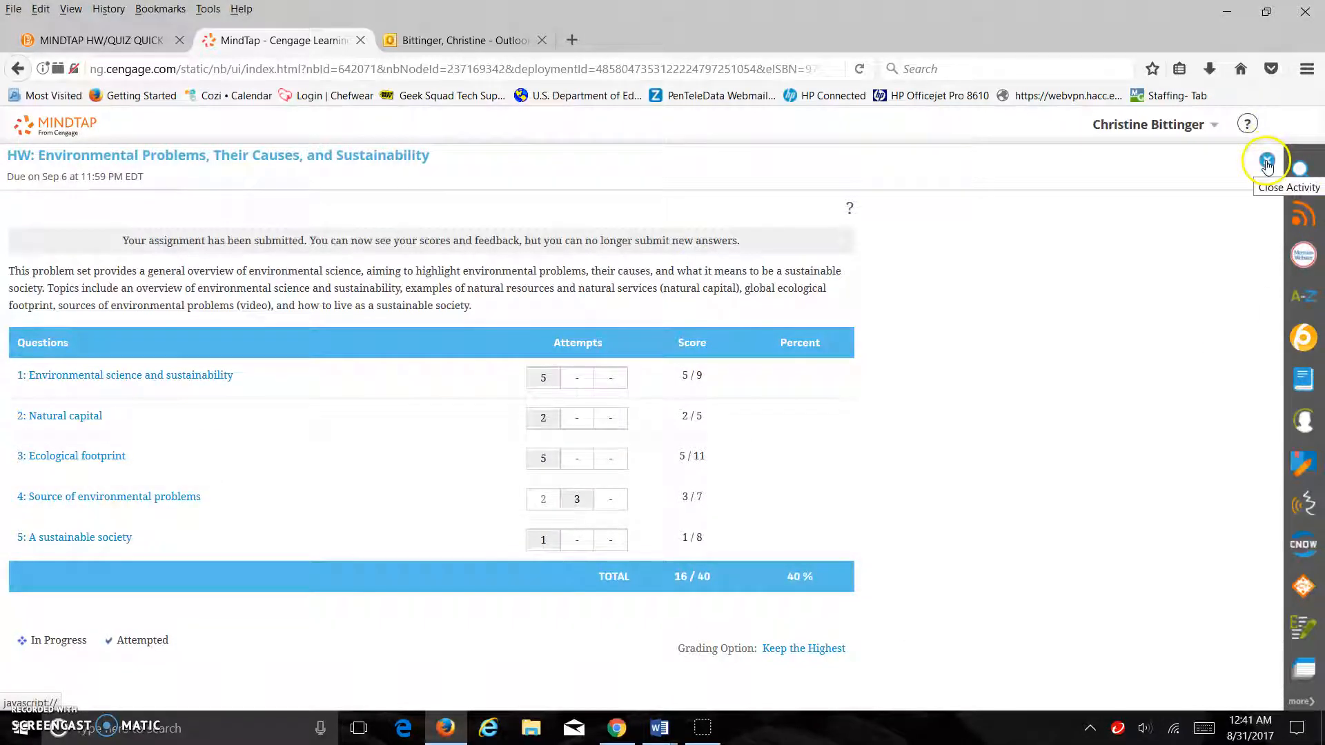
# Close the submitted homework and expand the Chapter 1 readings folder in the course
pyautogui.click(1267, 163)
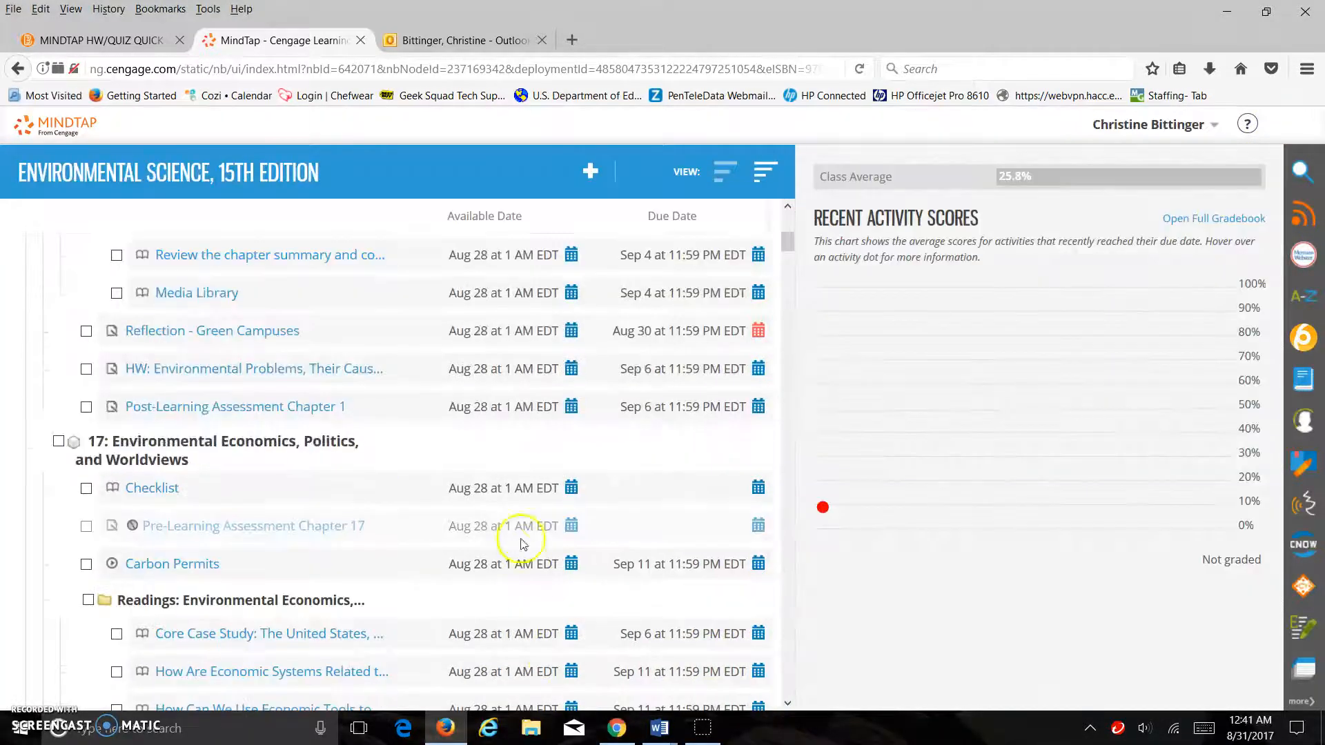
pyautogui.moveTo(457, 279)
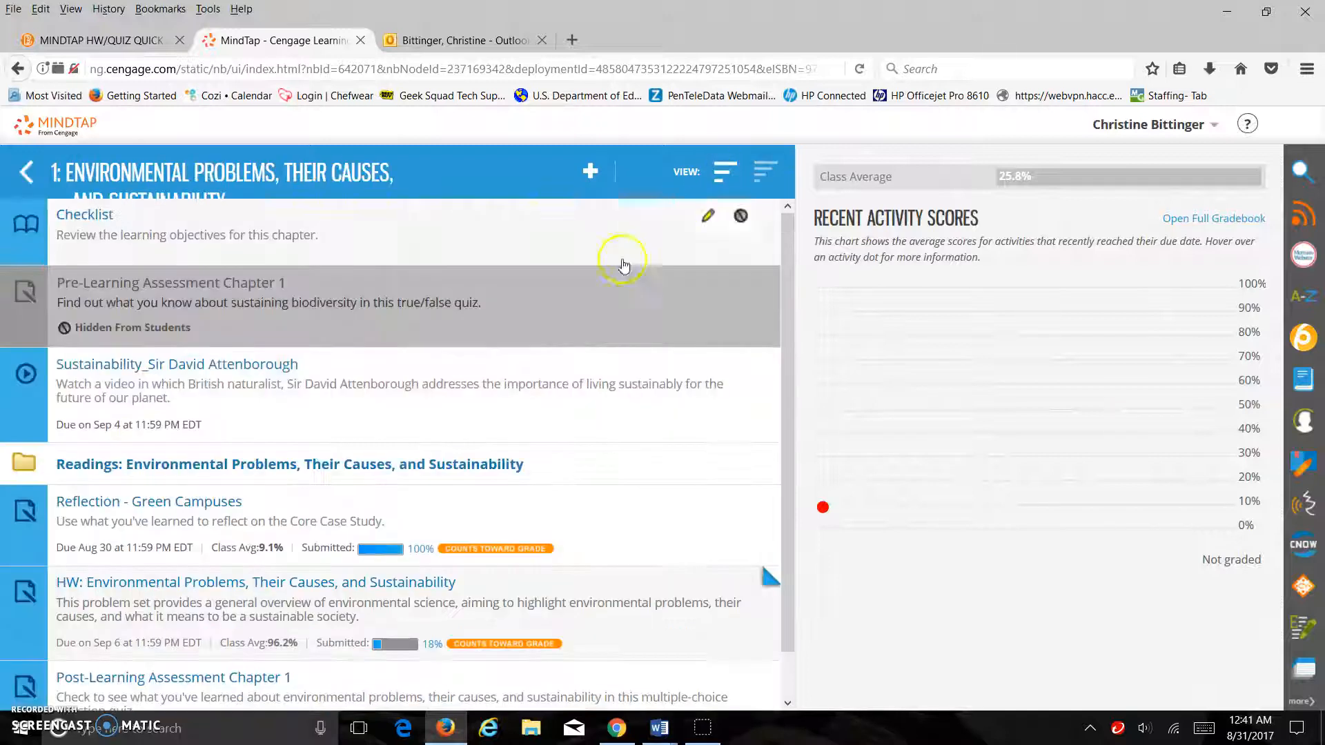
pyautogui.scroll(-3)
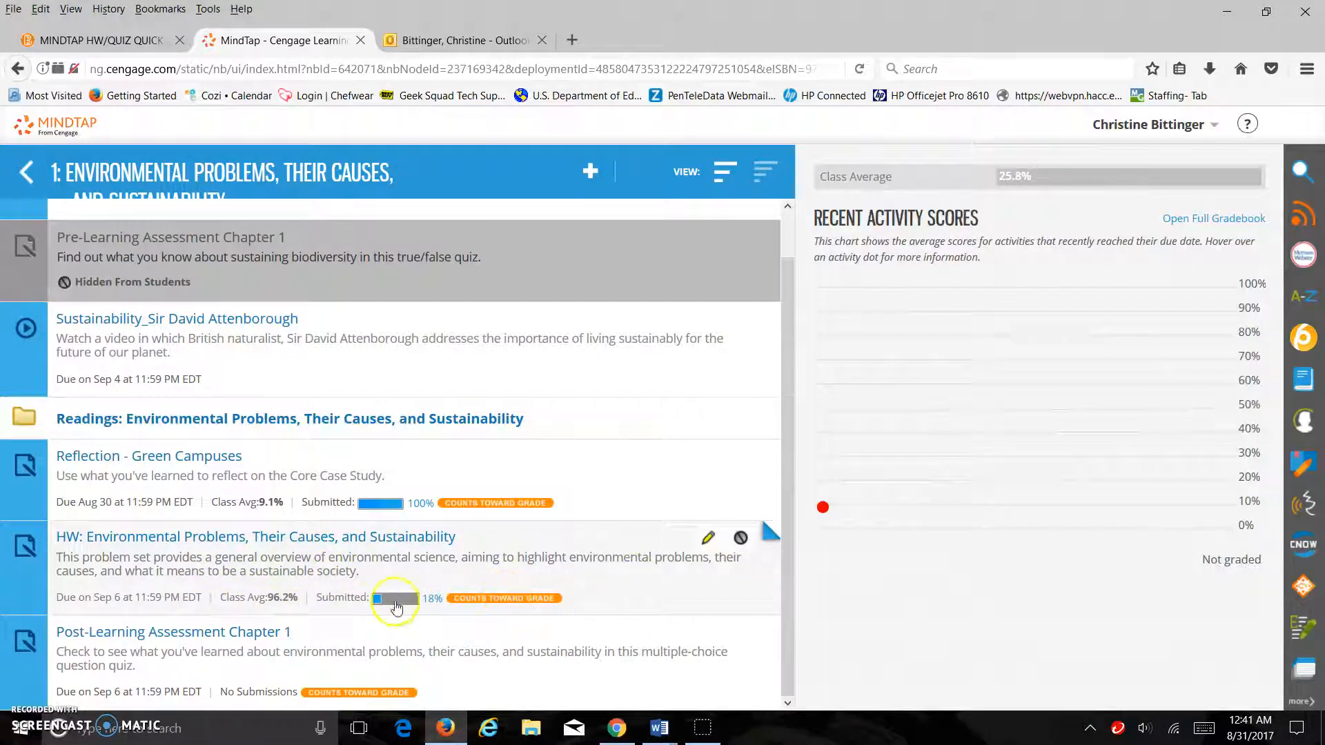
pyautogui.moveTo(431, 573)
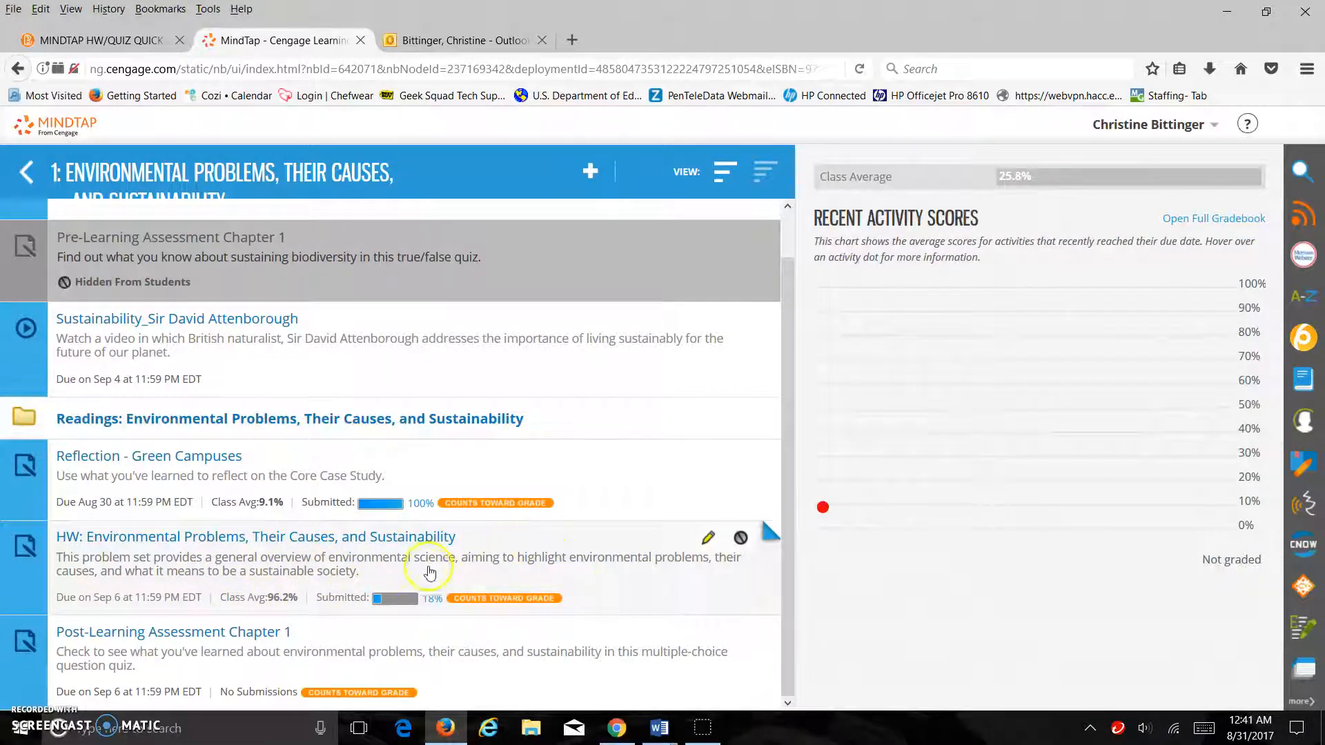
pyautogui.moveTo(427, 691)
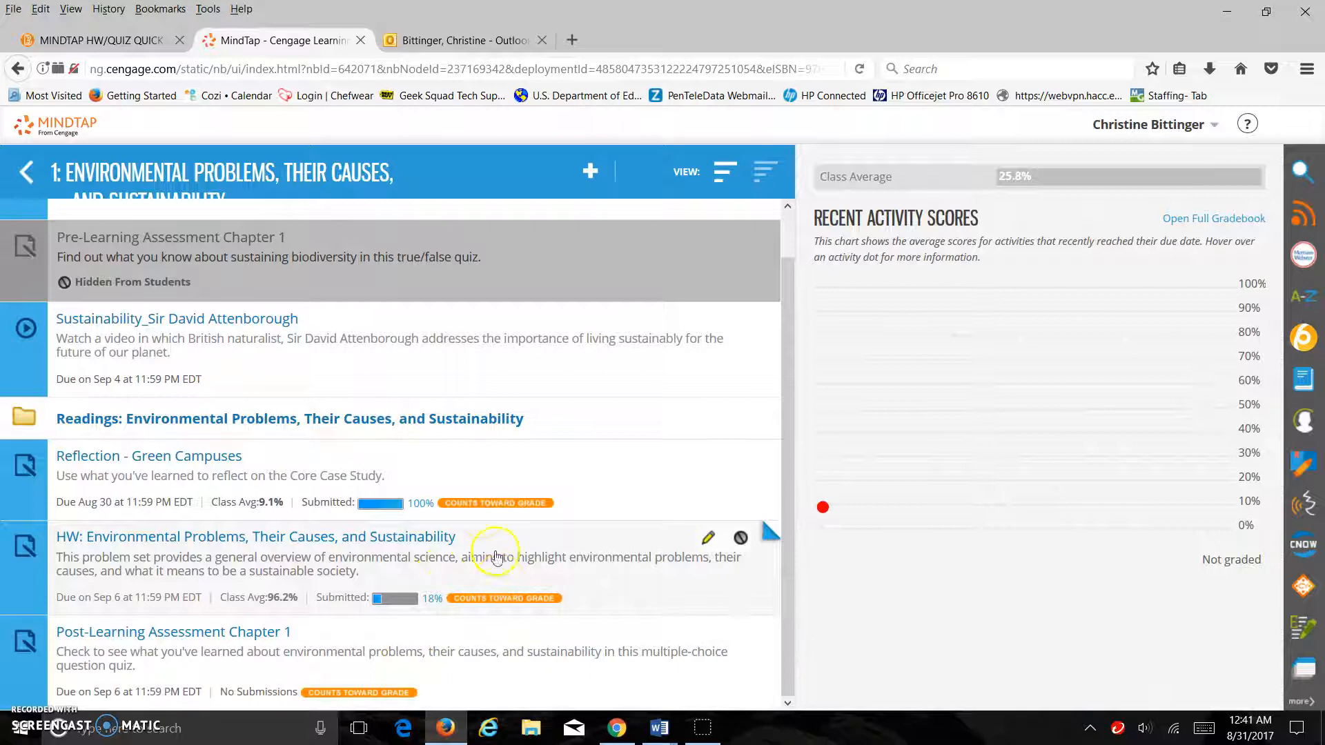
pyautogui.scroll(-3)
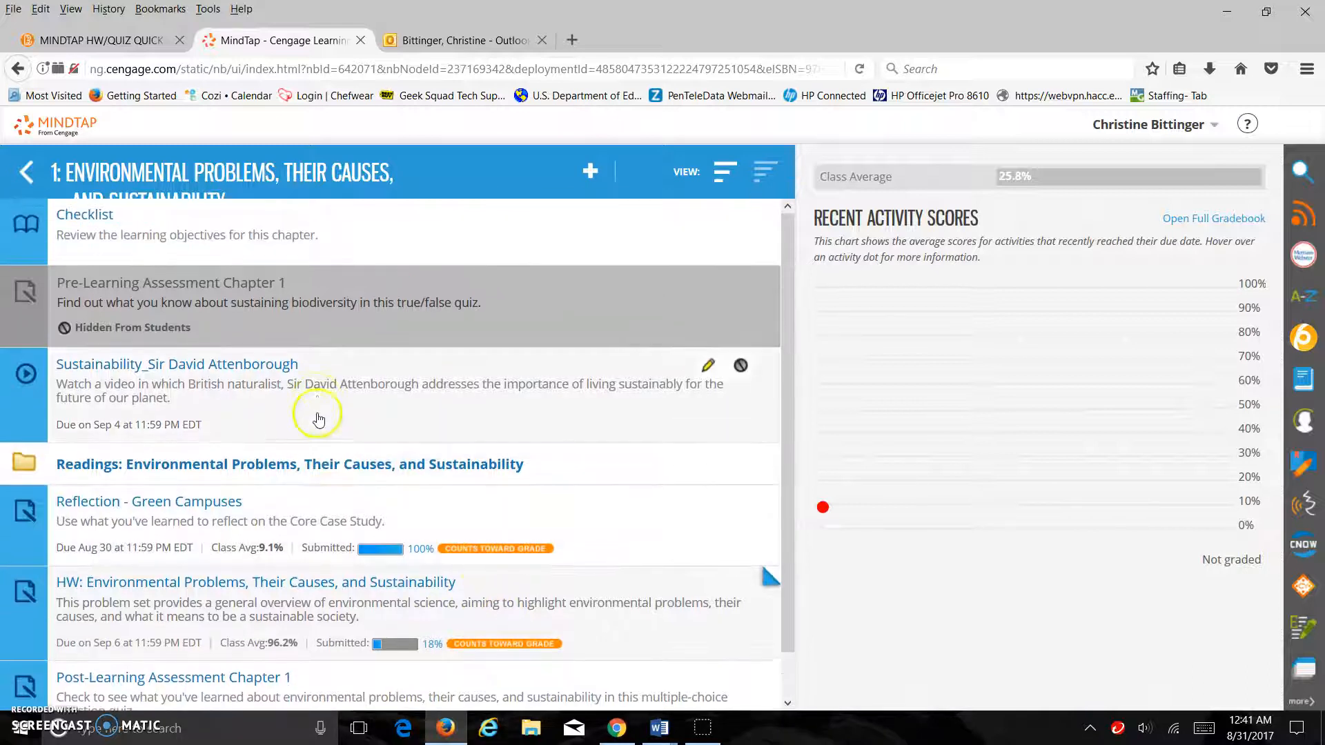
pyautogui.click(289, 464)
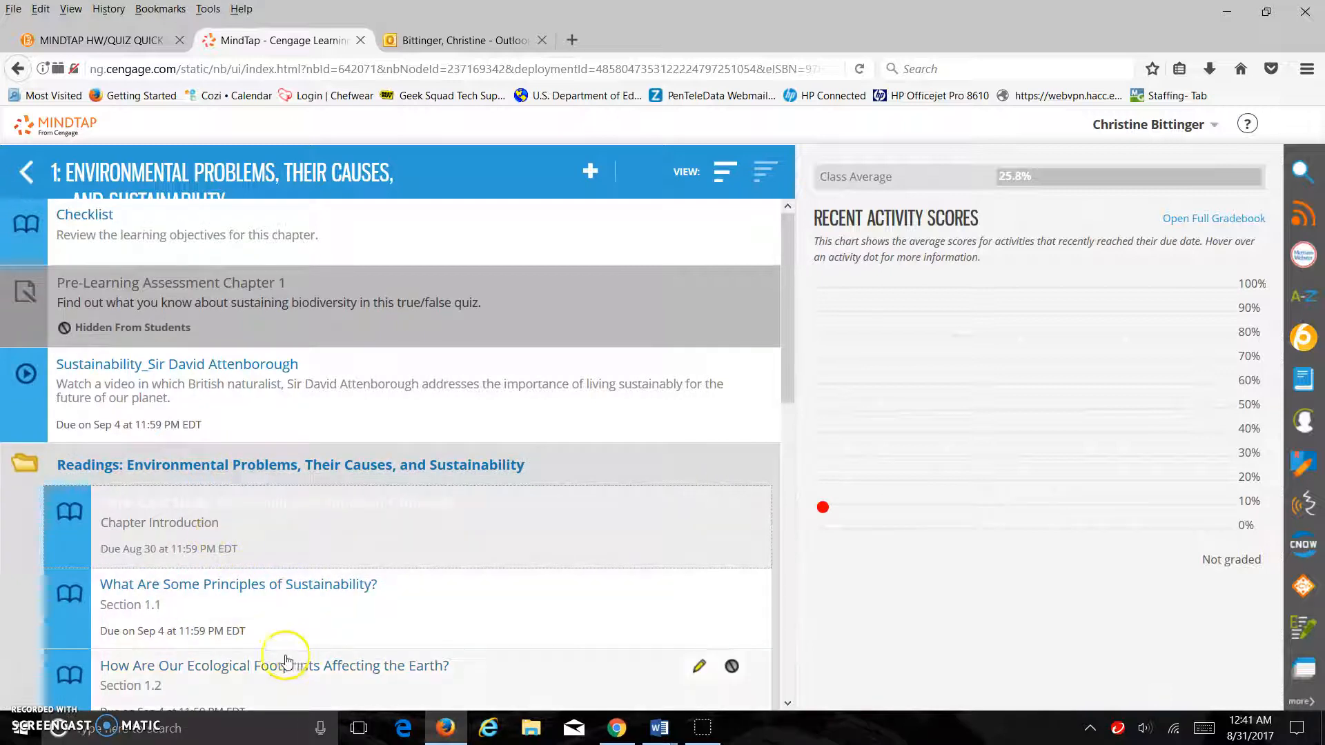
# Browse the chapter contents and switch the View toggle to the outline list with due dates
pyautogui.scroll(-3)
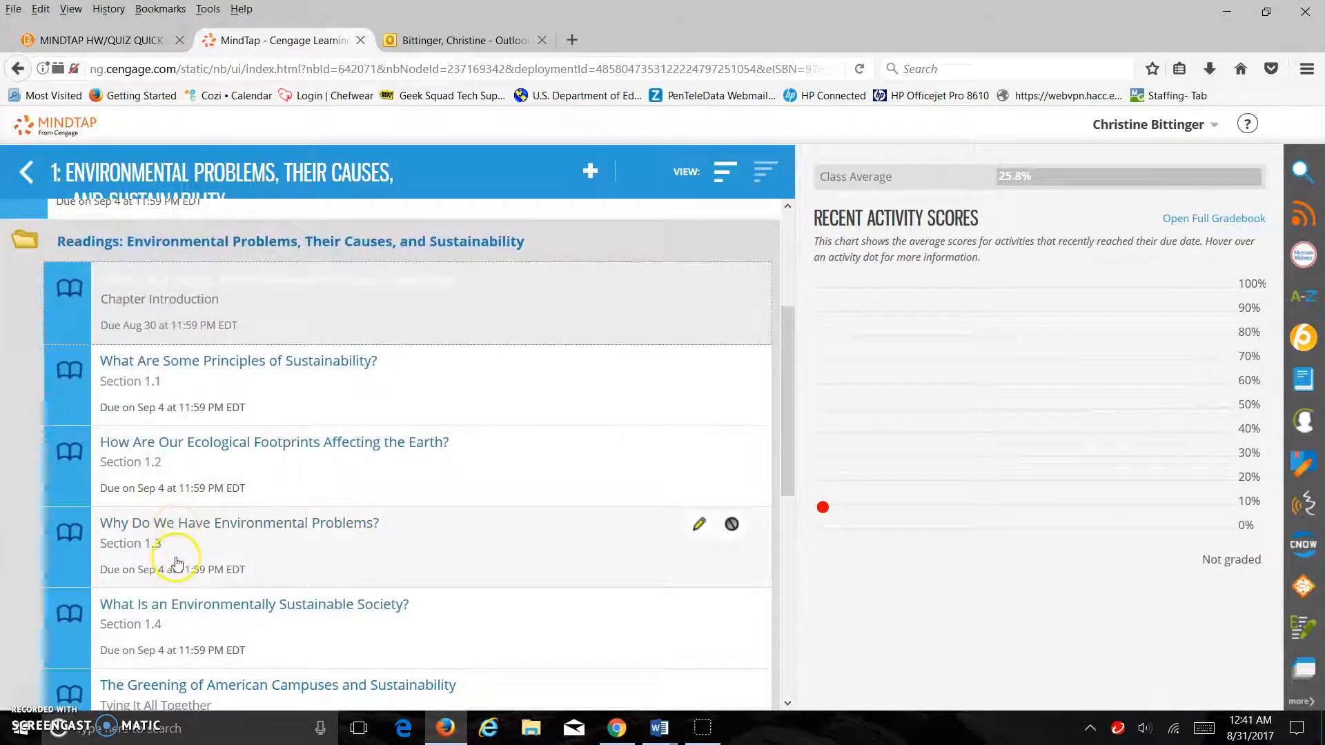
pyautogui.scroll(-3)
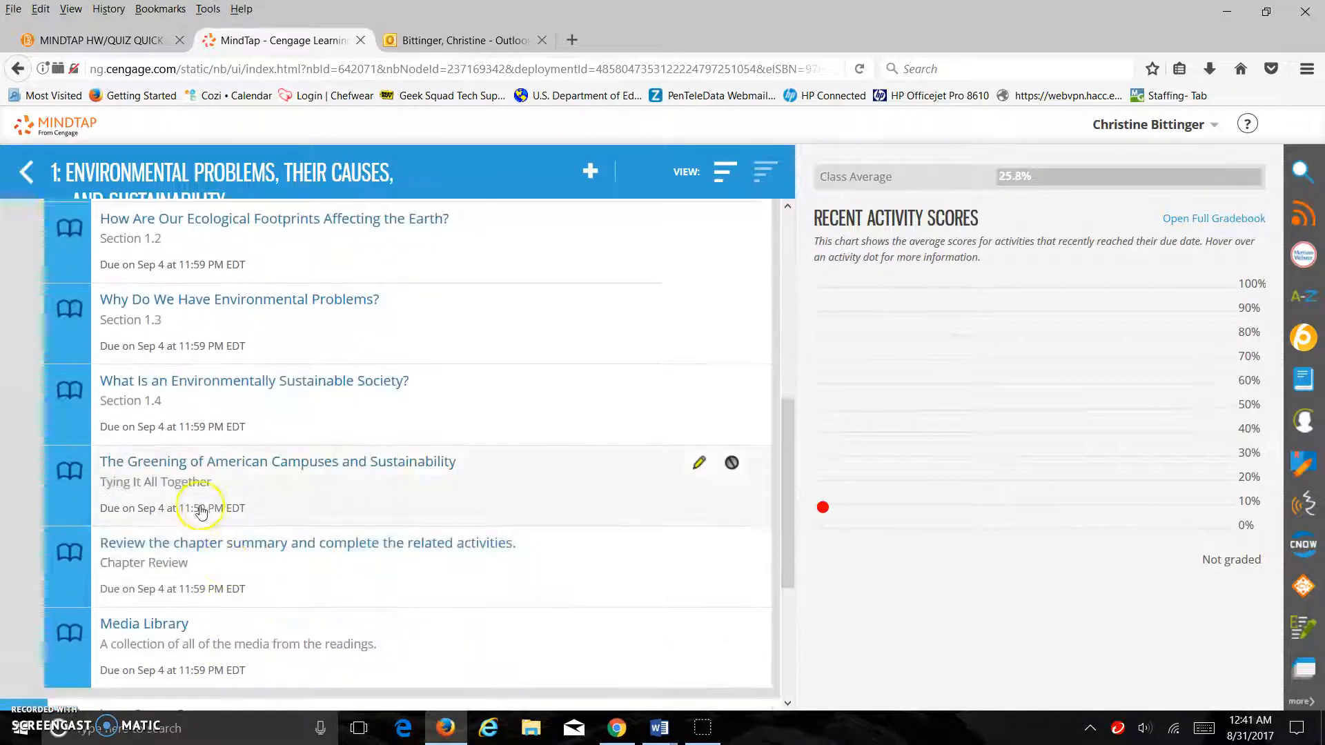
pyautogui.scroll(-3)
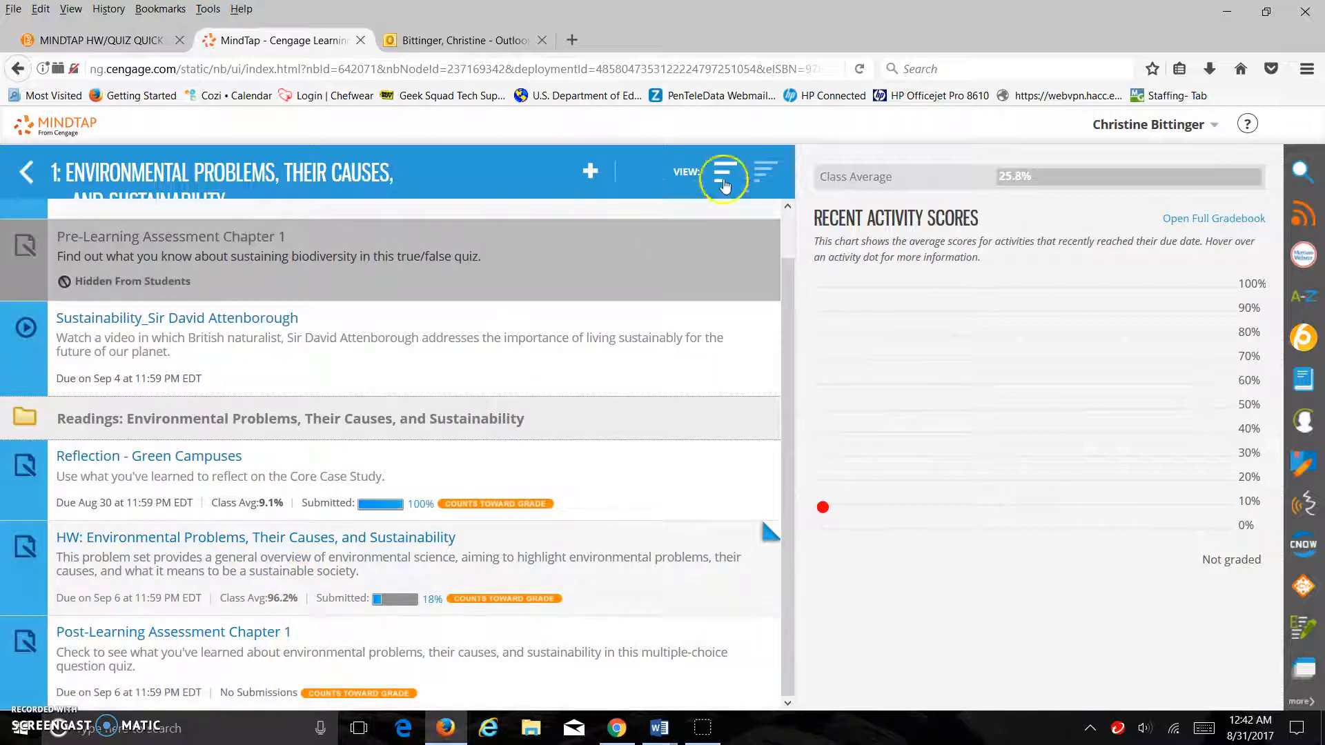
pyautogui.click(722, 172)
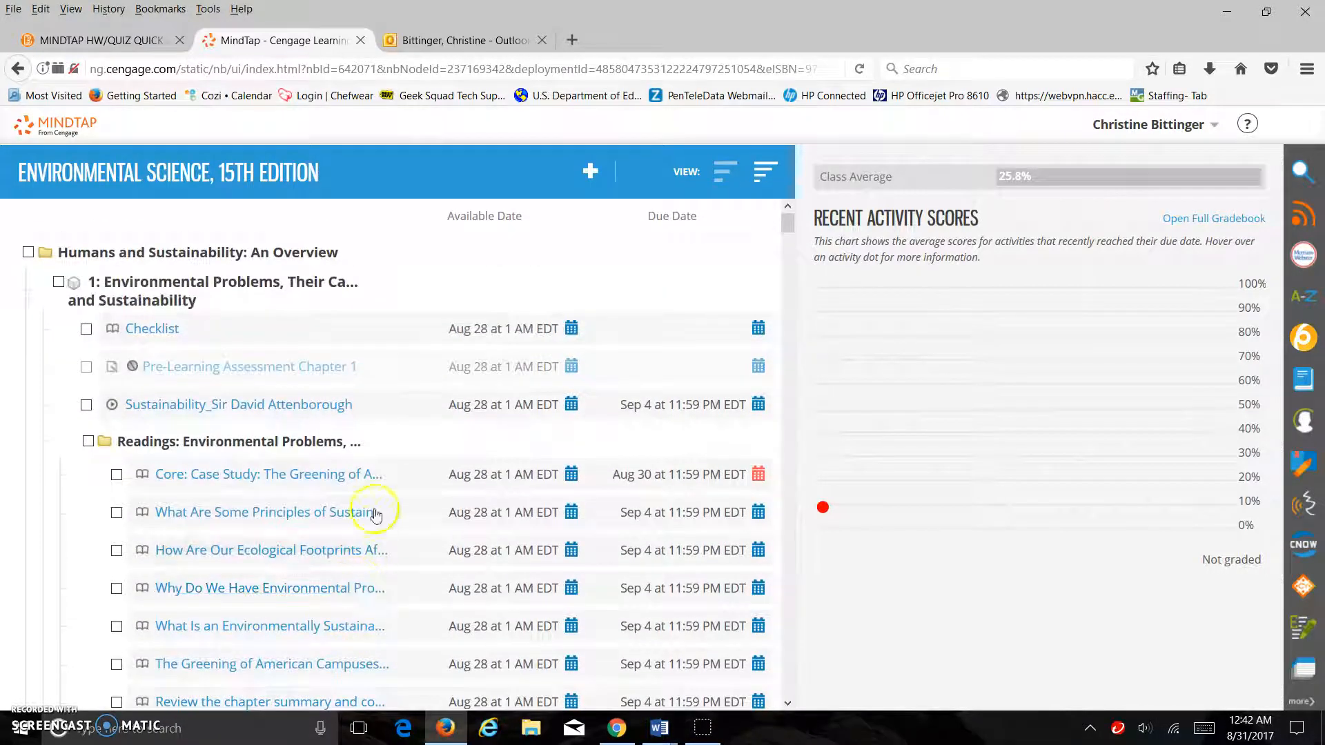
pyautogui.moveTo(438, 385)
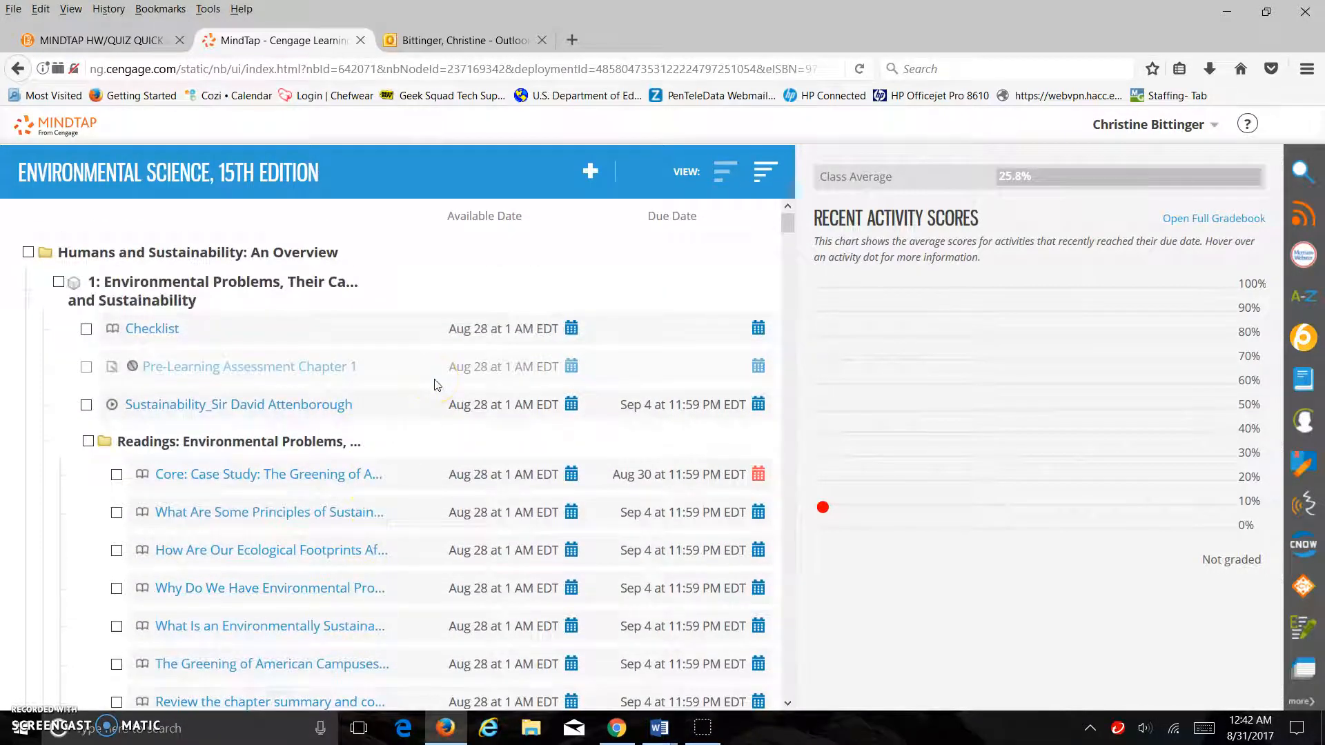